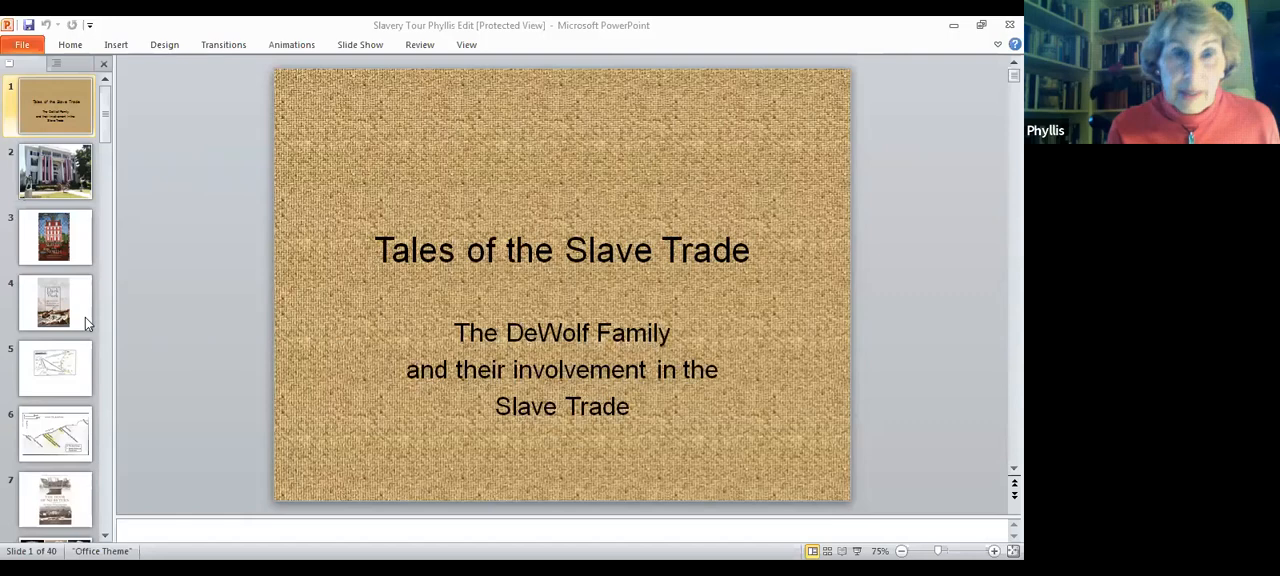
Display slide 2, the photo of the white columned mansion hung with flag bunting.
left_click(55, 170)
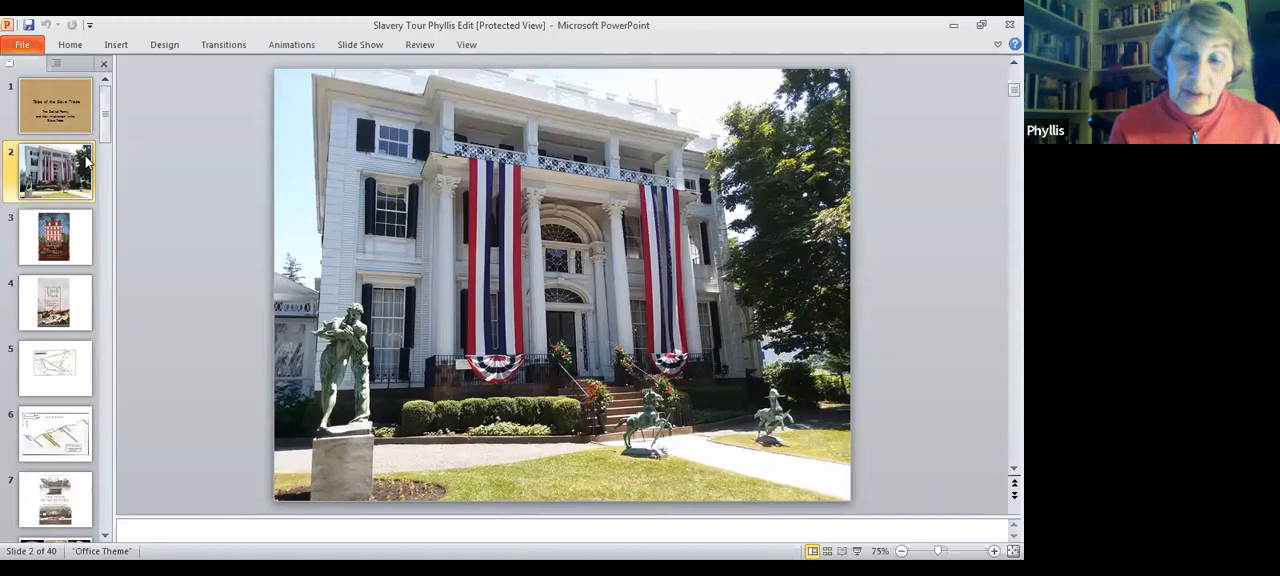
Display slide 4, the 'Dark Work: The Business of Slavery in Rhode Island' book cover.
left_click(55, 237)
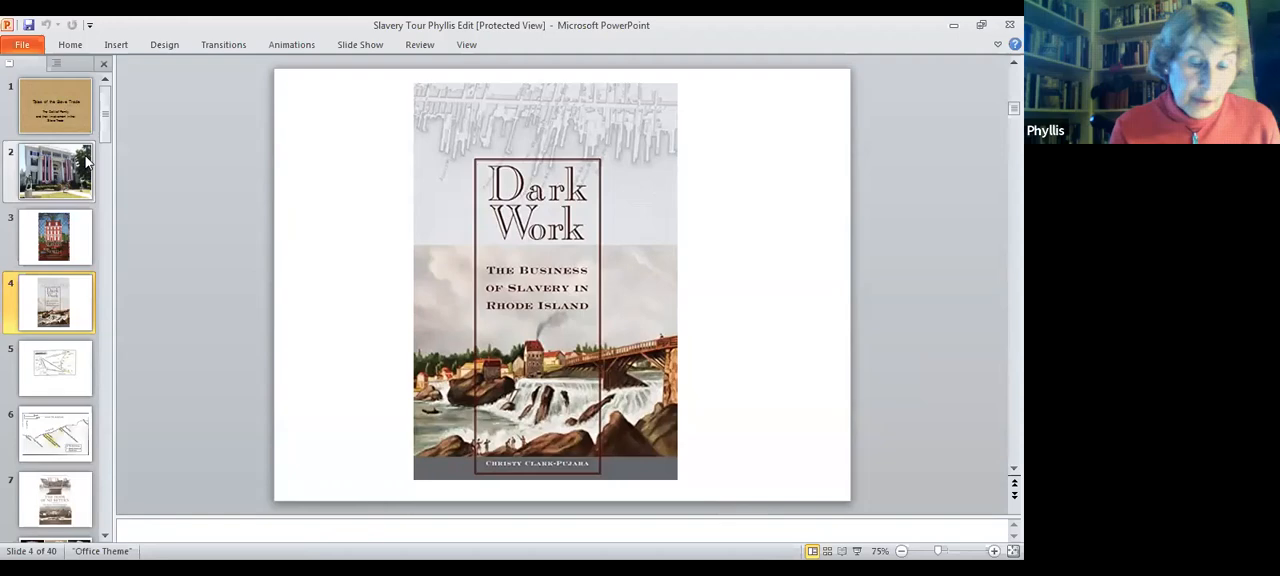
Show the Triangle Trade map, briefly revisit the mansion photo, then return to the map.
left_click(55, 368)
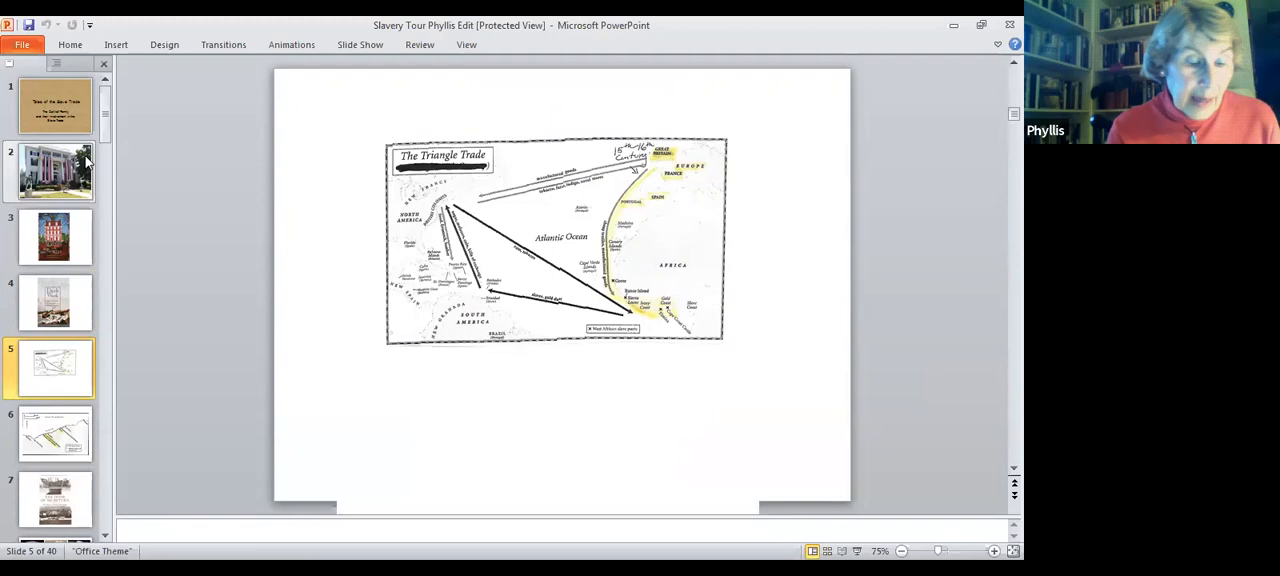
left_click(55, 170)
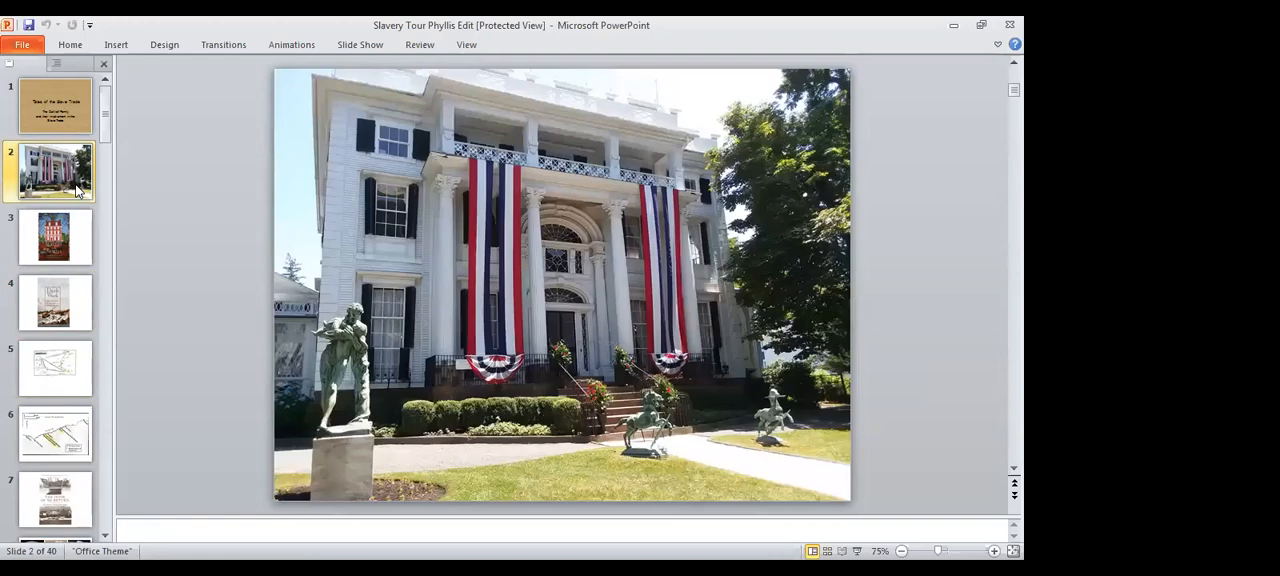
left_click(55, 368)
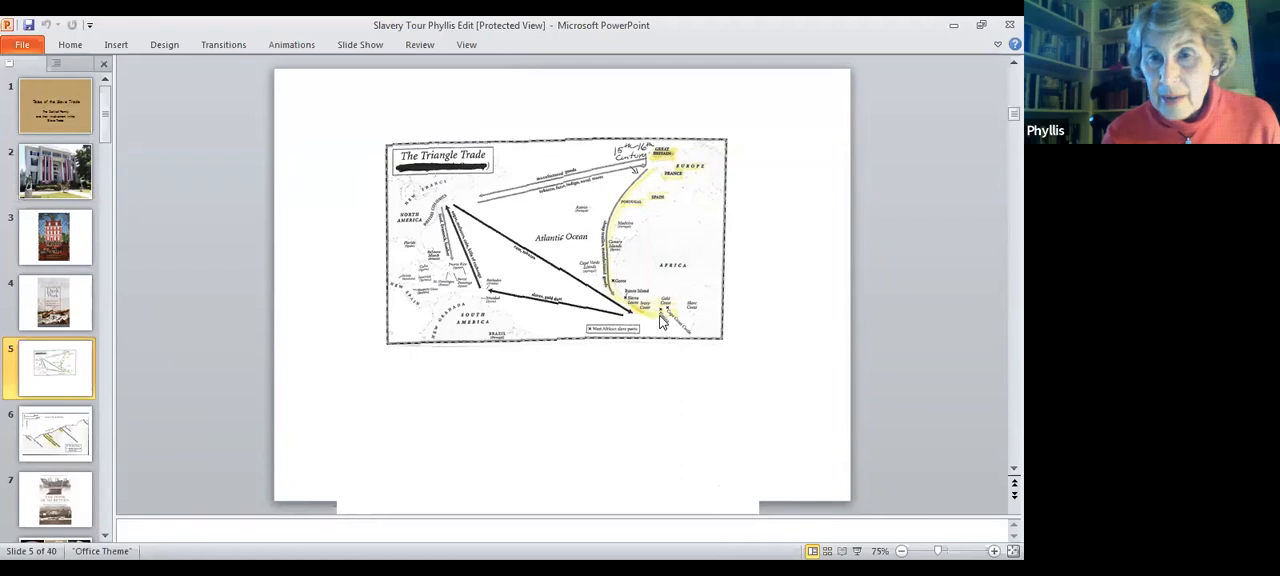
mouse_move(625, 192)
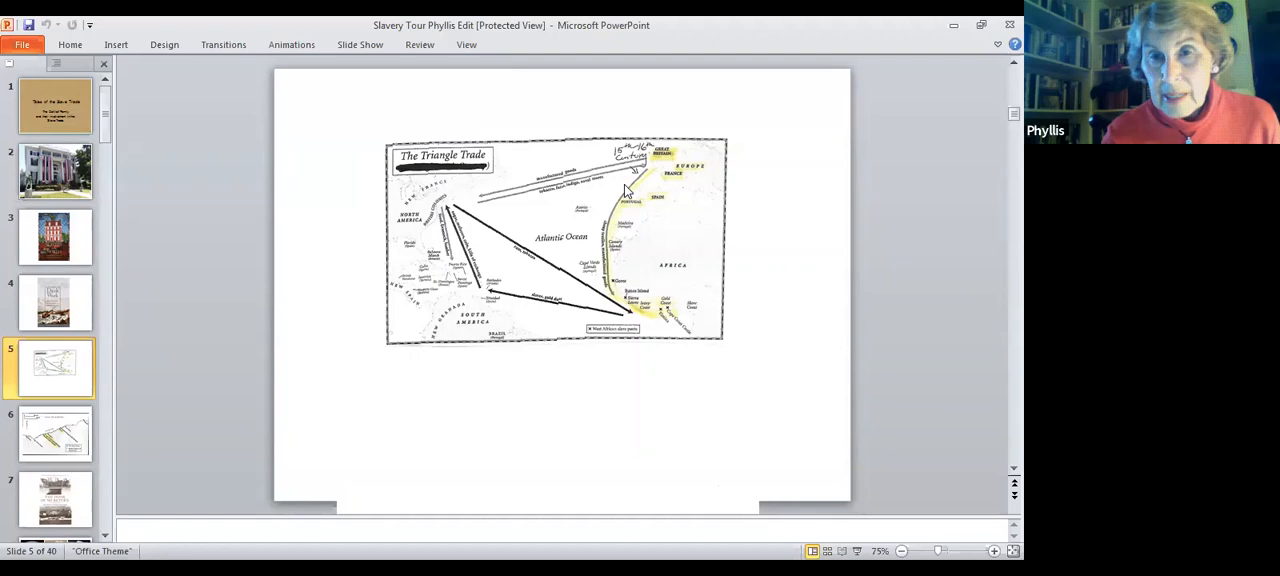
mouse_move(658, 168)
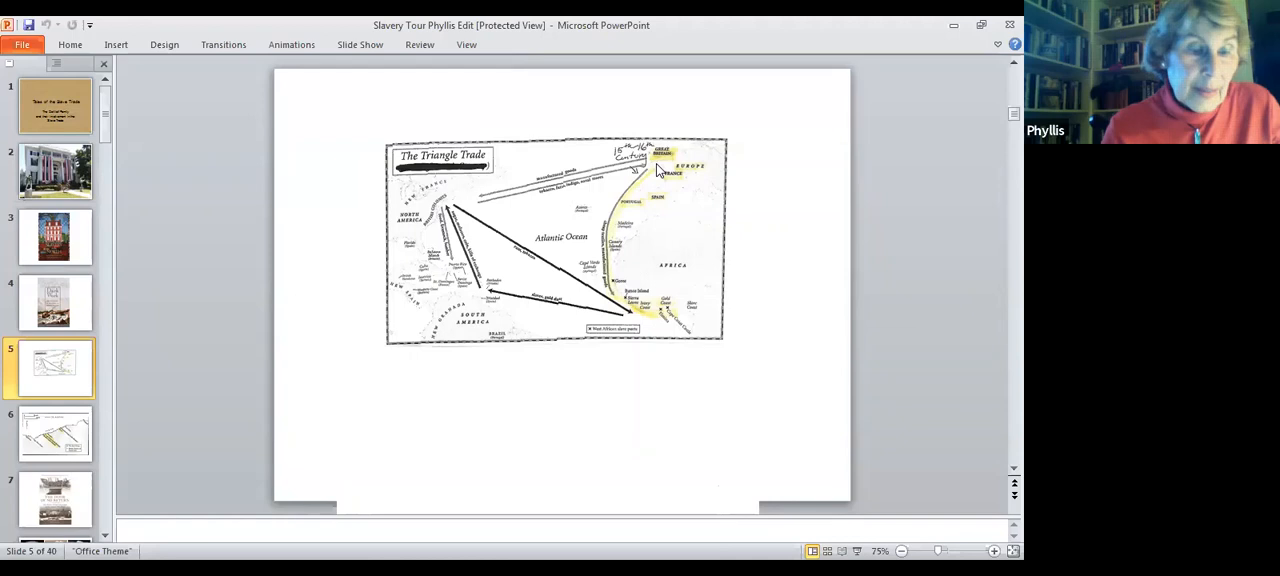
Display slide 6, the map of Cape Coast, Elmina and Christiansborg castles.
left_click(55, 433)
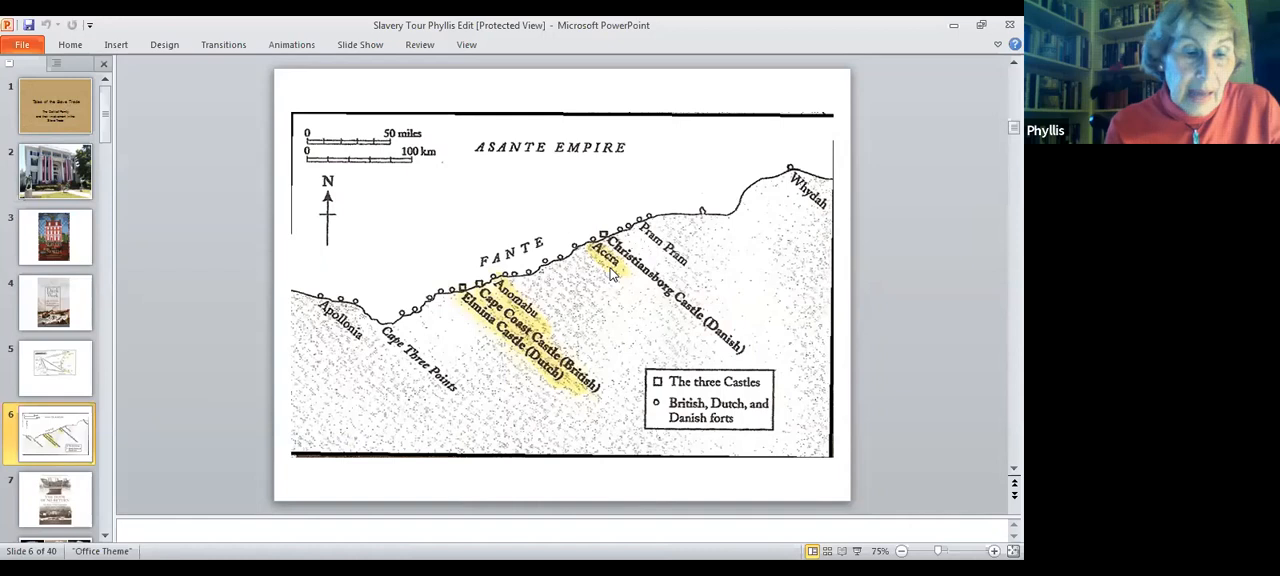
mouse_move(552, 278)
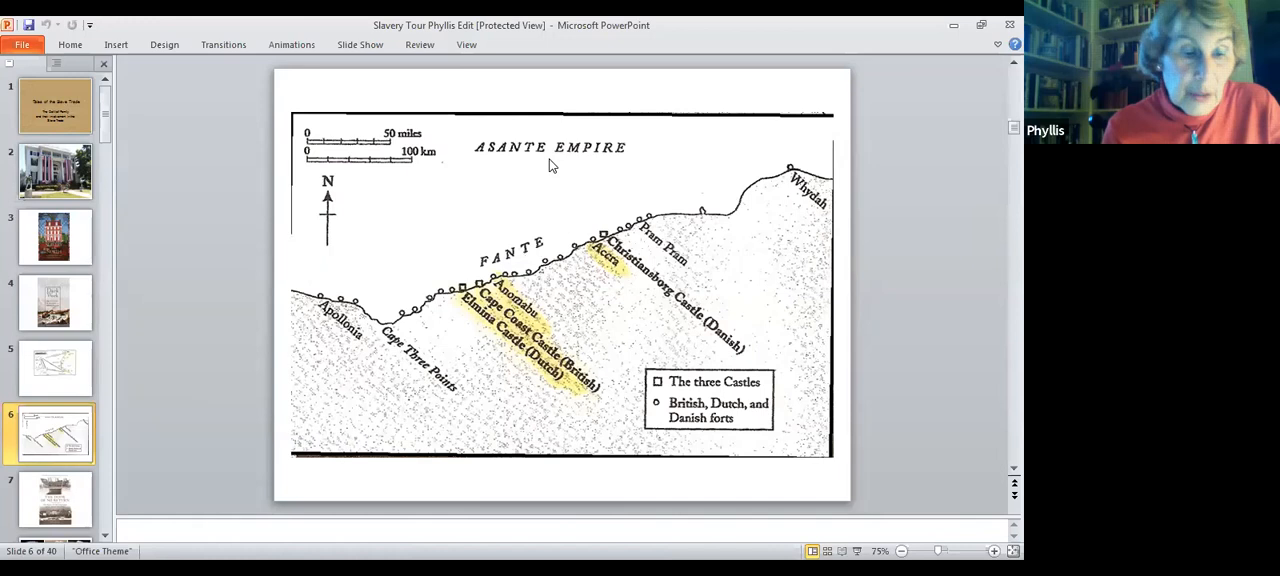
mouse_move(590, 252)
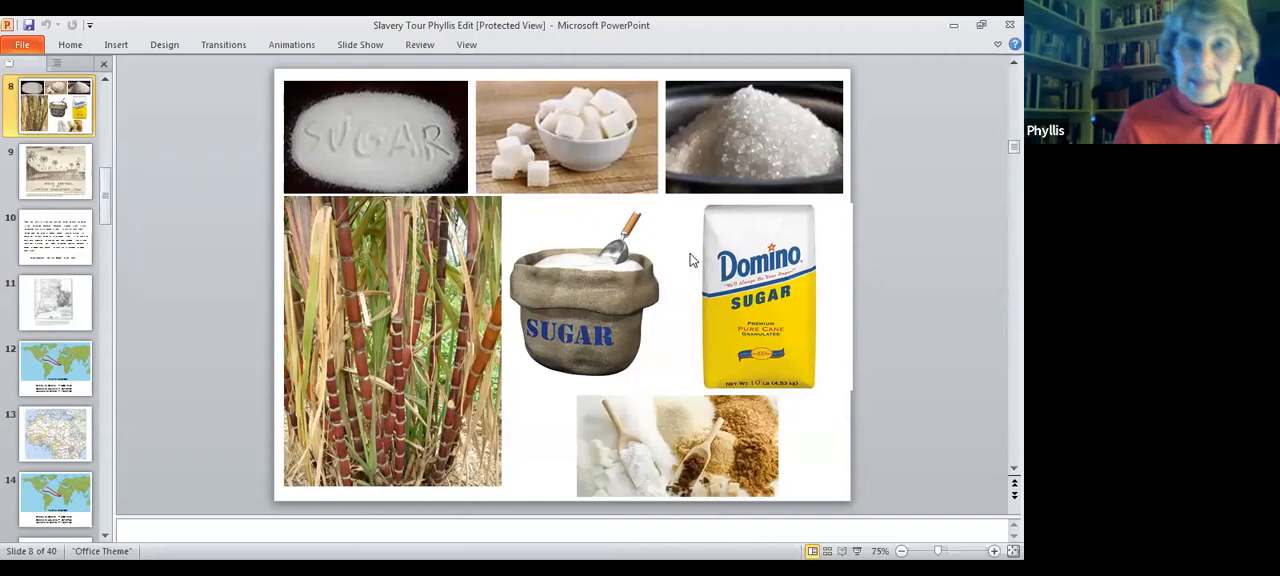
mouse_move(436, 307)
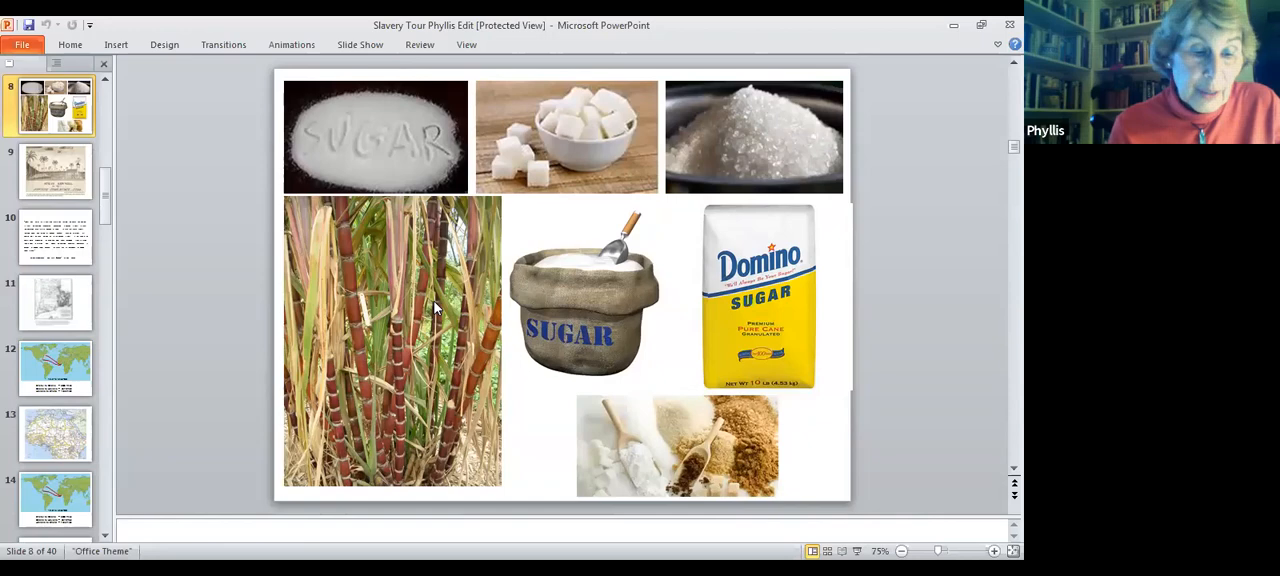
Select the sugarcane picture on the slide 8 sugar collage.
left_click(392, 340)
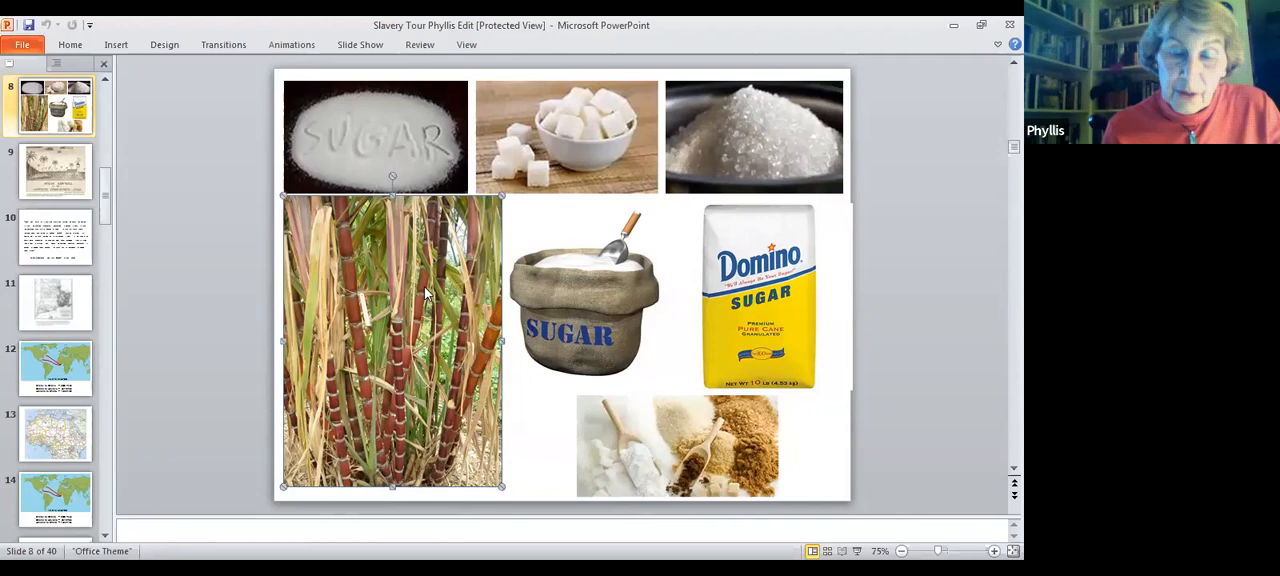
mouse_move(392, 323)
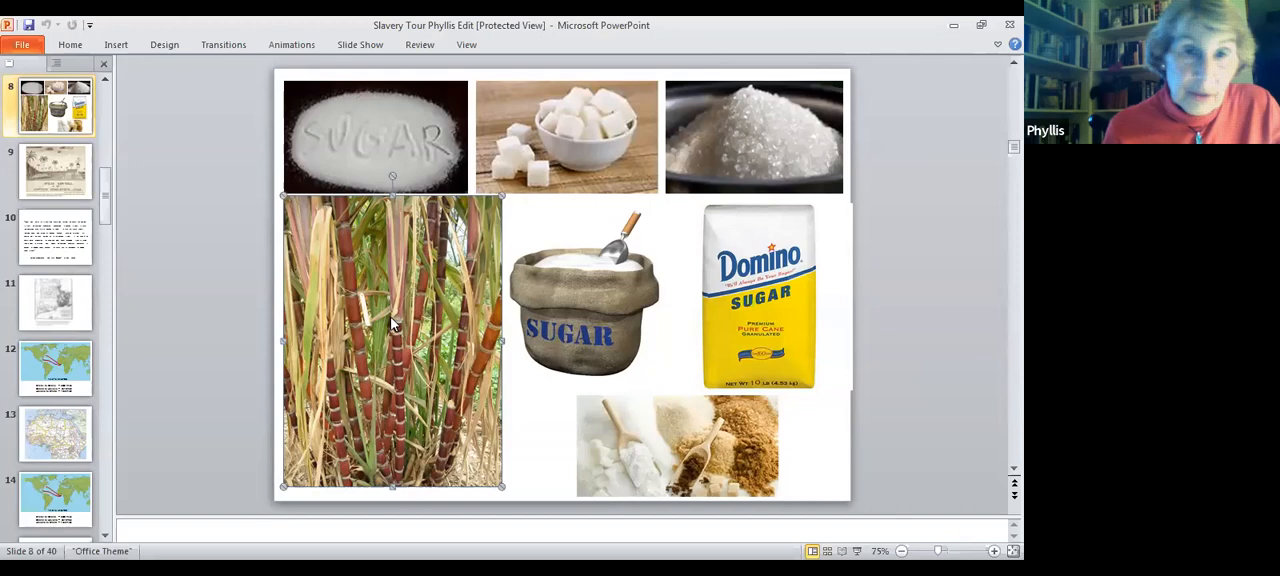
Show the 1834 steam sawmill watercolor, then advance to slide 10's sugar consumption quote.
left_click(55, 170)
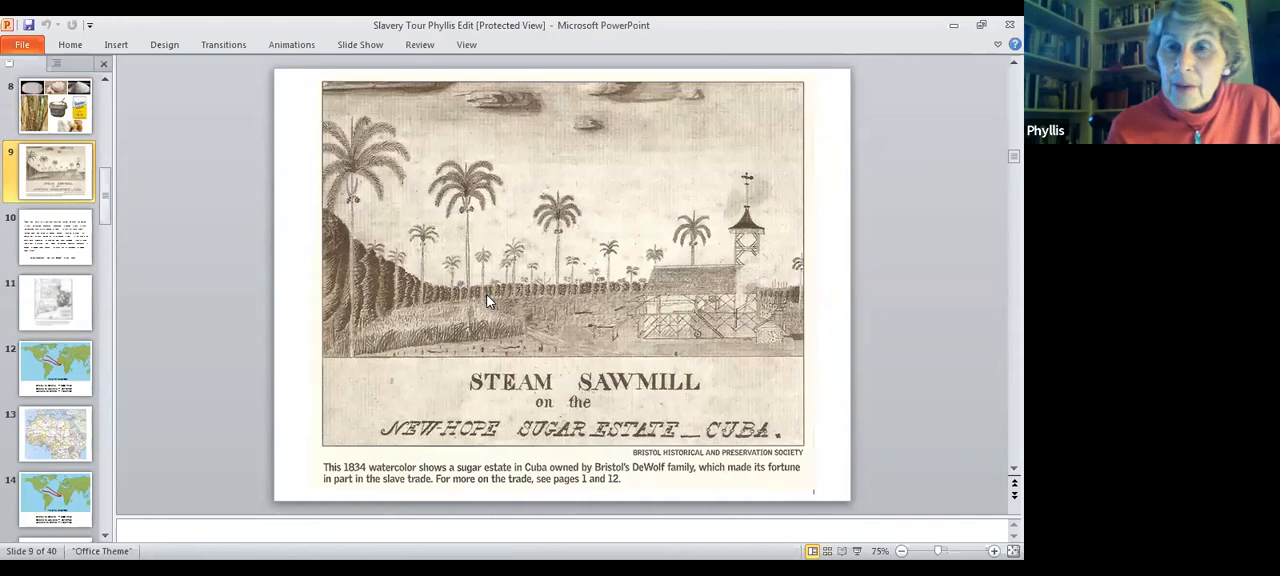
mouse_move(507, 318)
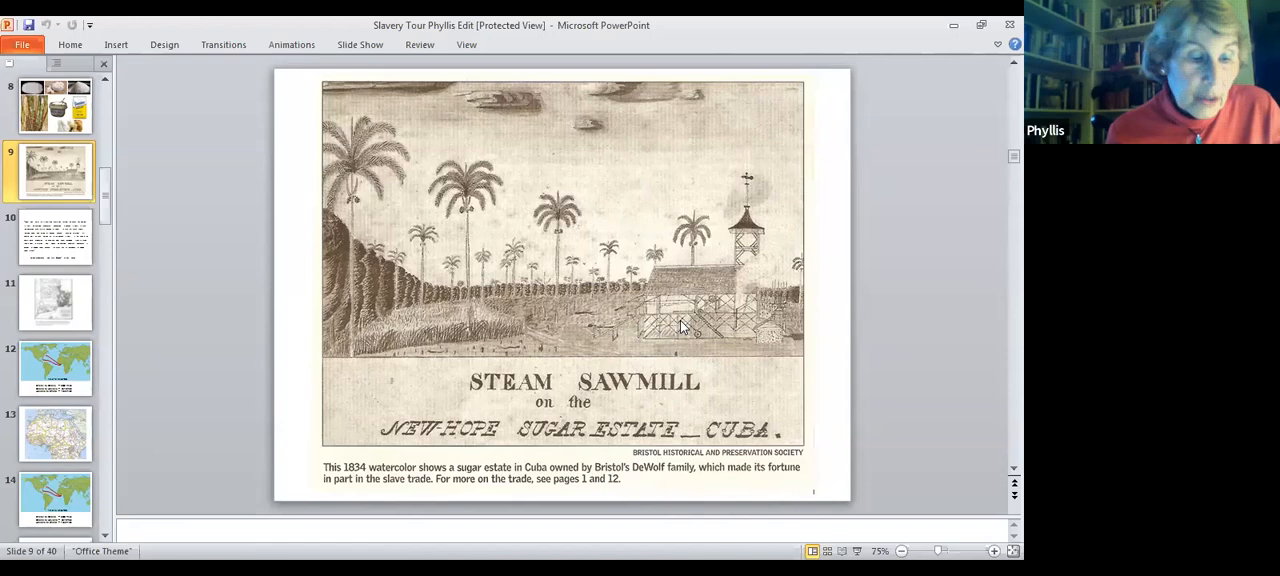
left_click(55, 237)
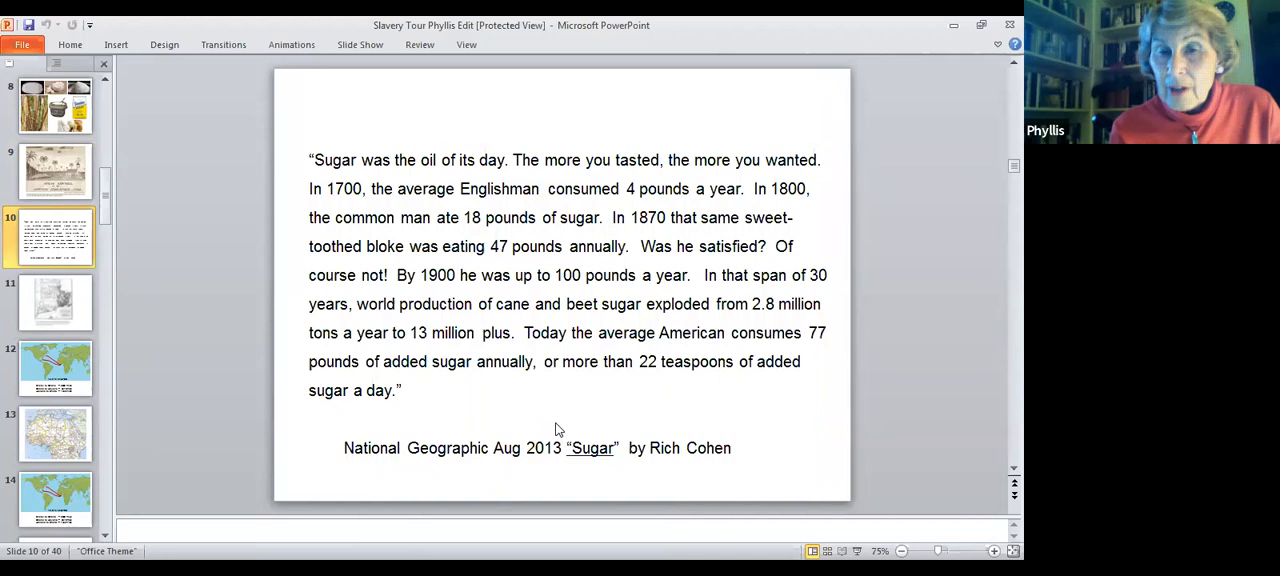
mouse_move(449, 187)
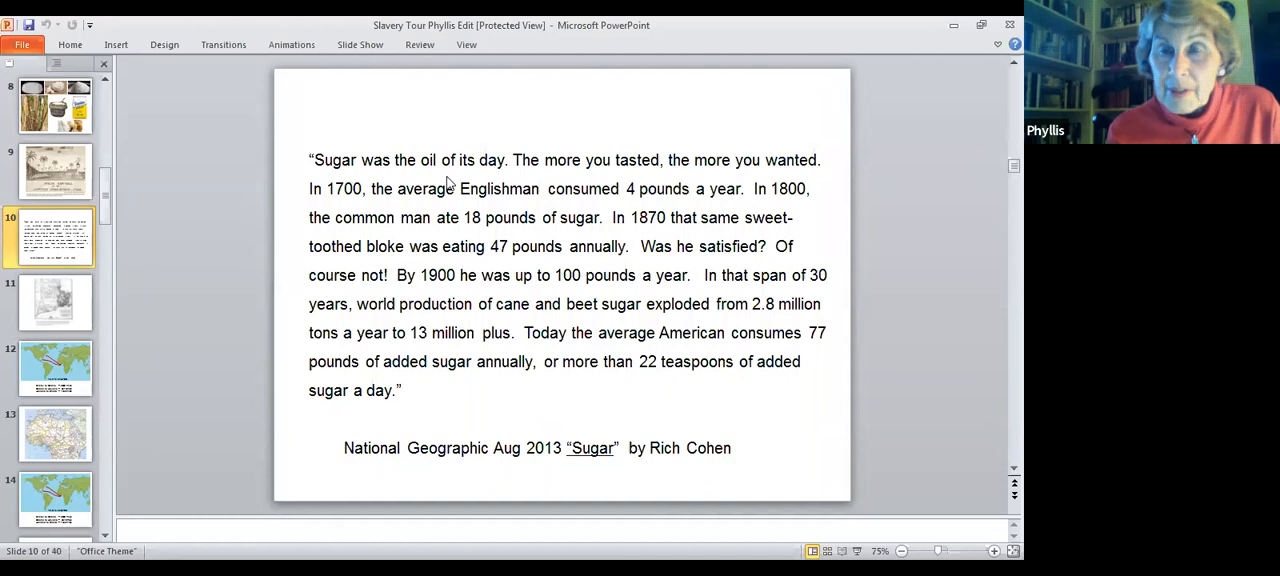
mouse_move(423, 205)
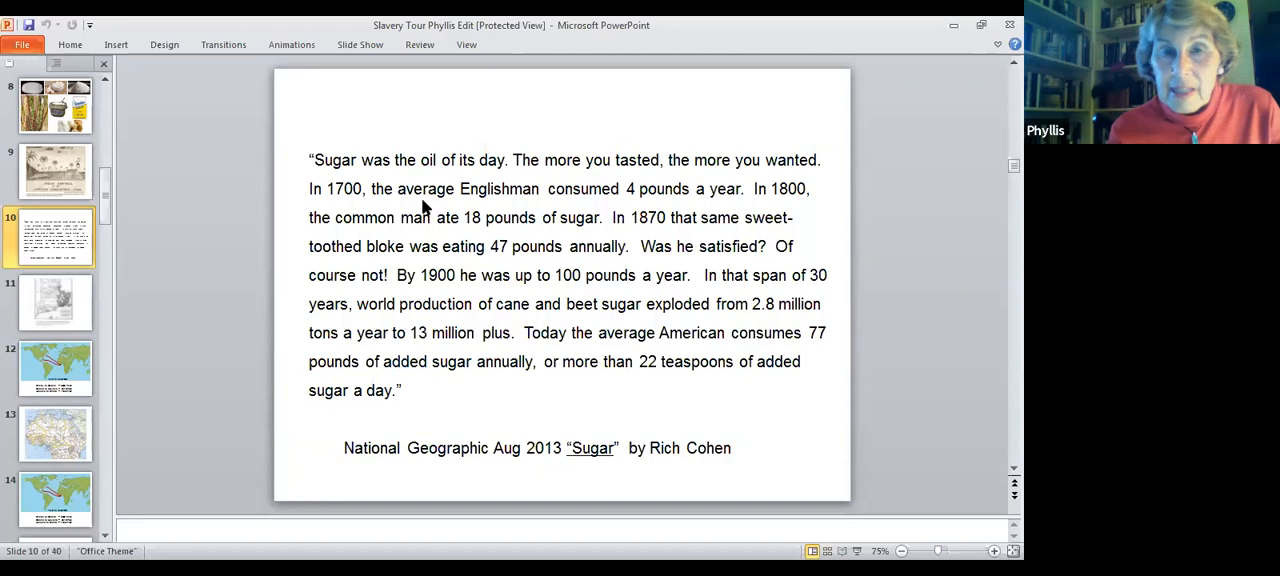
mouse_move(537, 211)
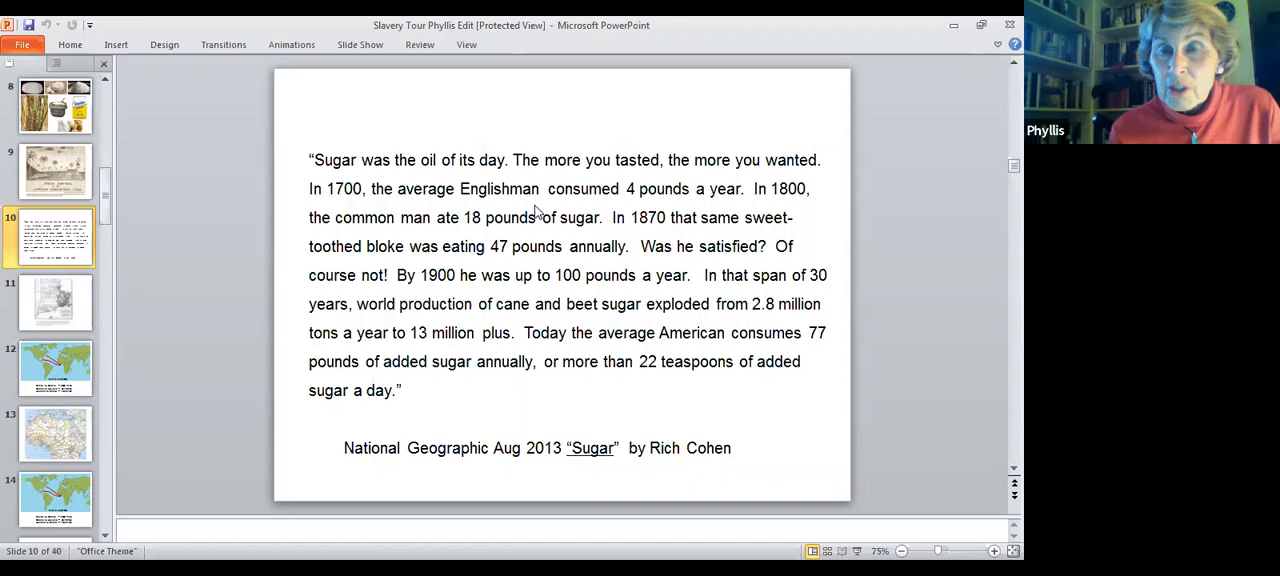
mouse_move(593, 346)
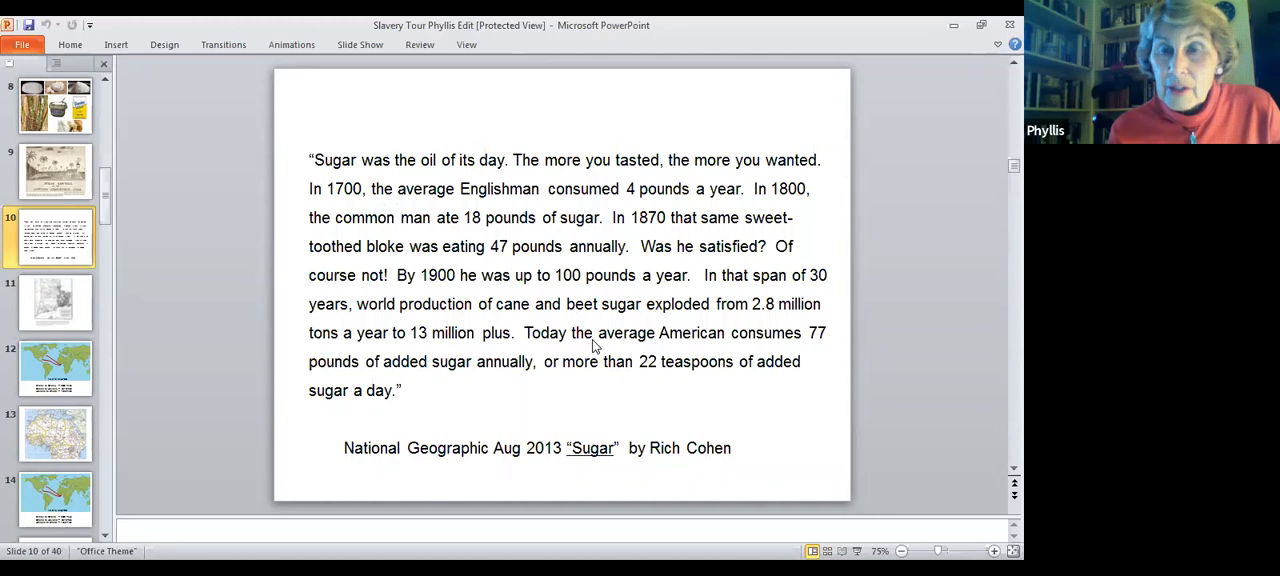
mouse_move(610, 404)
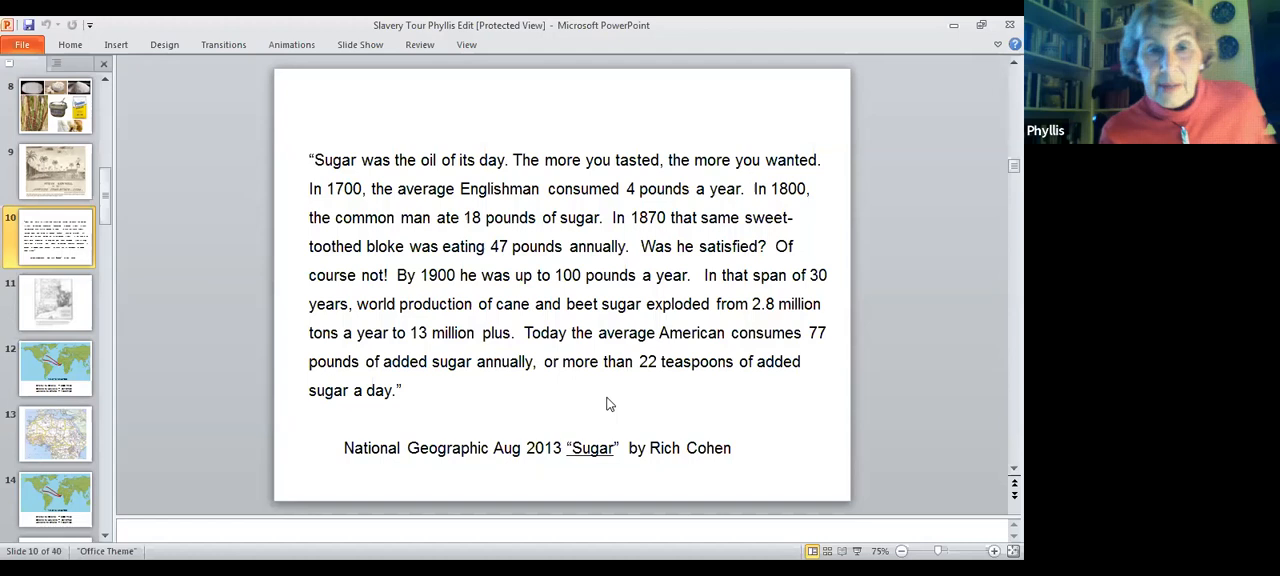
Display slide 11, the engraved Rhode Island map with its Library of Congress caption.
left_click(55, 302)
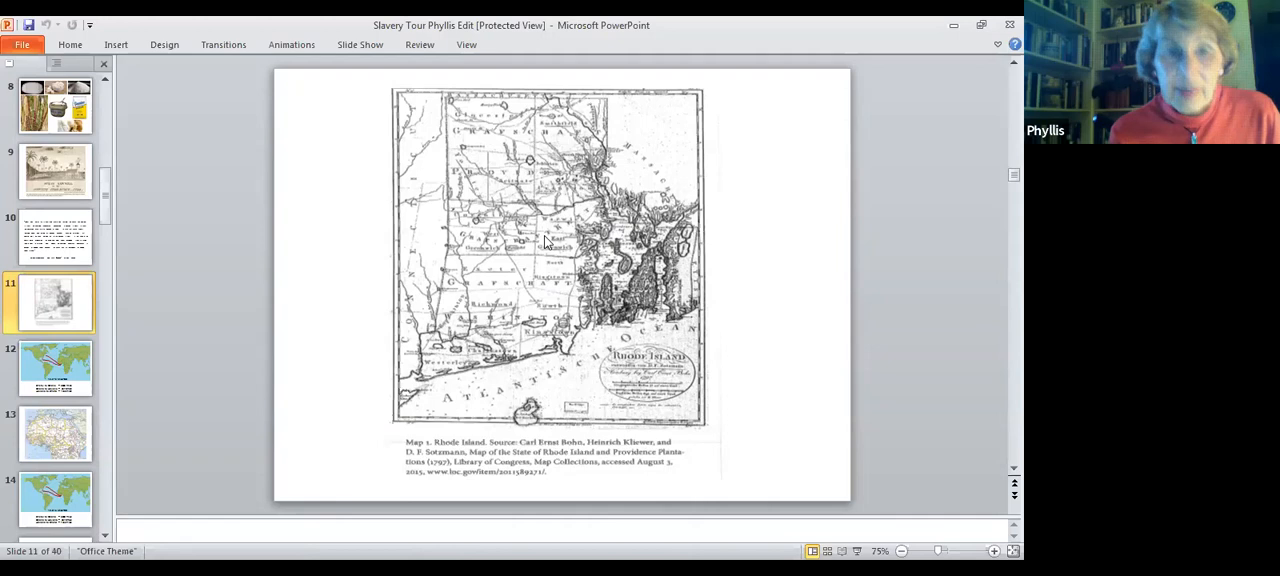
mouse_move(540, 189)
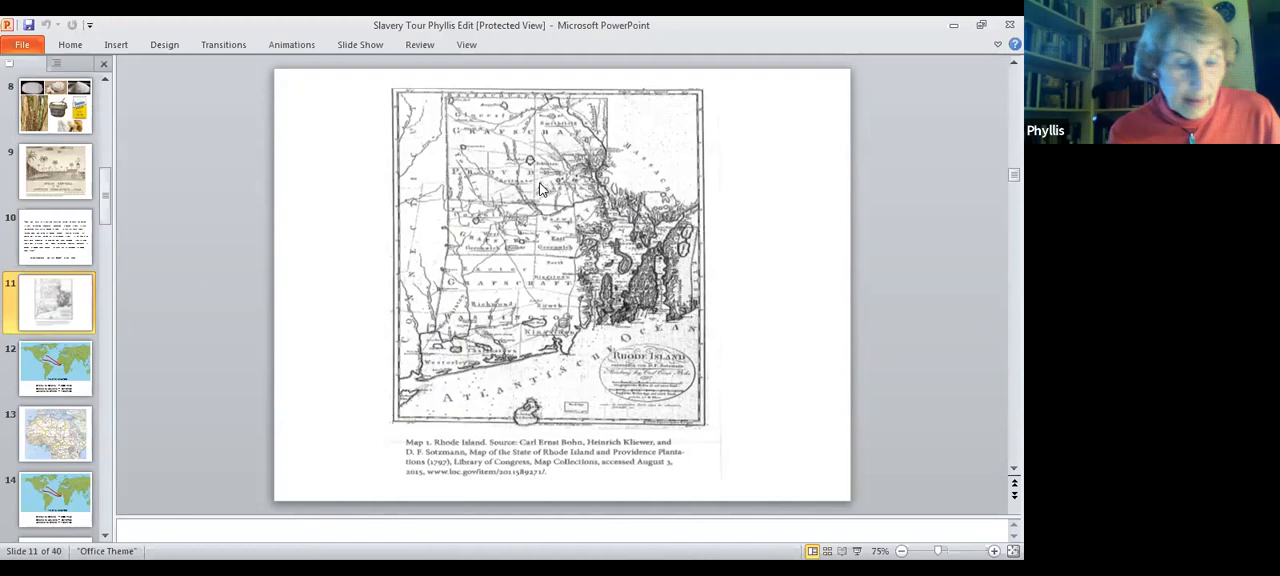
mouse_move(683, 222)
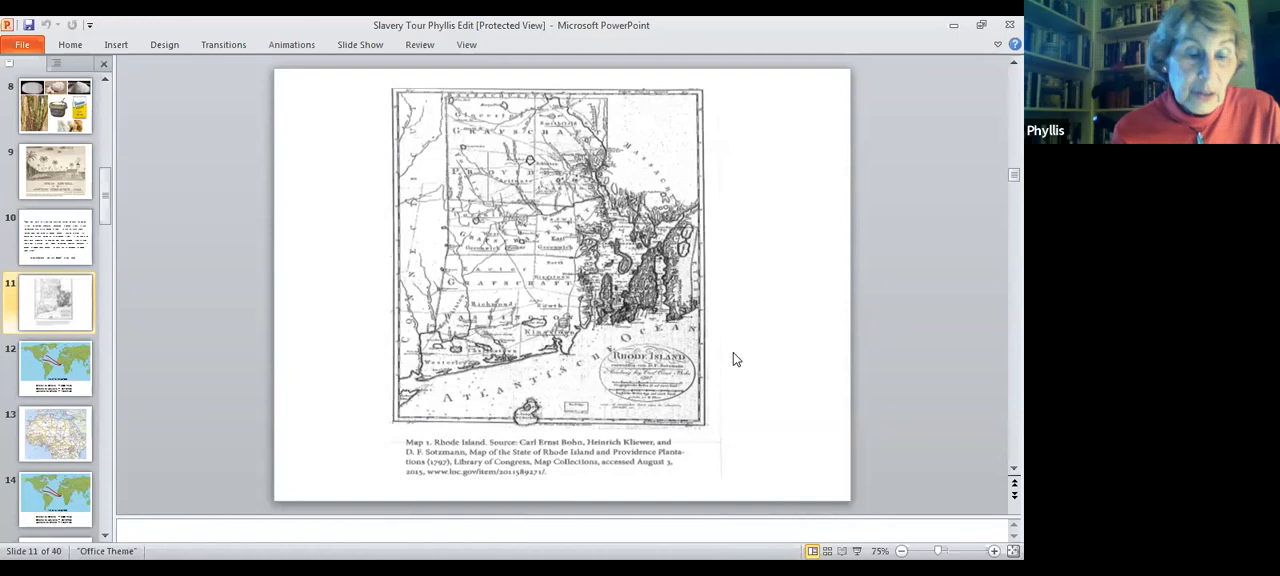
mouse_move(545, 208)
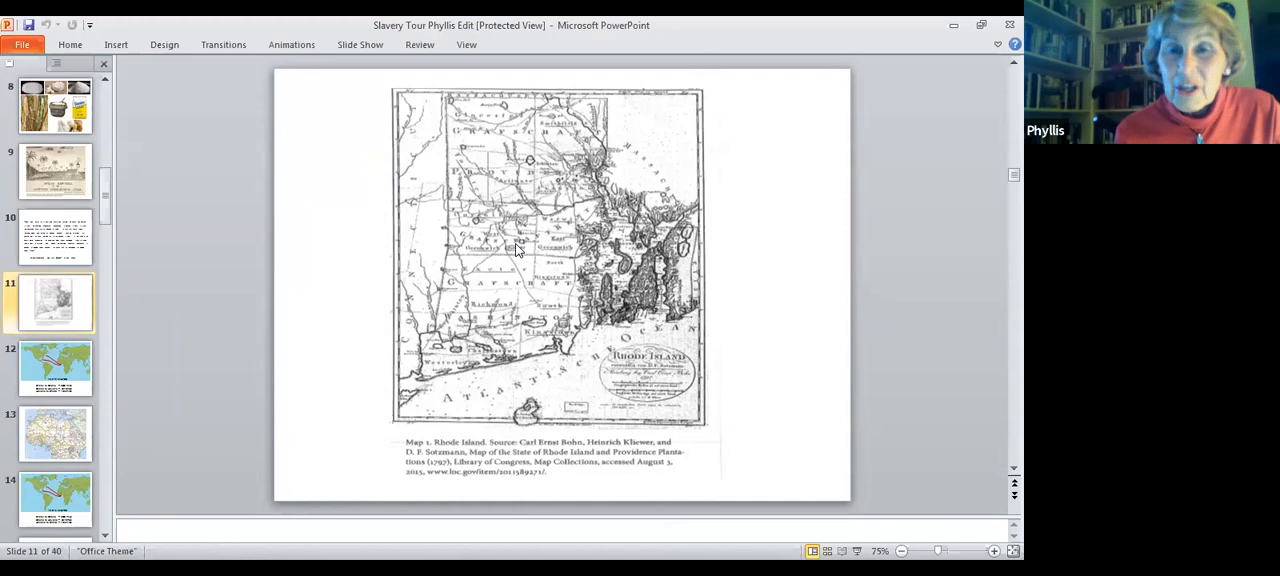
mouse_move(520, 175)
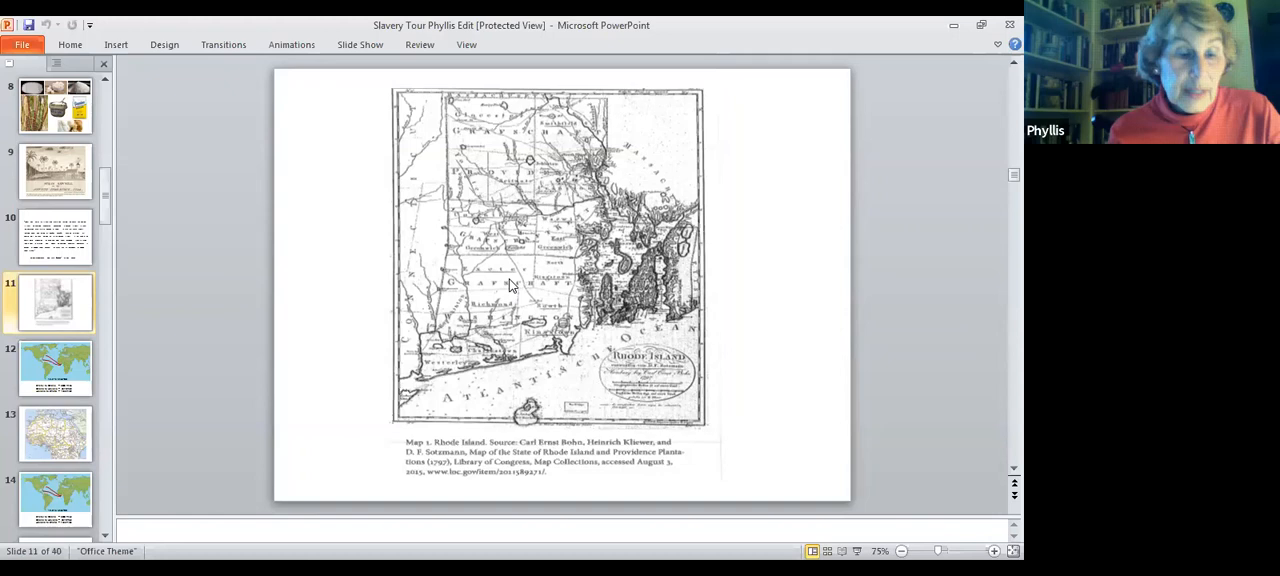
mouse_move(523, 268)
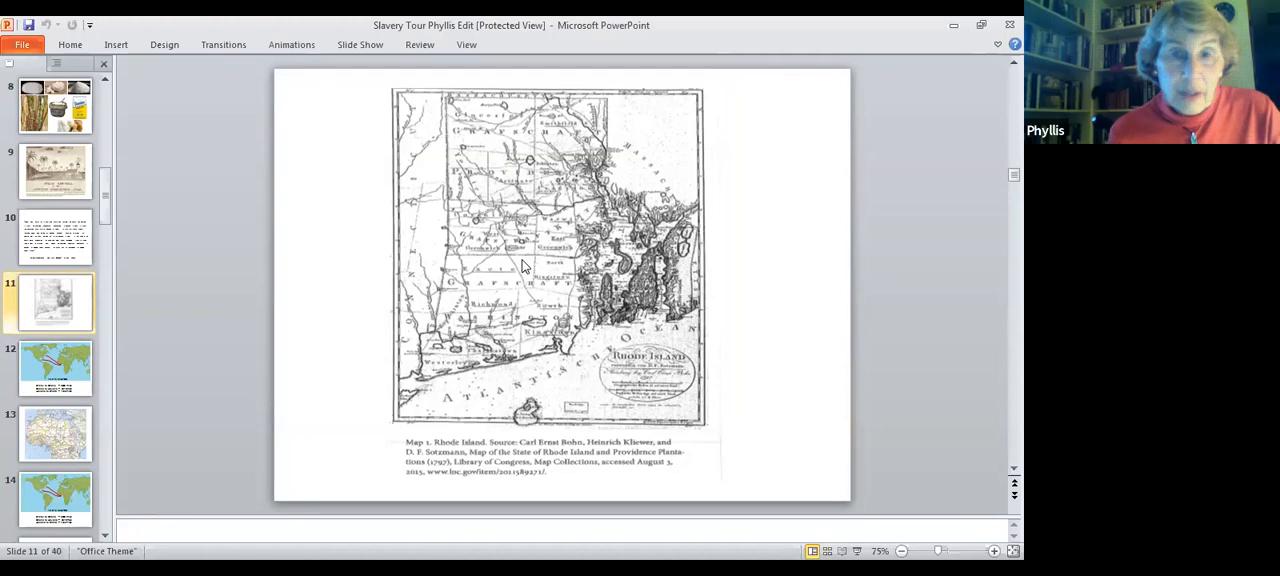
mouse_move(538, 228)
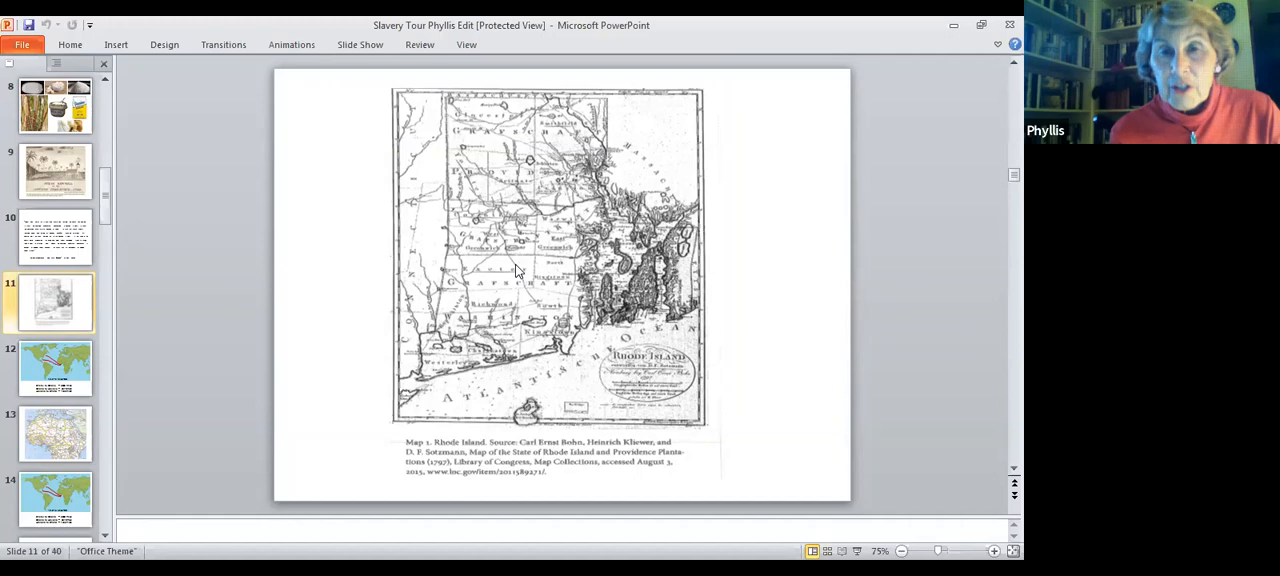
left_click(548, 220)
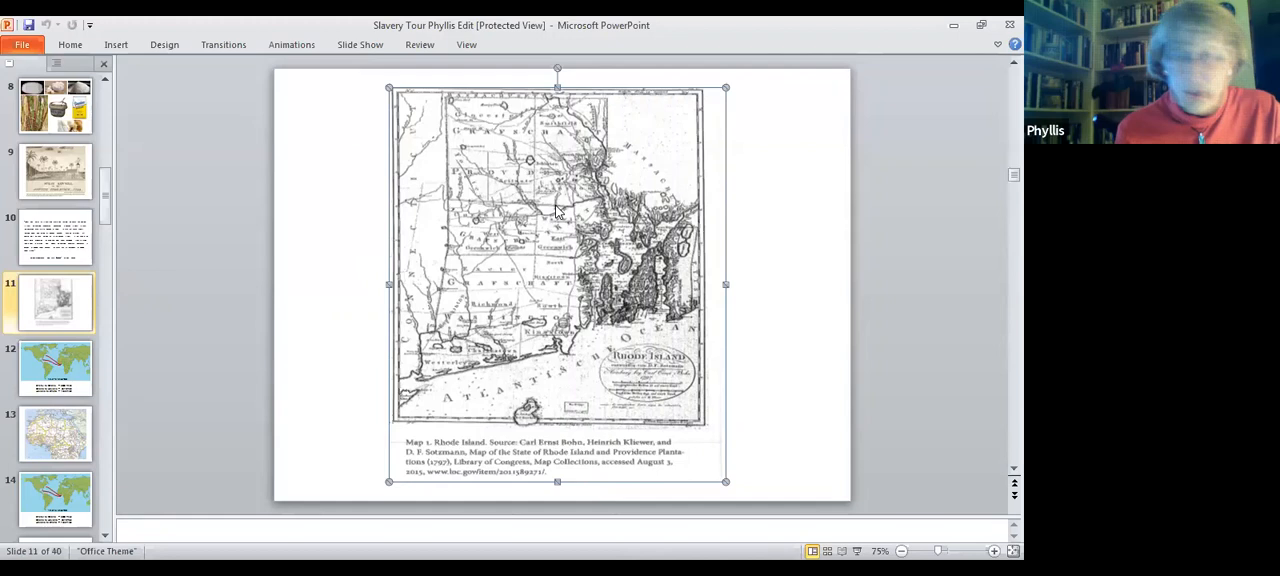
mouse_move(524, 287)
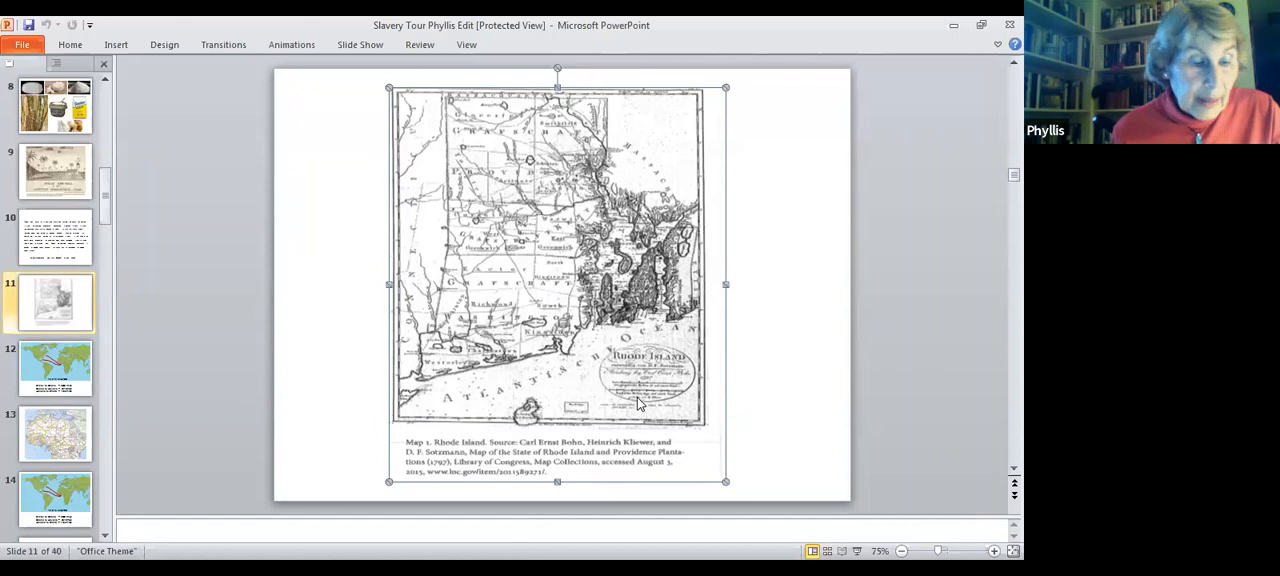
mouse_move(755, 477)
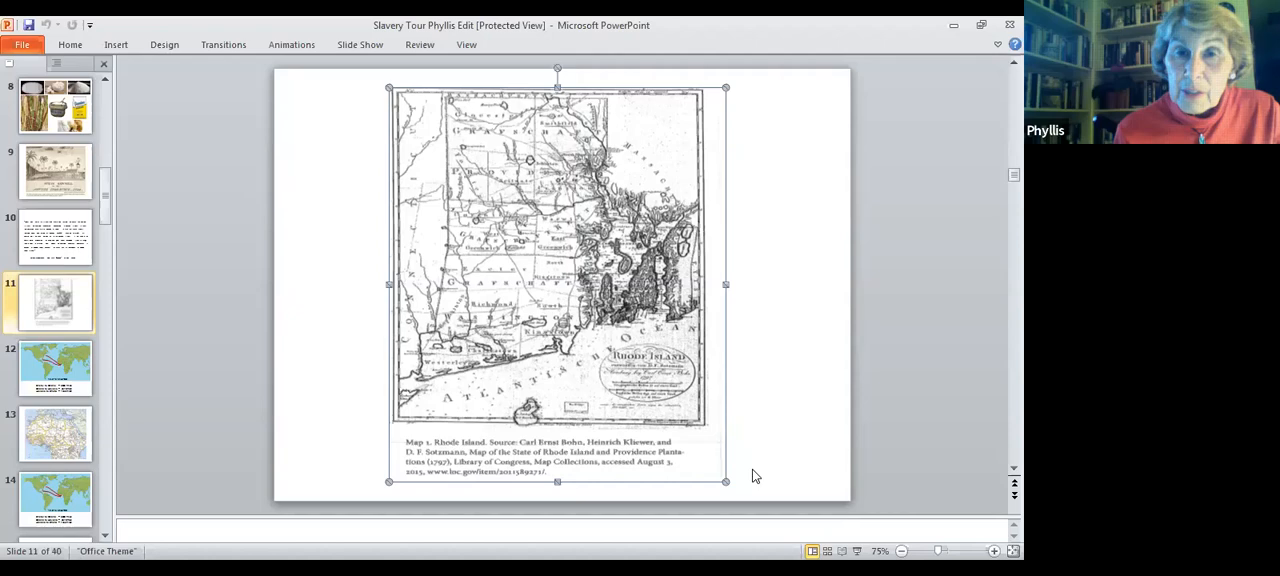
Display slide 12, the 12,013-mile Bristol–Ghana–Havana route map.
left_click(55, 367)
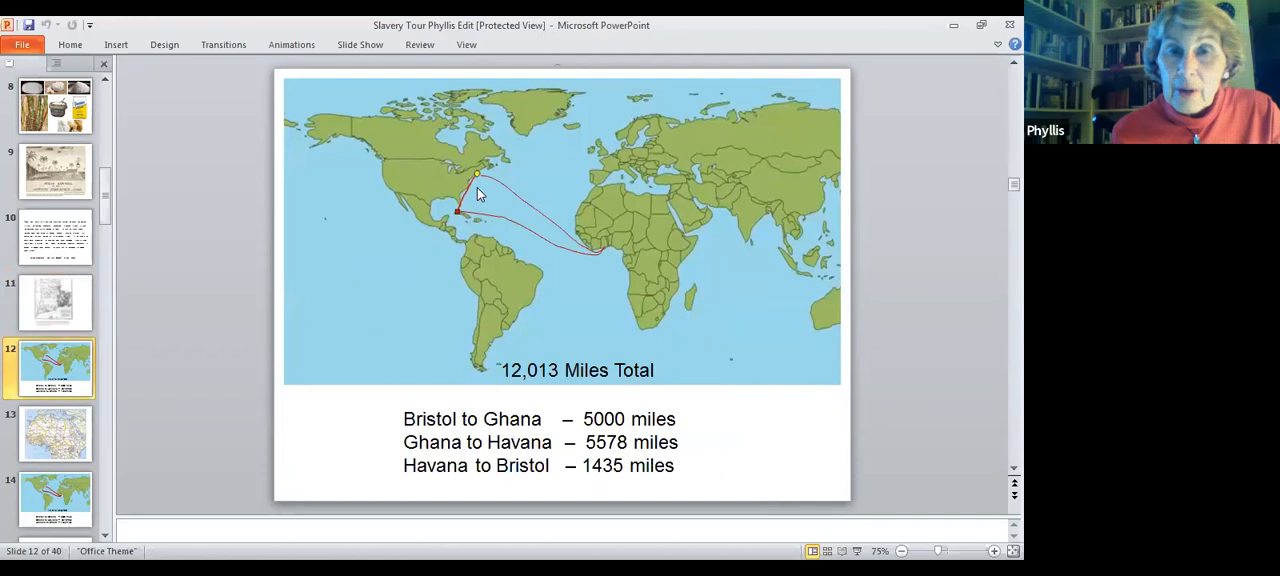
mouse_move(528, 203)
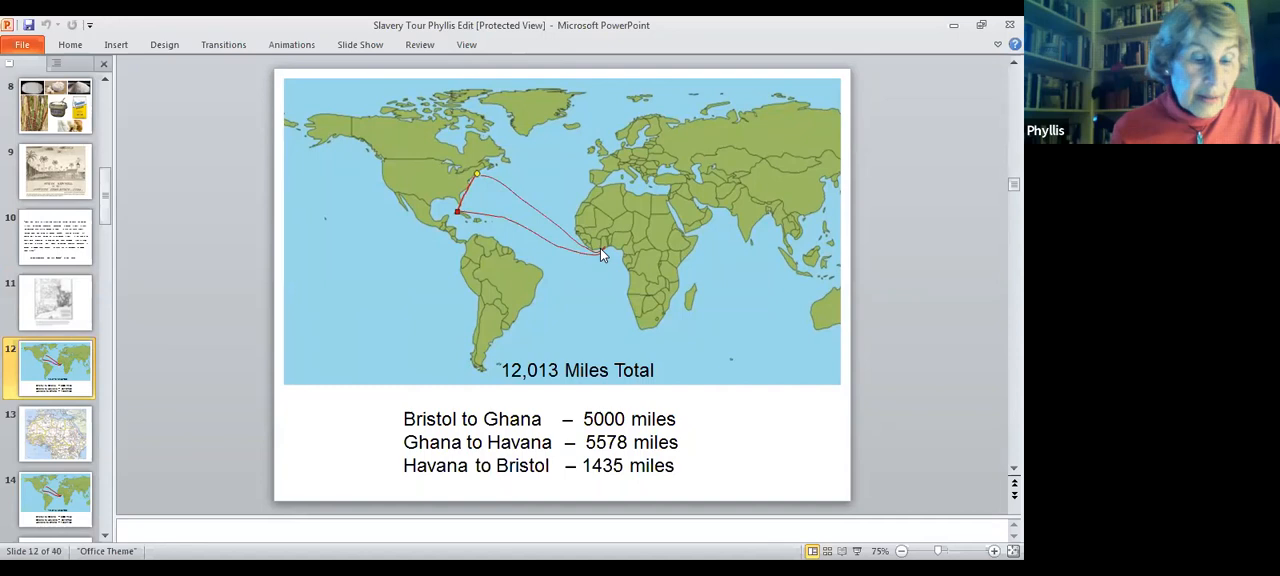
mouse_move(605, 253)
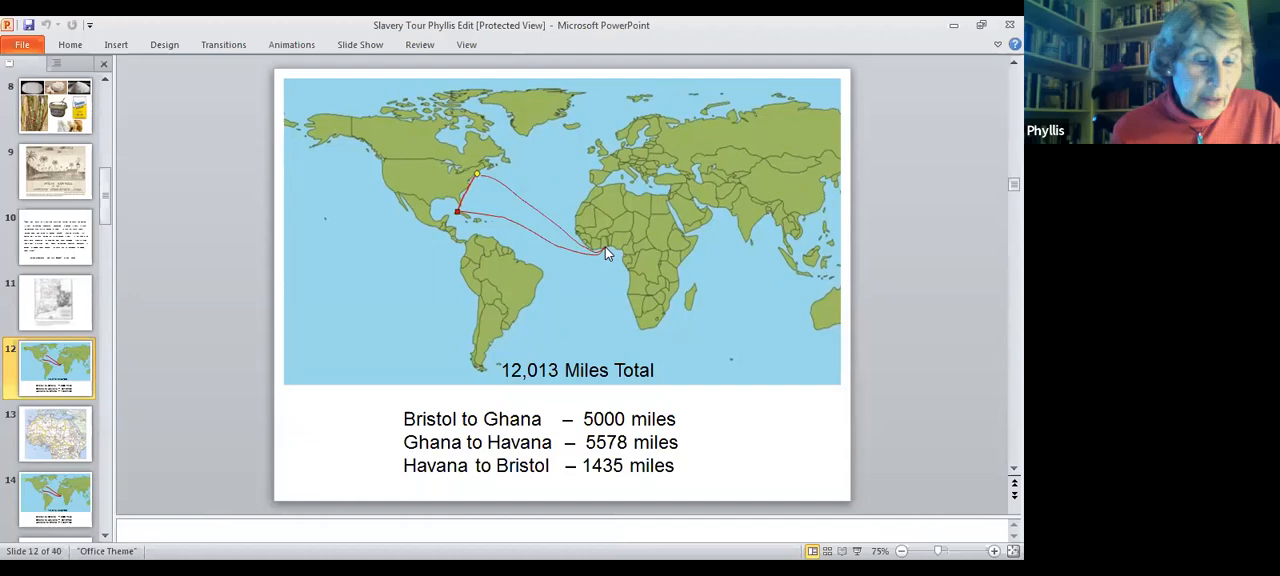
left_click(55, 433)
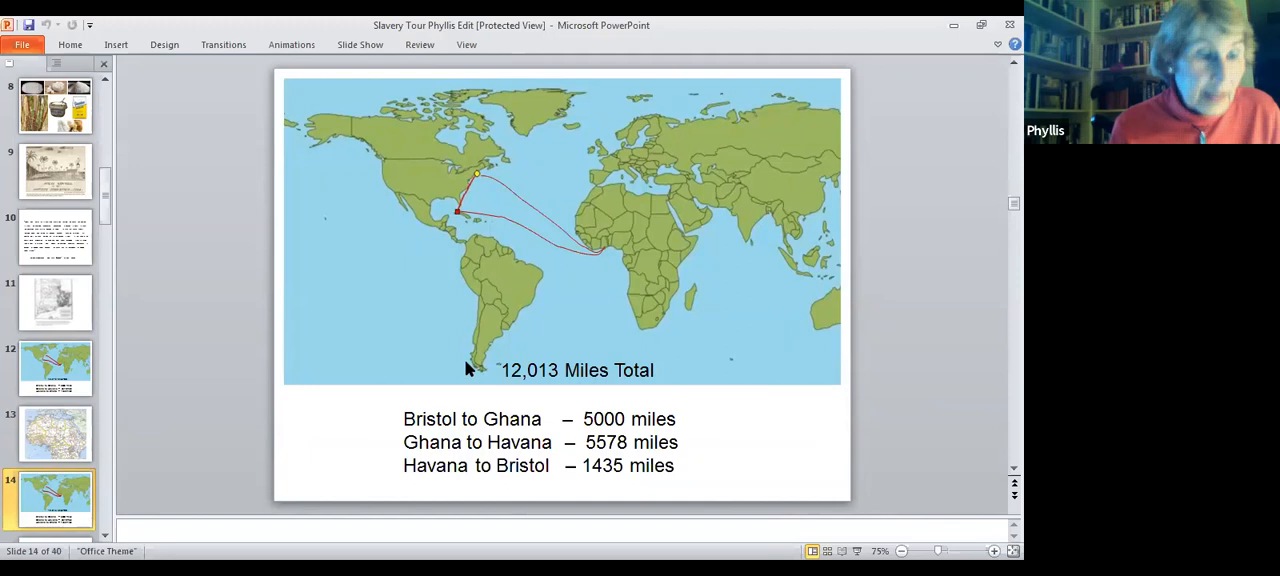
mouse_move(593, 253)
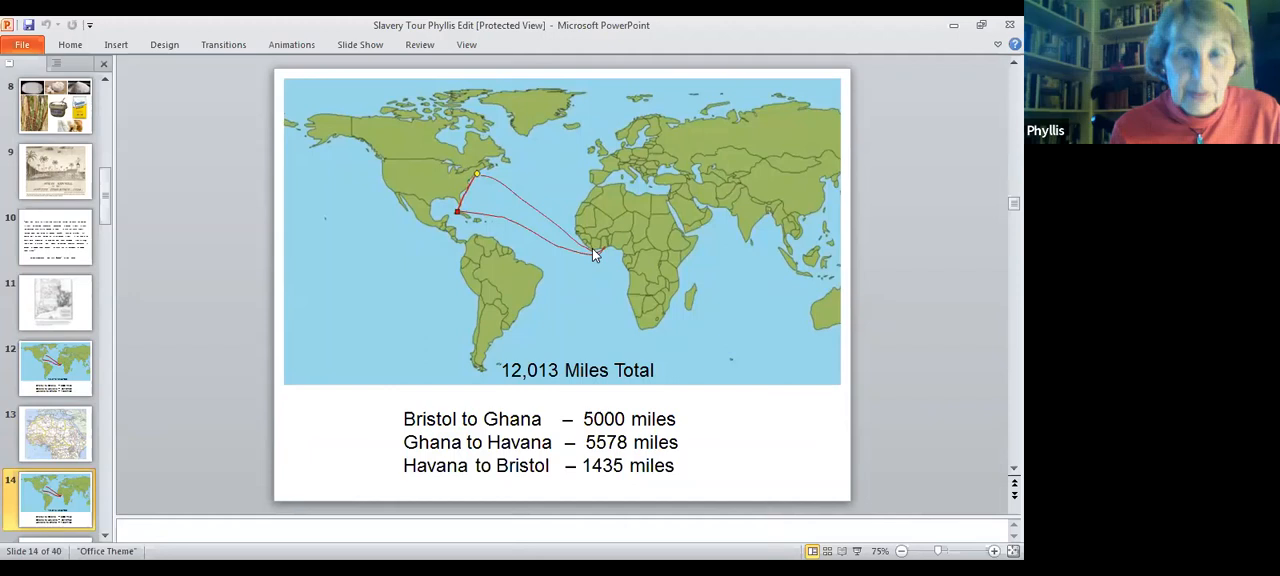
mouse_move(460, 213)
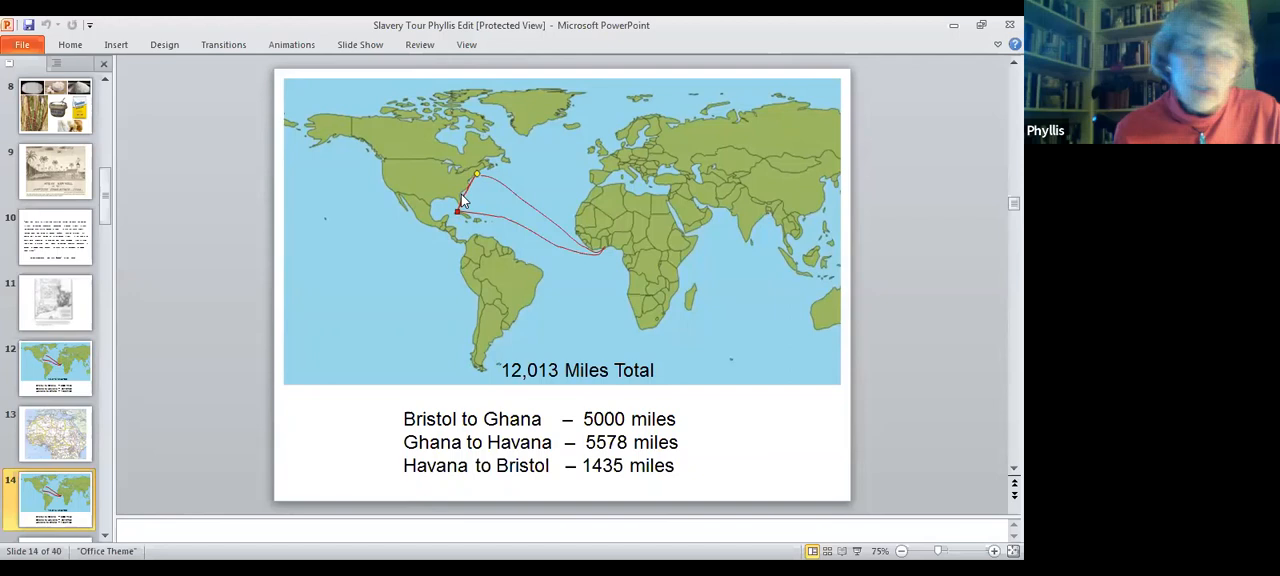
mouse_move(457, 213)
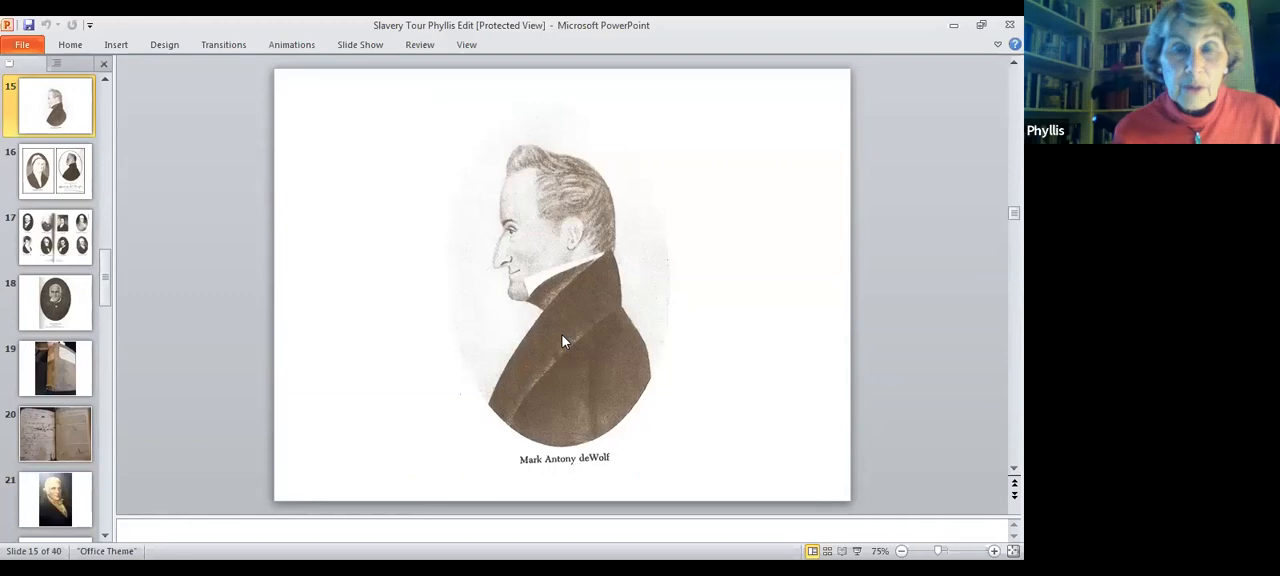
mouse_move(597, 341)
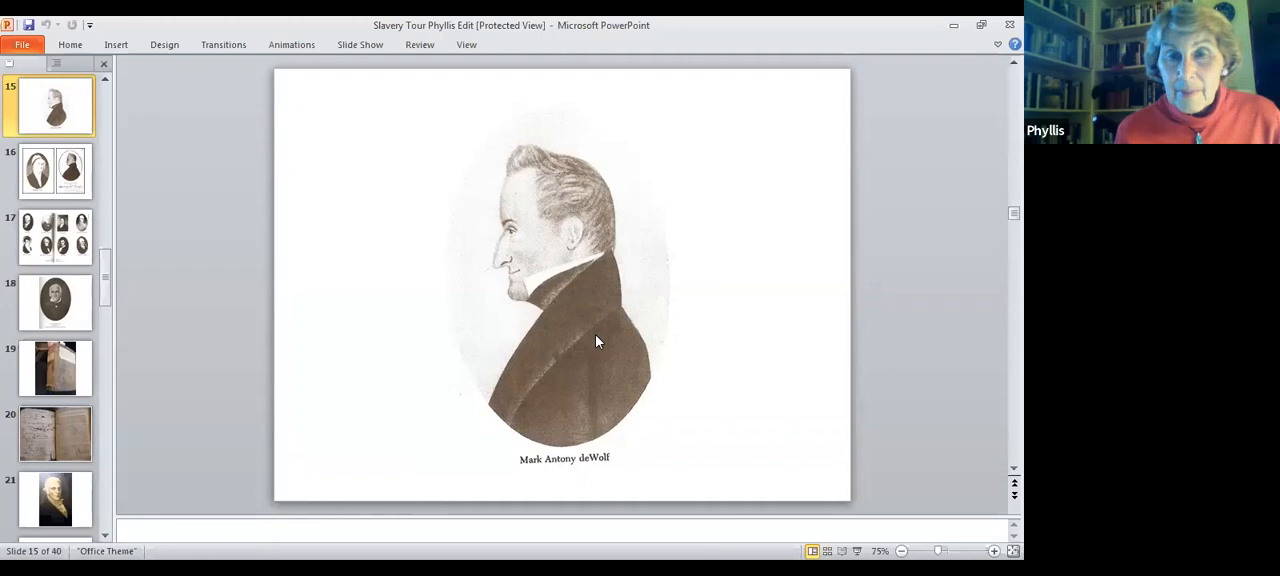
left_click(55, 170)
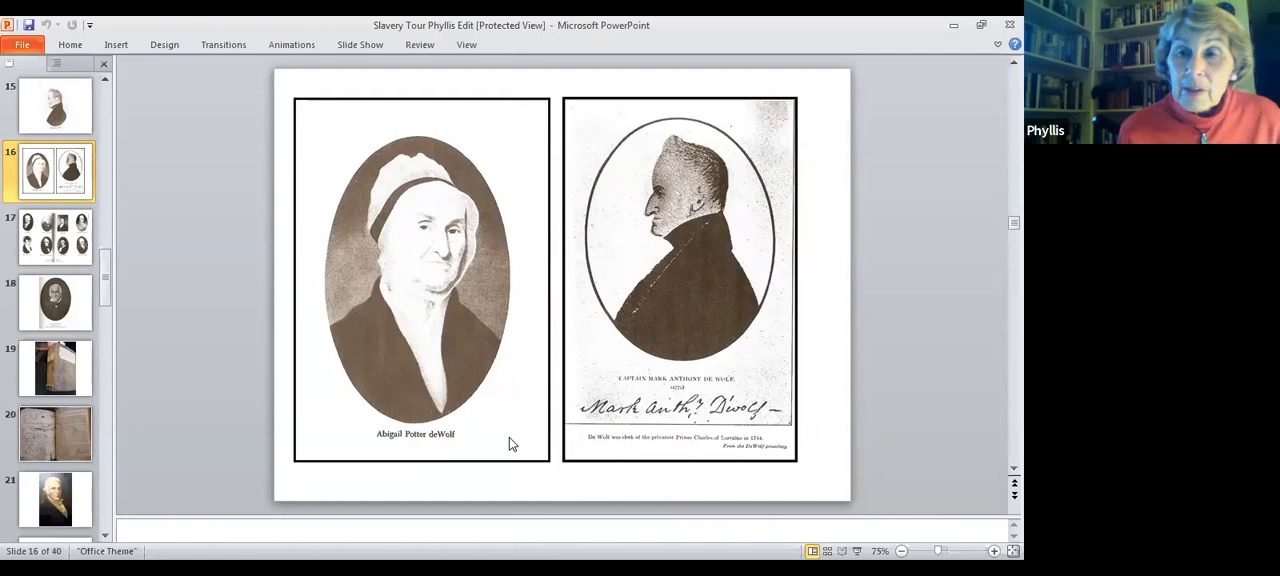
mouse_move(592, 402)
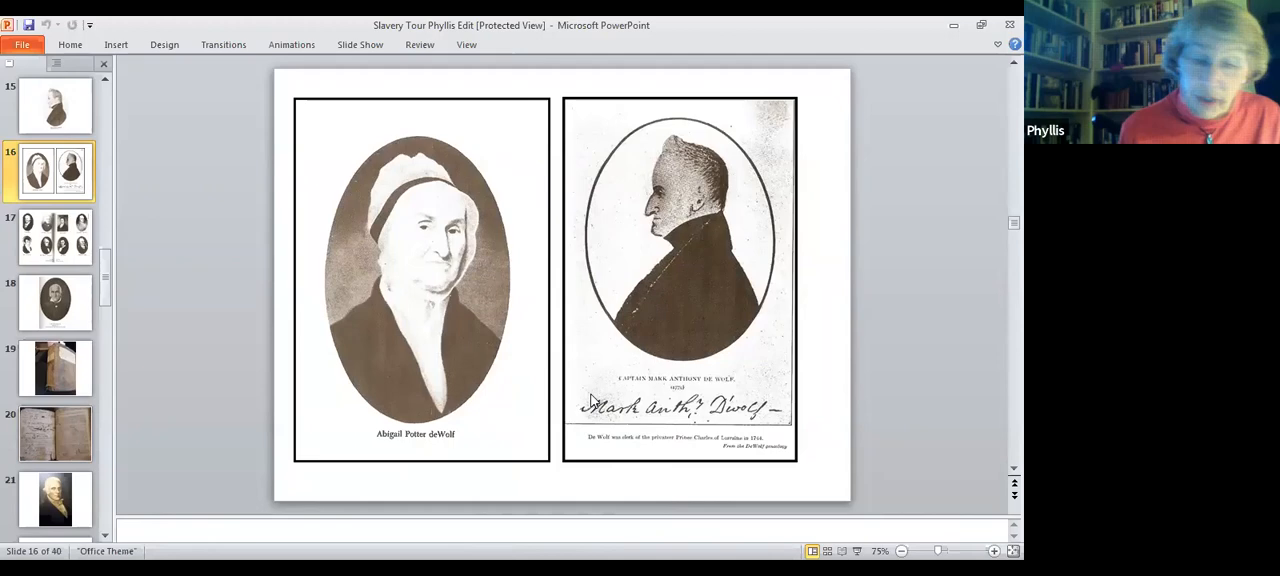
Display slide 17, the eight second- and third-generation deWolf family portraits.
left_click(55, 237)
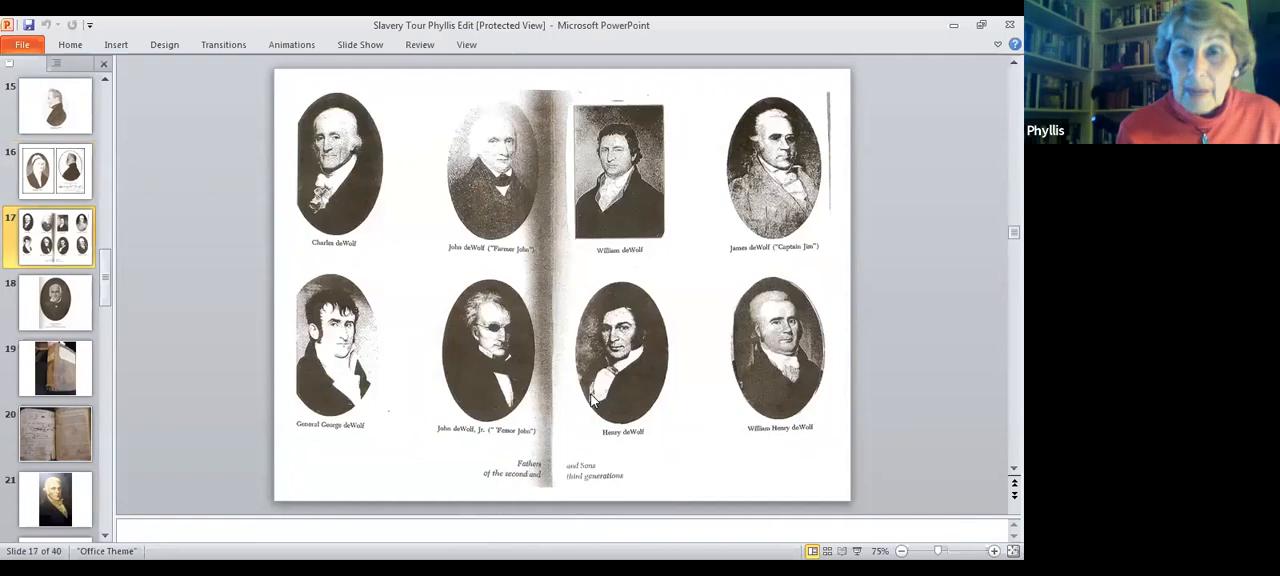
mouse_move(345, 202)
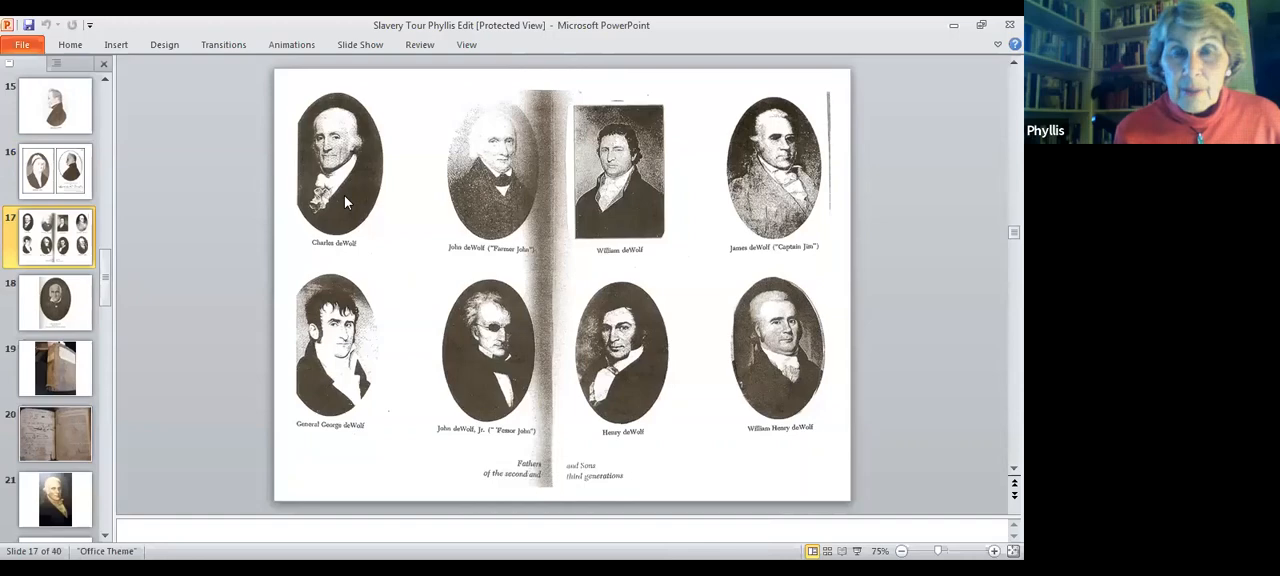
mouse_move(780, 215)
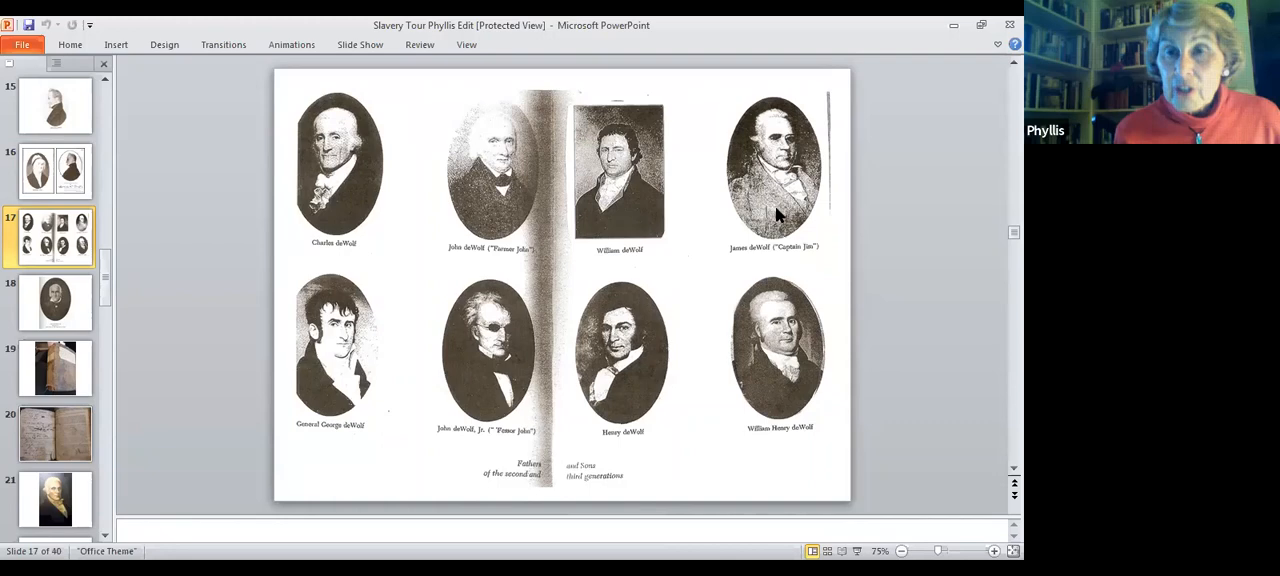
Display slide 18, the oval portrait of Levi De Wolf (1766–1848).
left_click(55, 301)
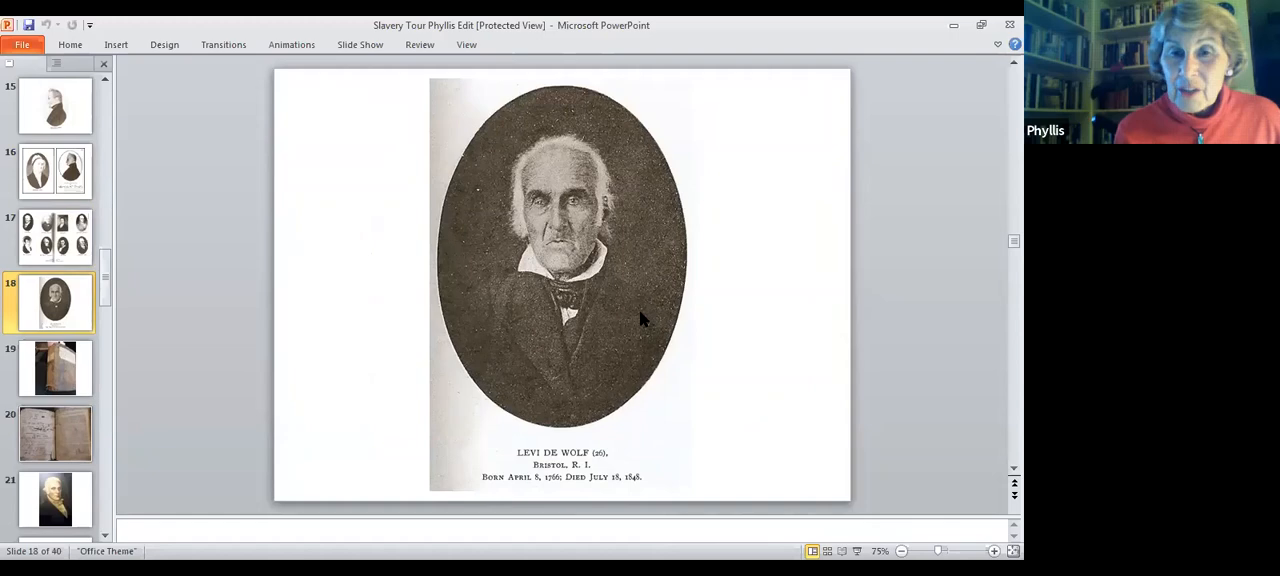
left_click(55, 237)
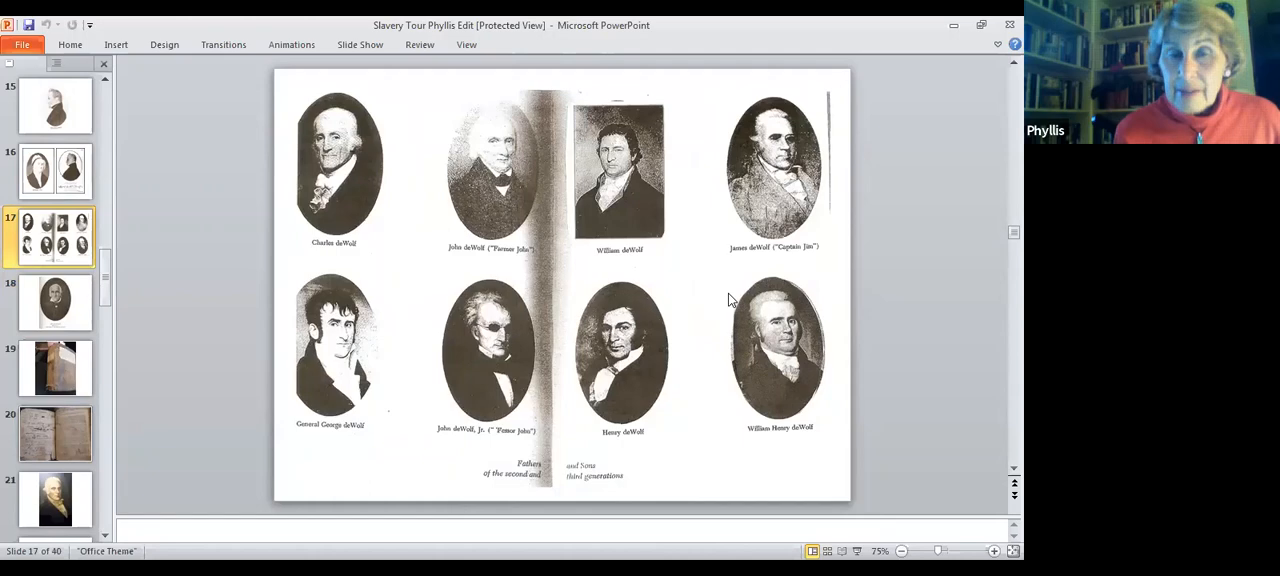
mouse_move(335, 360)
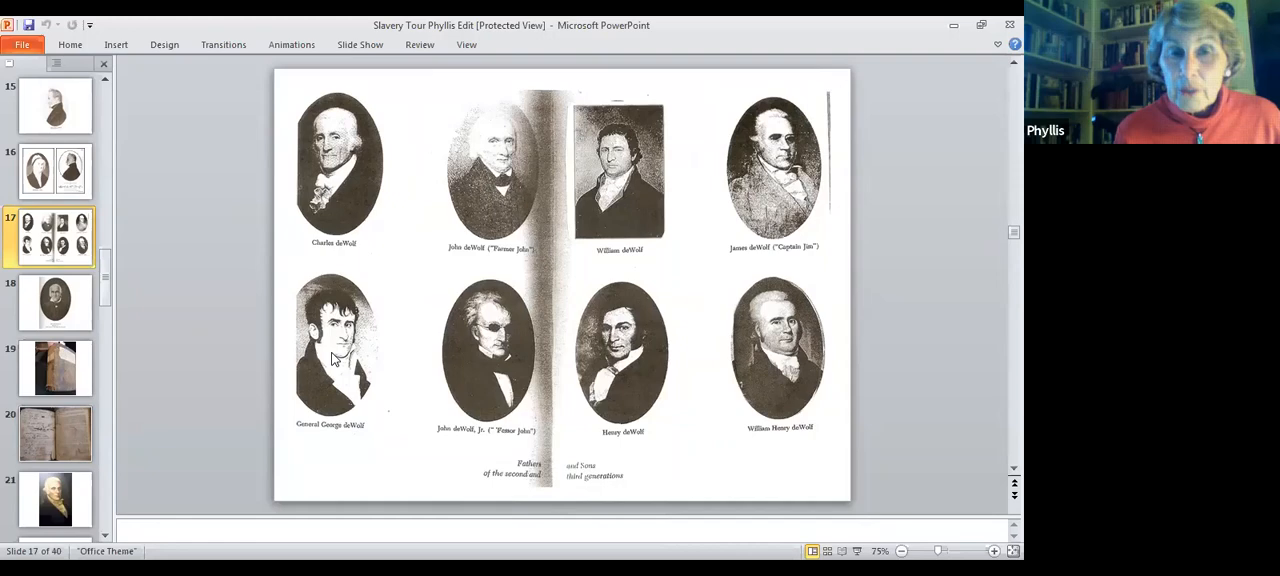
left_click(560, 280)
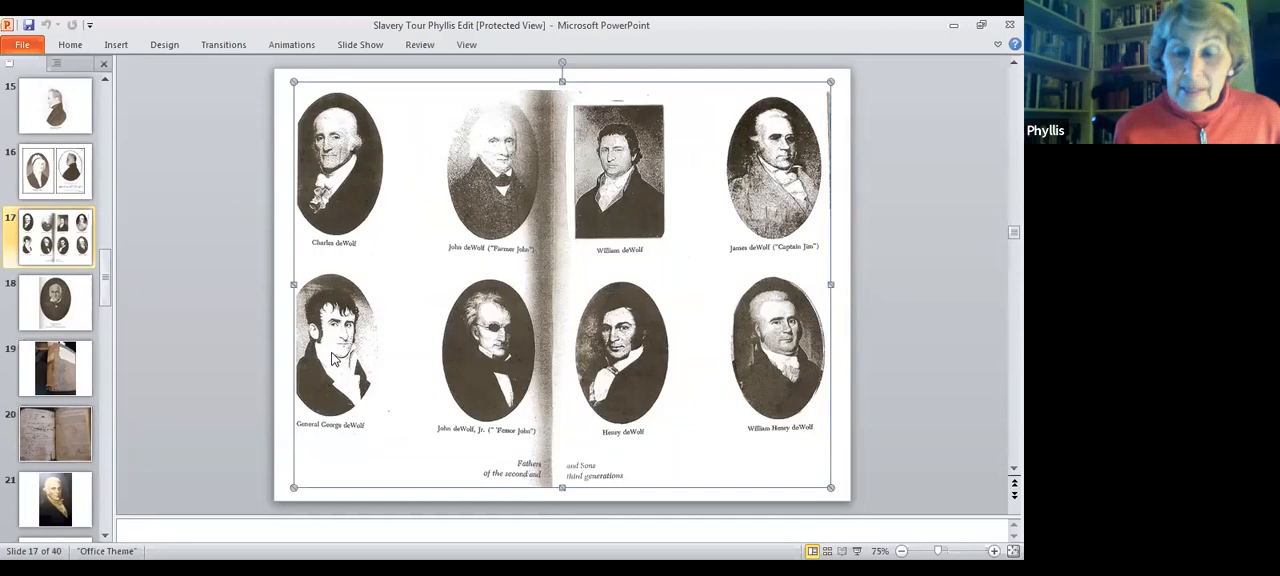
mouse_move(400, 333)
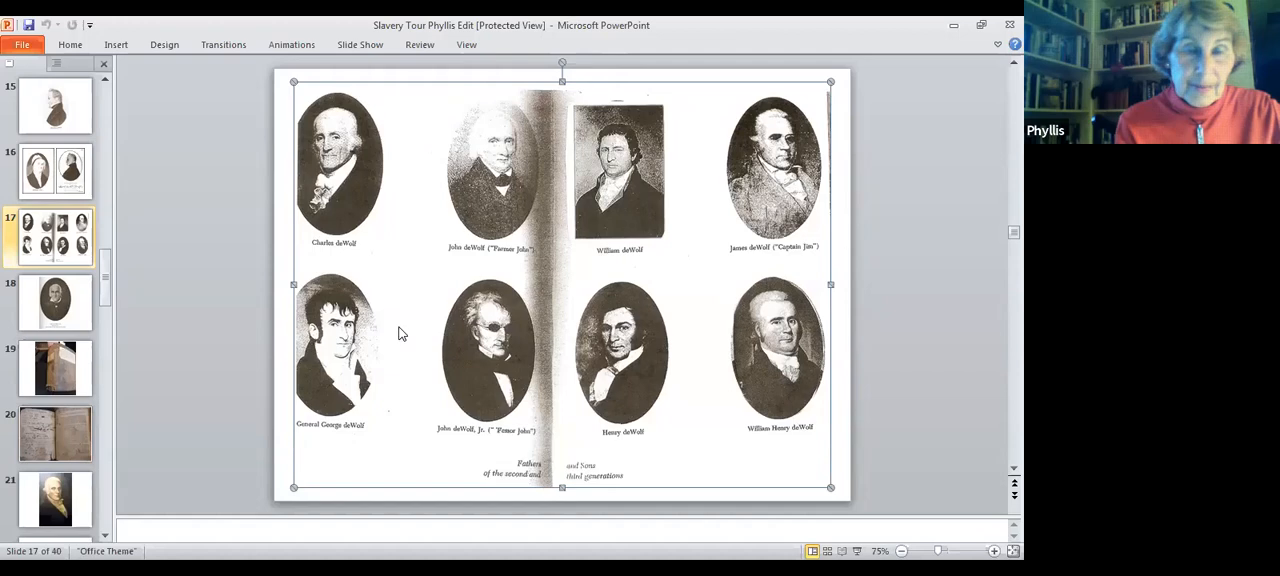
mouse_move(364, 181)
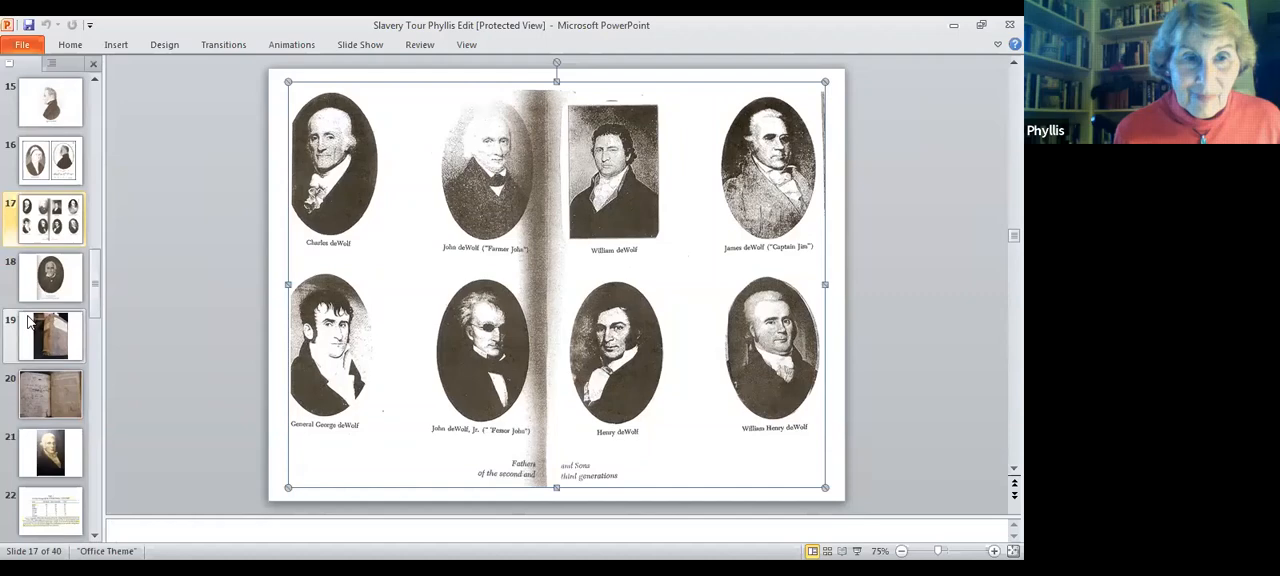
Show slide 19 and select the photo of the worn cloth-bound book.
left_click(49, 335)
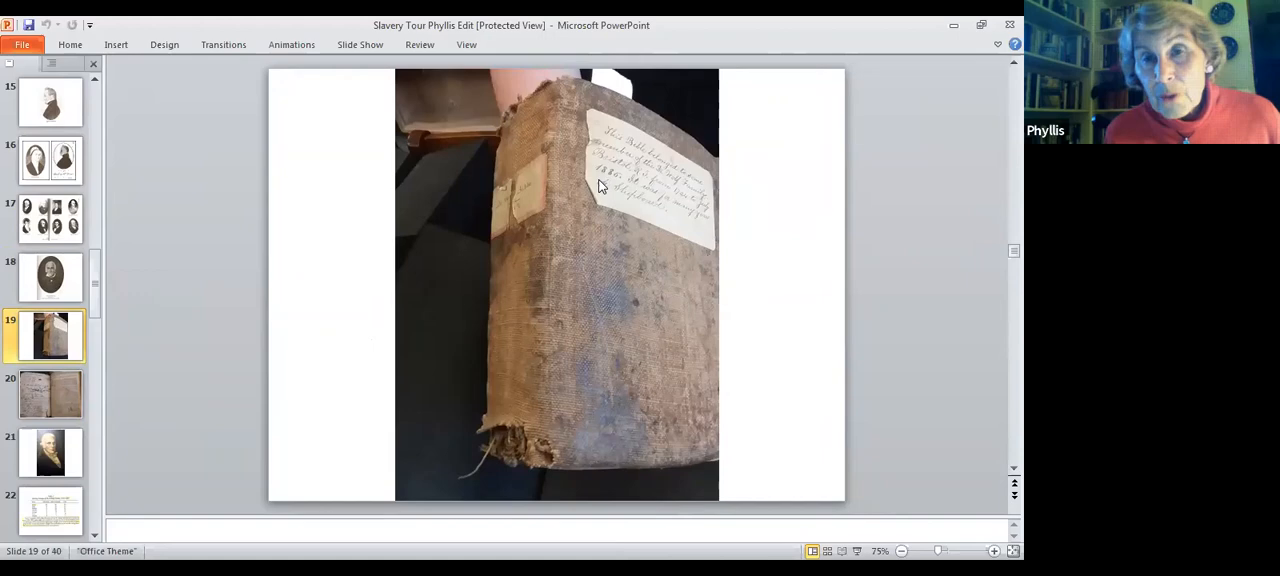
mouse_move(577, 307)
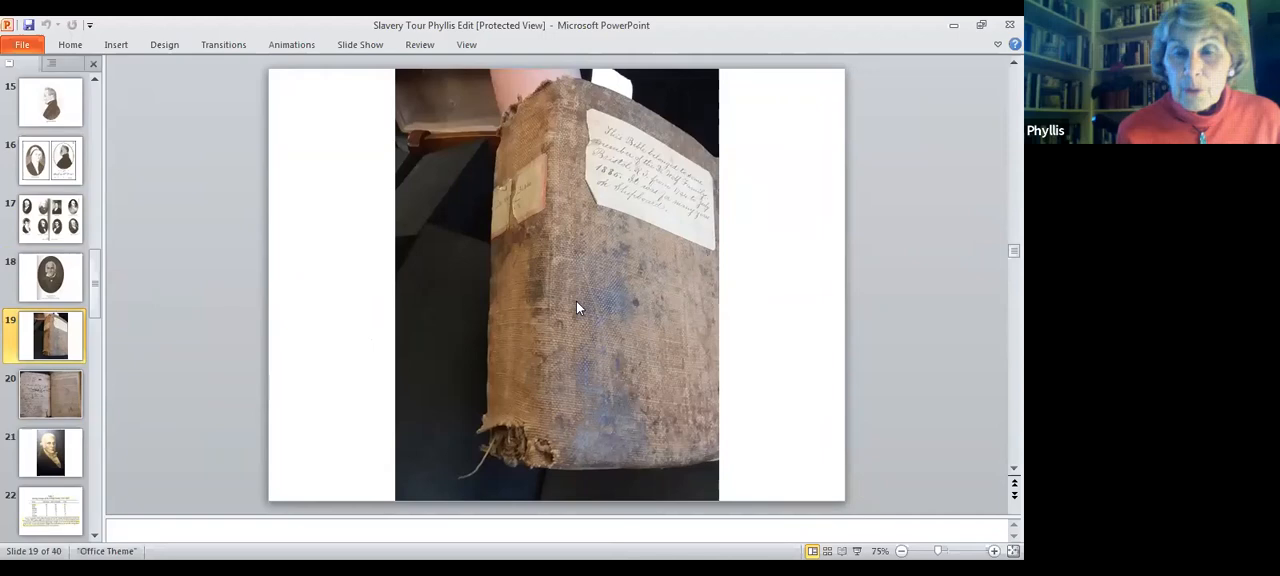
left_click(580, 307)
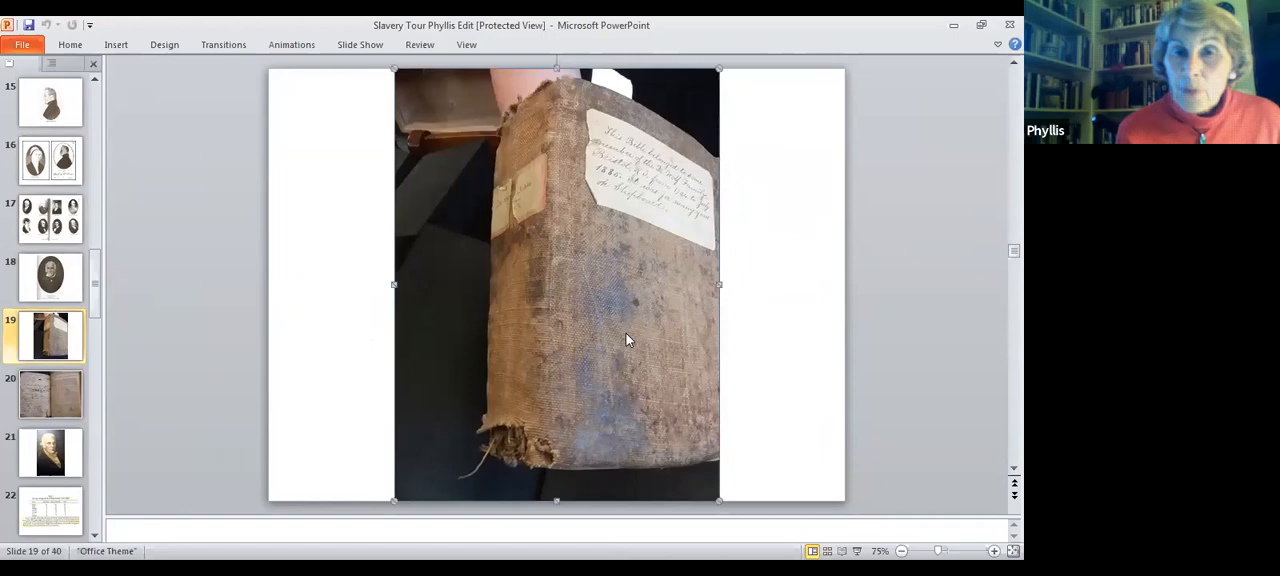
mouse_move(600, 343)
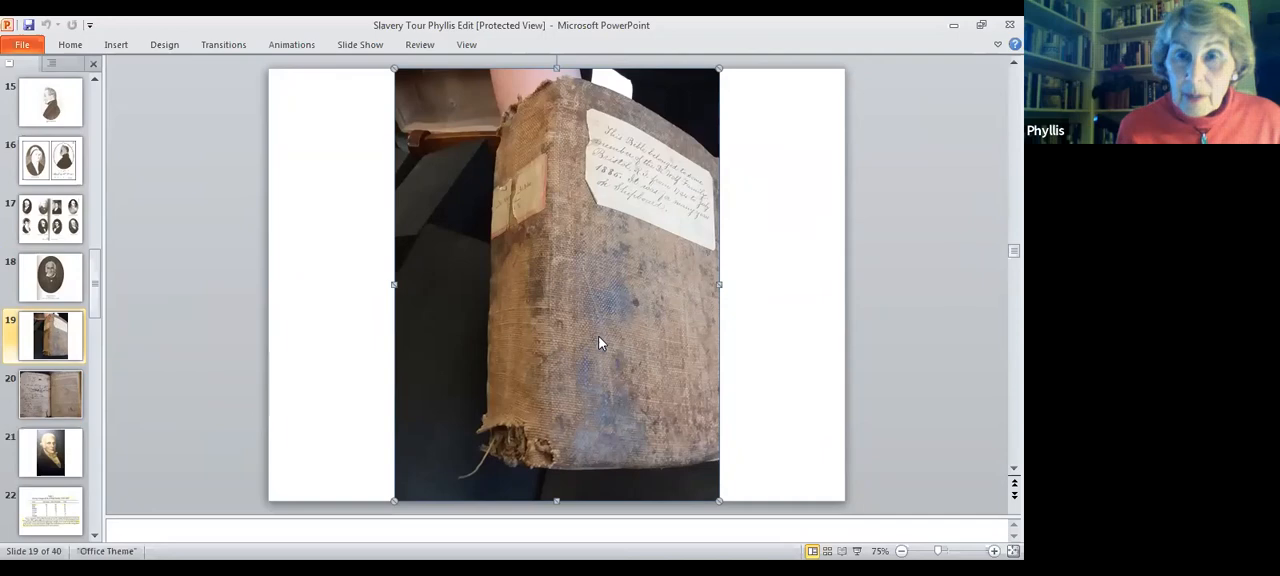
Go to slide 20 showing the open Bible with handwritten birth records.
left_click(49, 393)
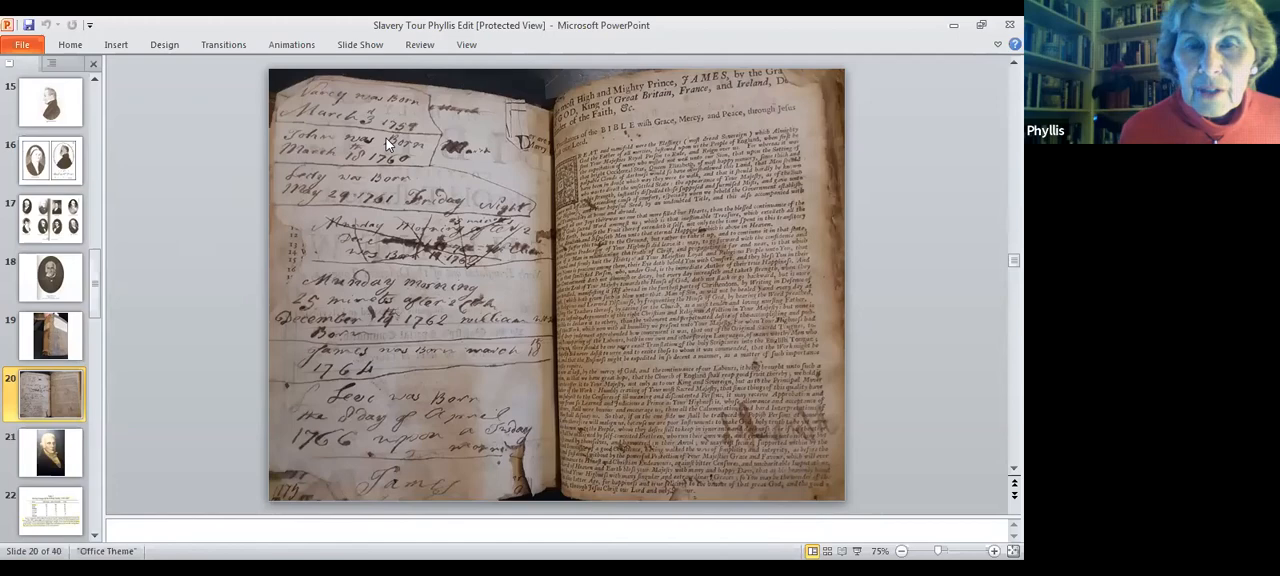
mouse_move(378, 208)
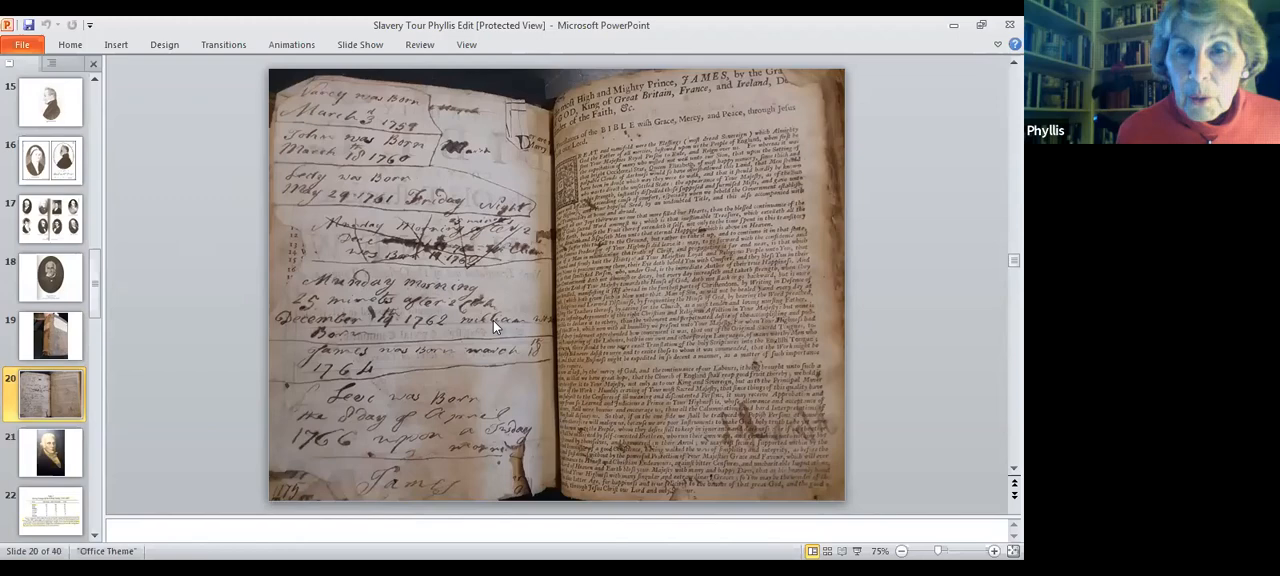
mouse_move(377, 425)
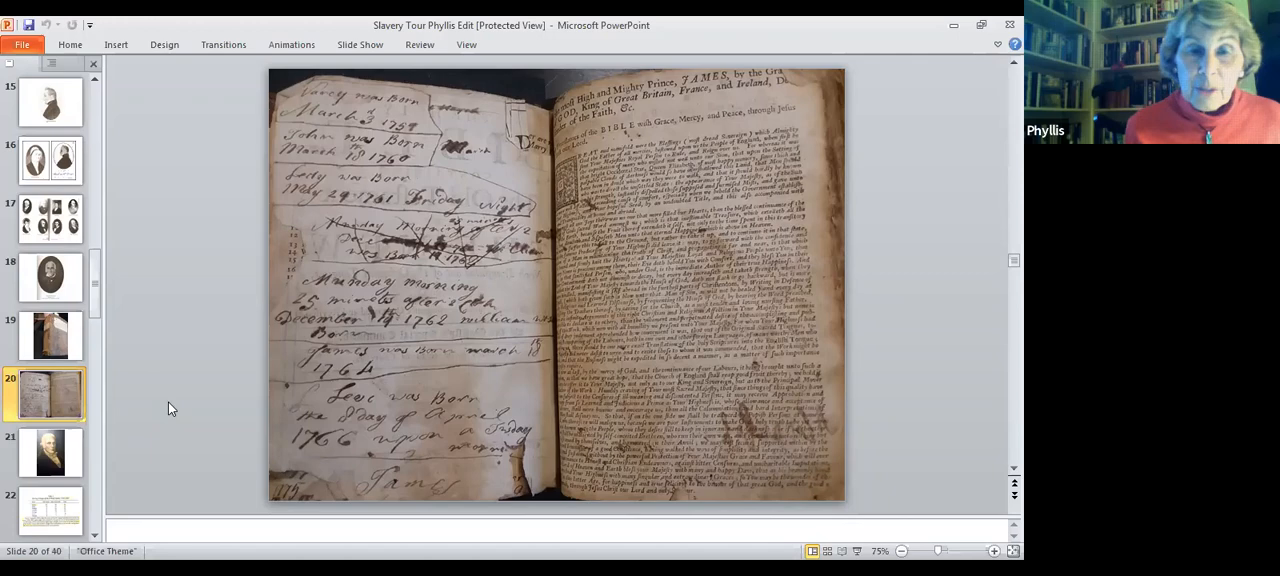
Go to slide 21, the portrait of the white-haired man in a cravat.
left_click(49, 452)
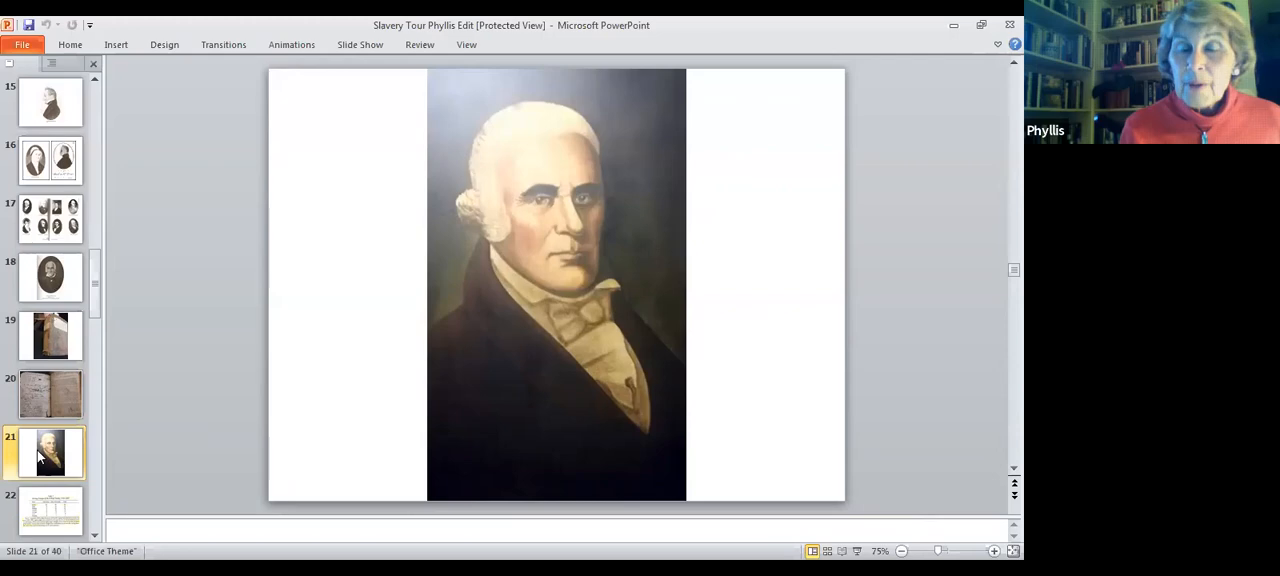
Go to slide 22 with the D'Wolf slaving voyages table, 1784–1807.
left_click(50, 510)
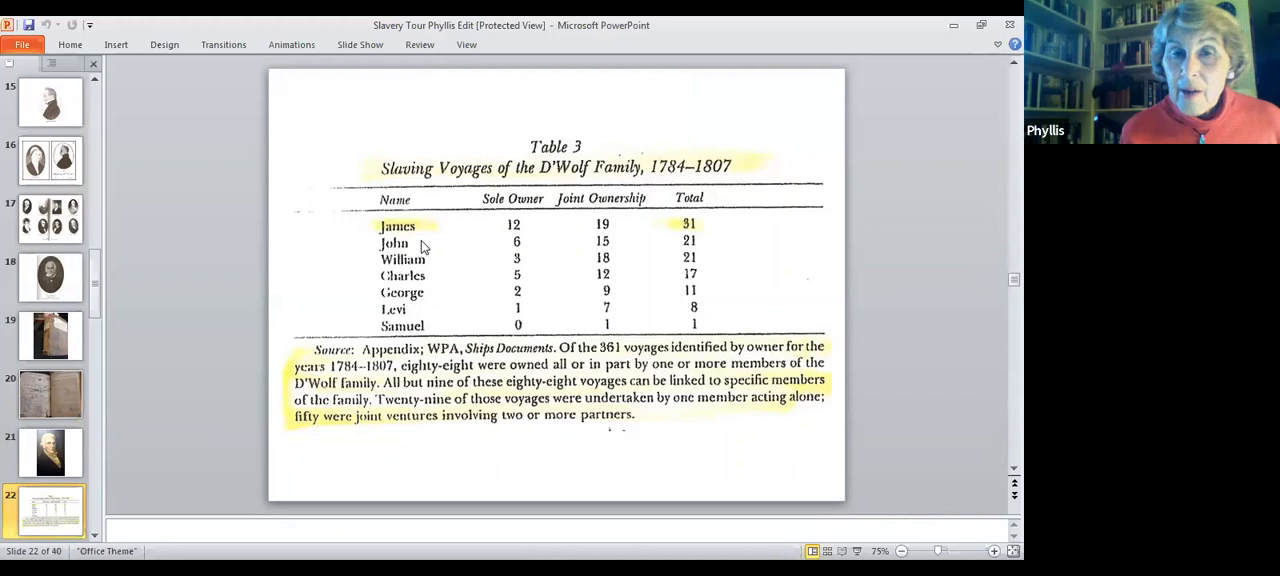
mouse_move(427, 330)
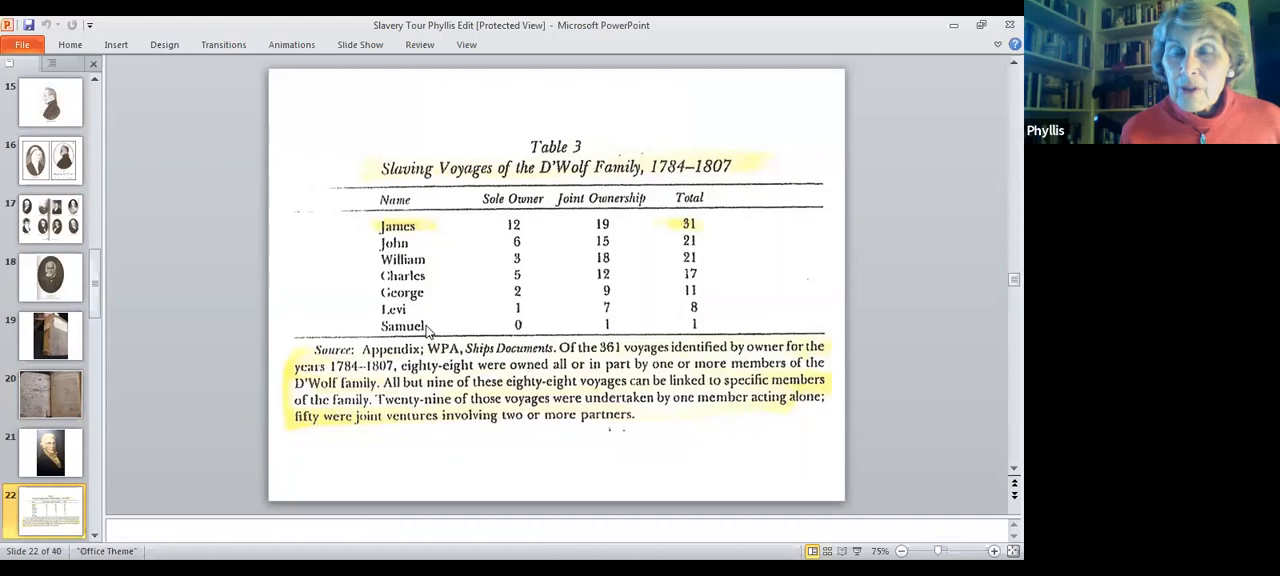
mouse_move(480, 392)
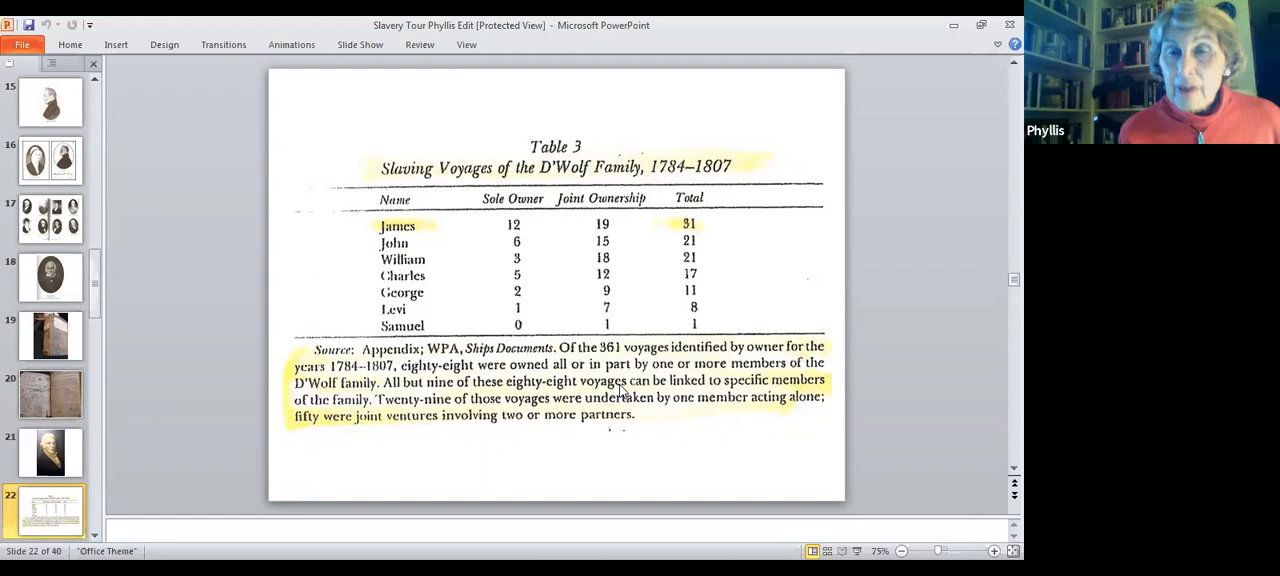
mouse_move(730, 178)
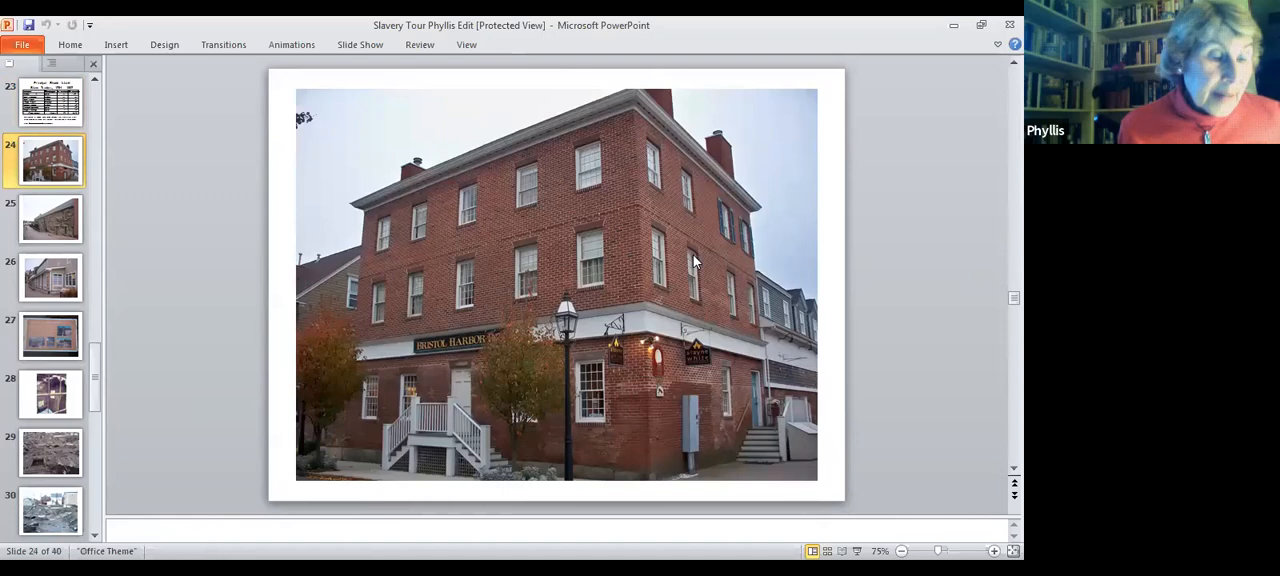
mouse_move(725, 361)
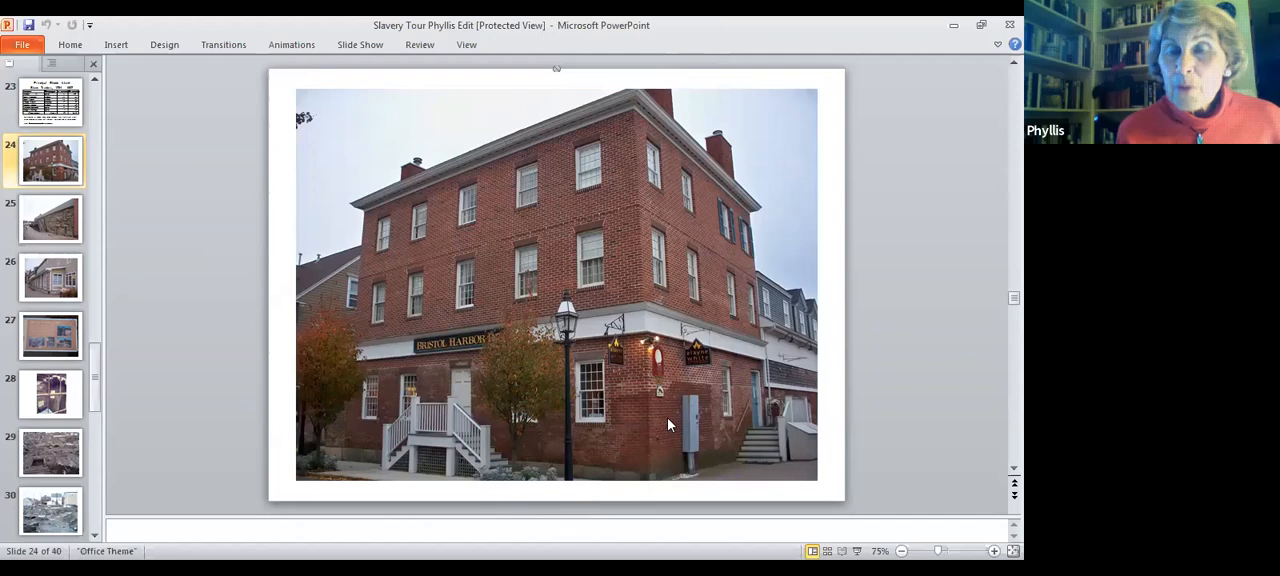
Select the photo of the three-storey brick corner building on slide 24.
left_click(556, 285)
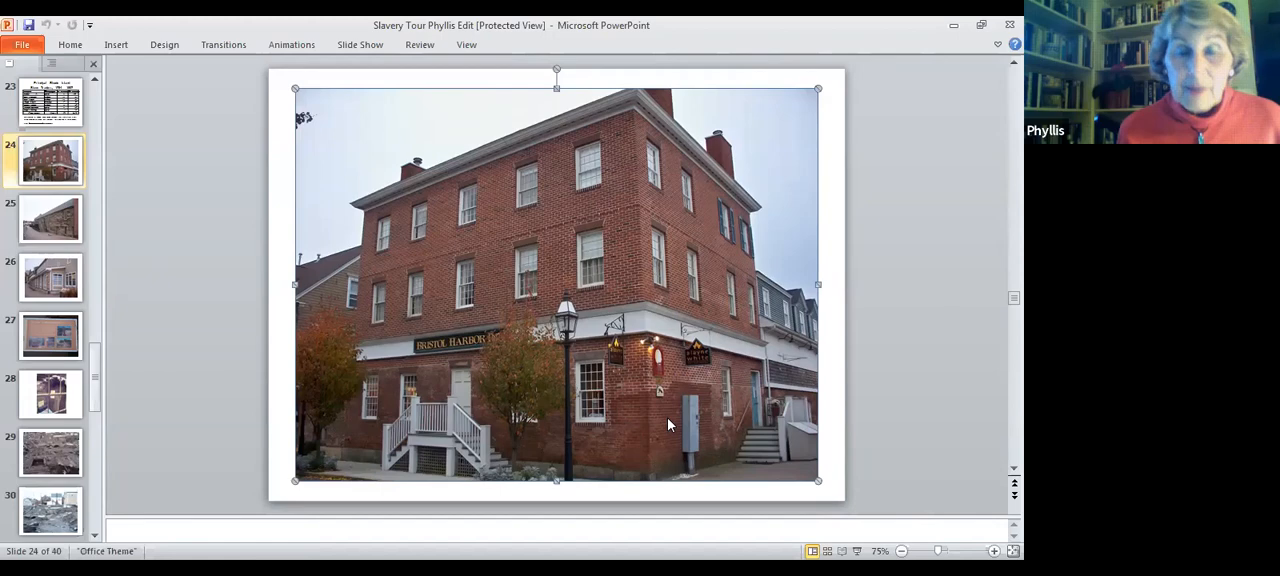
mouse_move(645, 428)
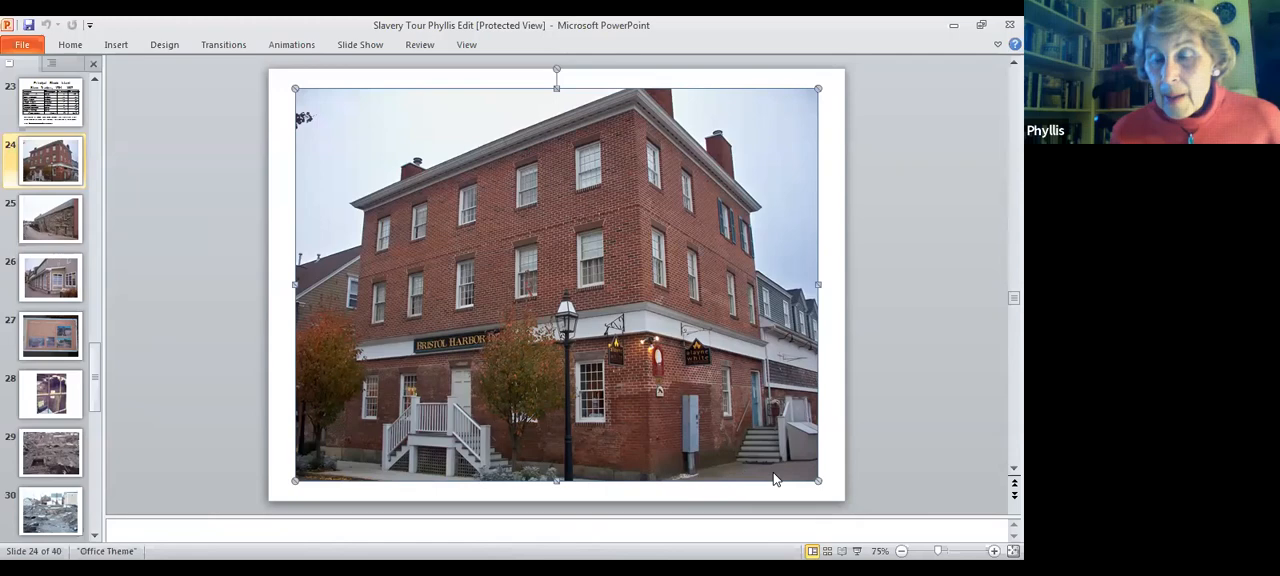
Go to slide 26 showing the clapboard storefronts with stone pillars.
left_click(50, 277)
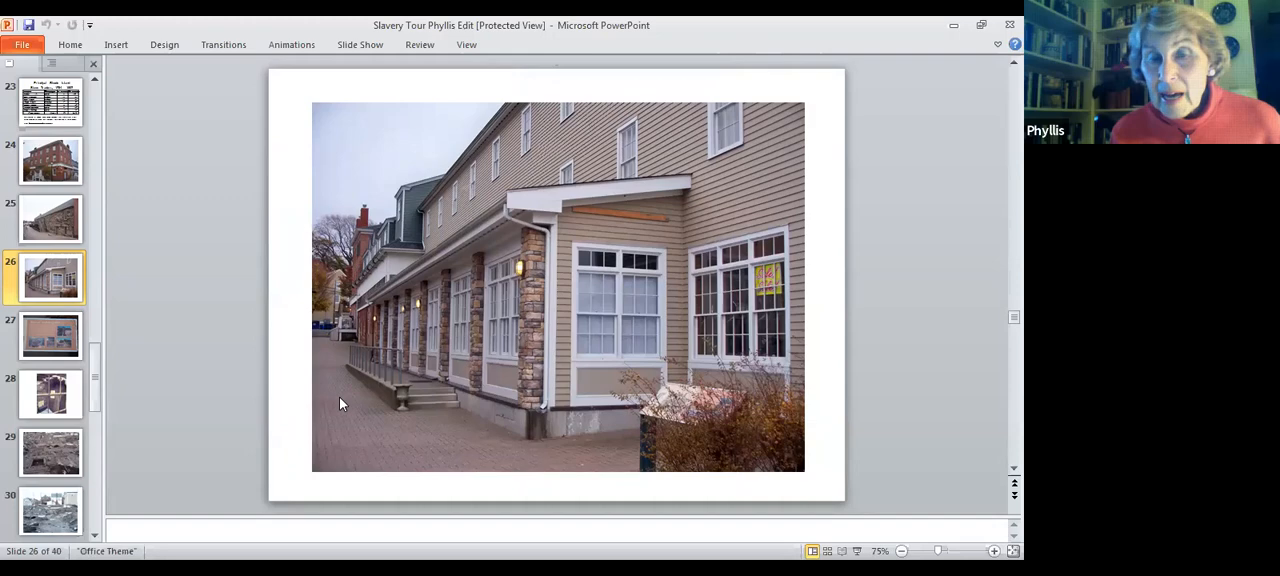
mouse_move(527, 306)
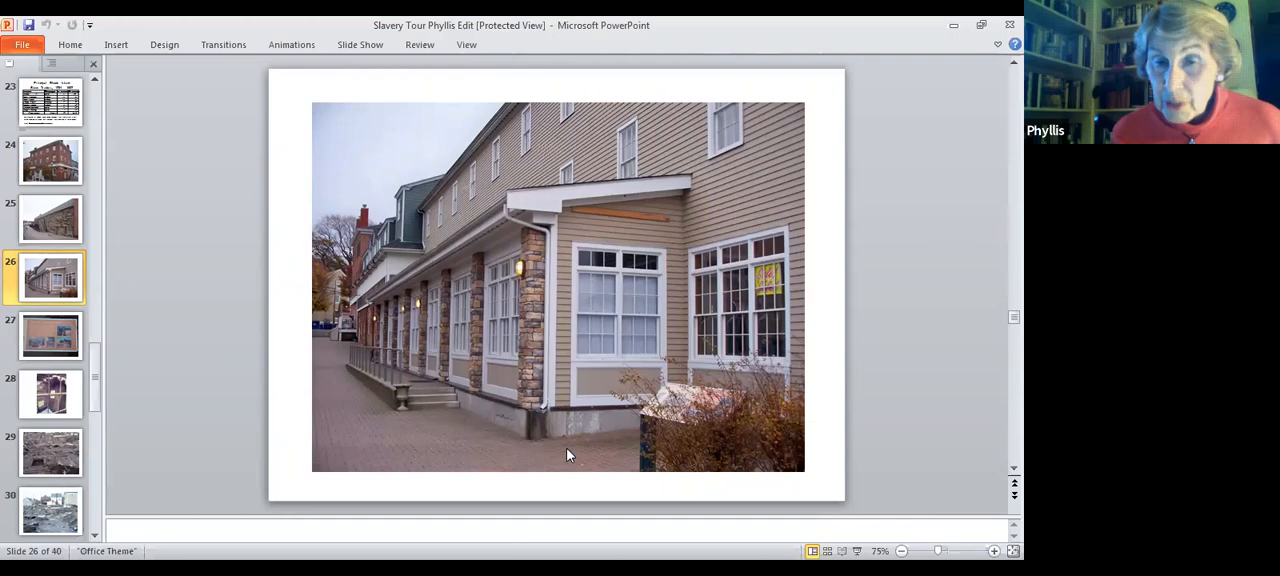
mouse_move(600, 438)
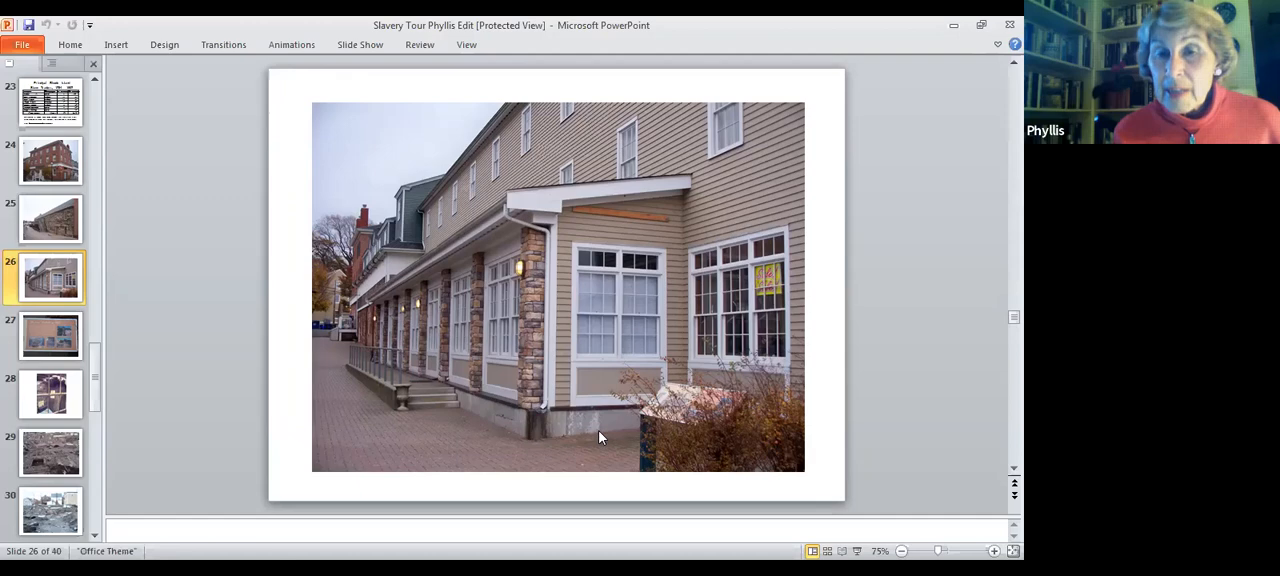
mouse_move(660, 370)
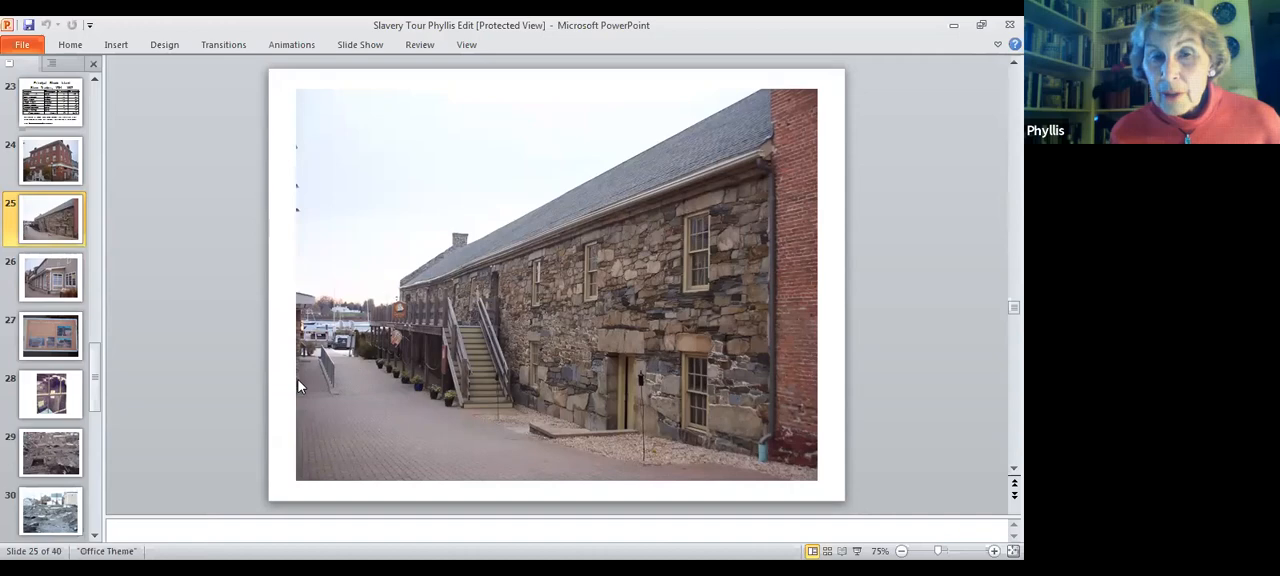
mouse_move(618, 340)
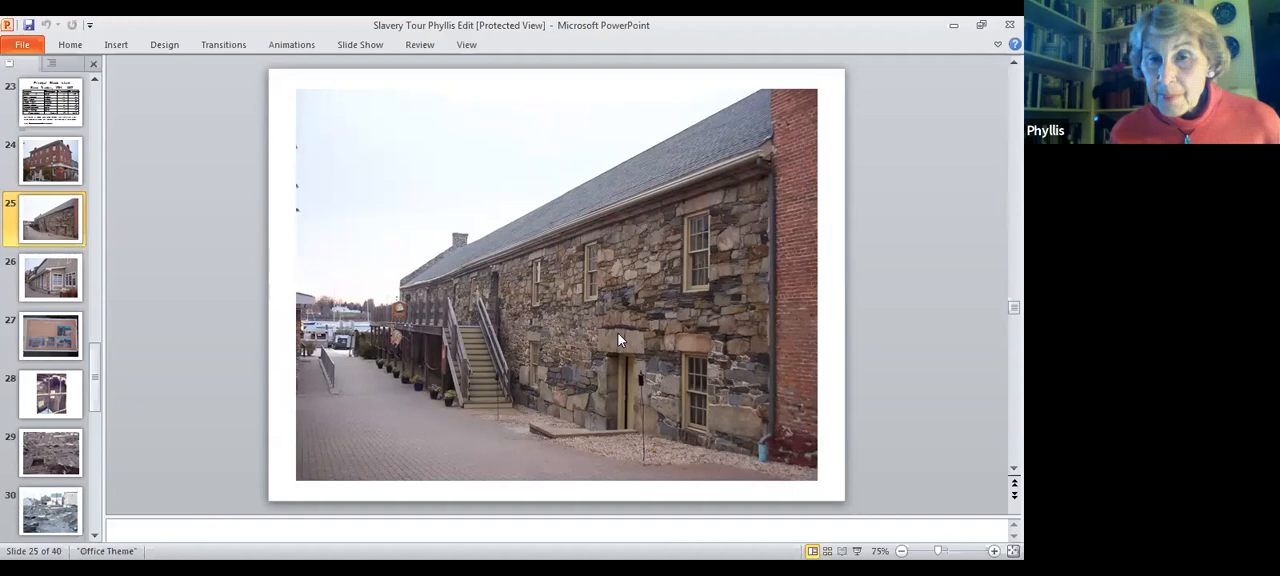
mouse_move(640, 325)
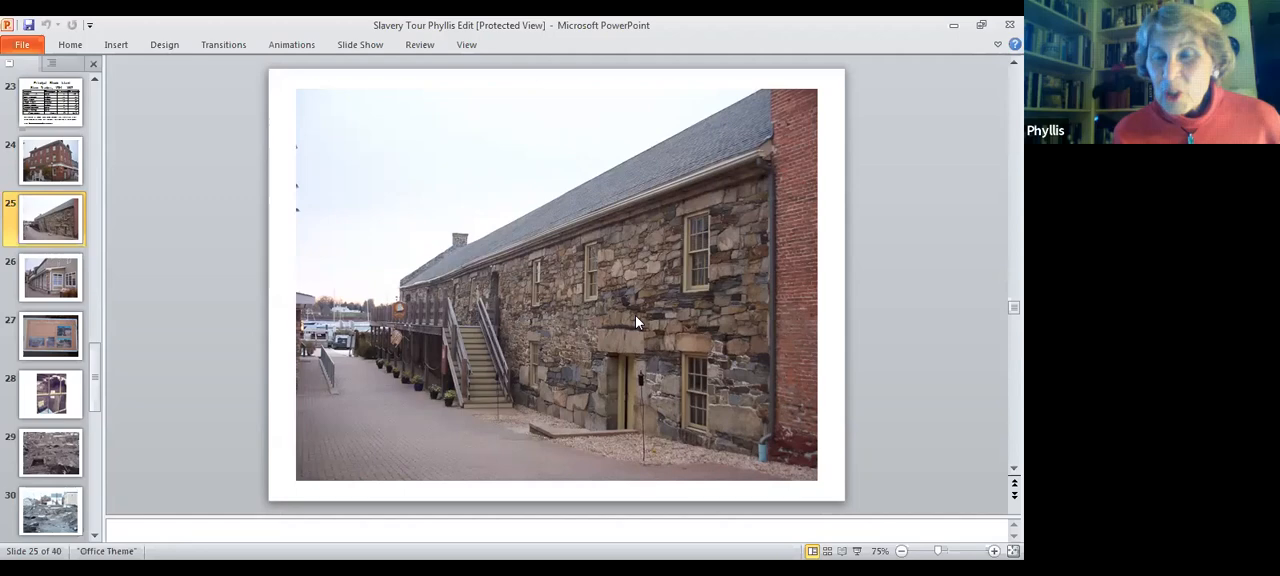
mouse_move(475, 468)
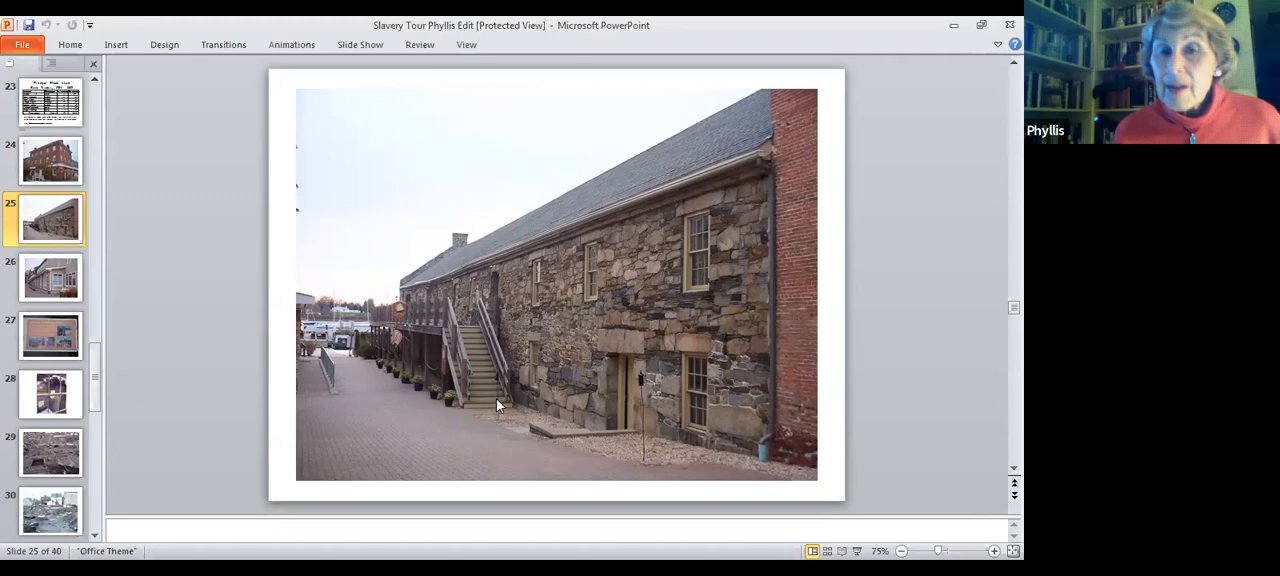
mouse_move(686, 288)
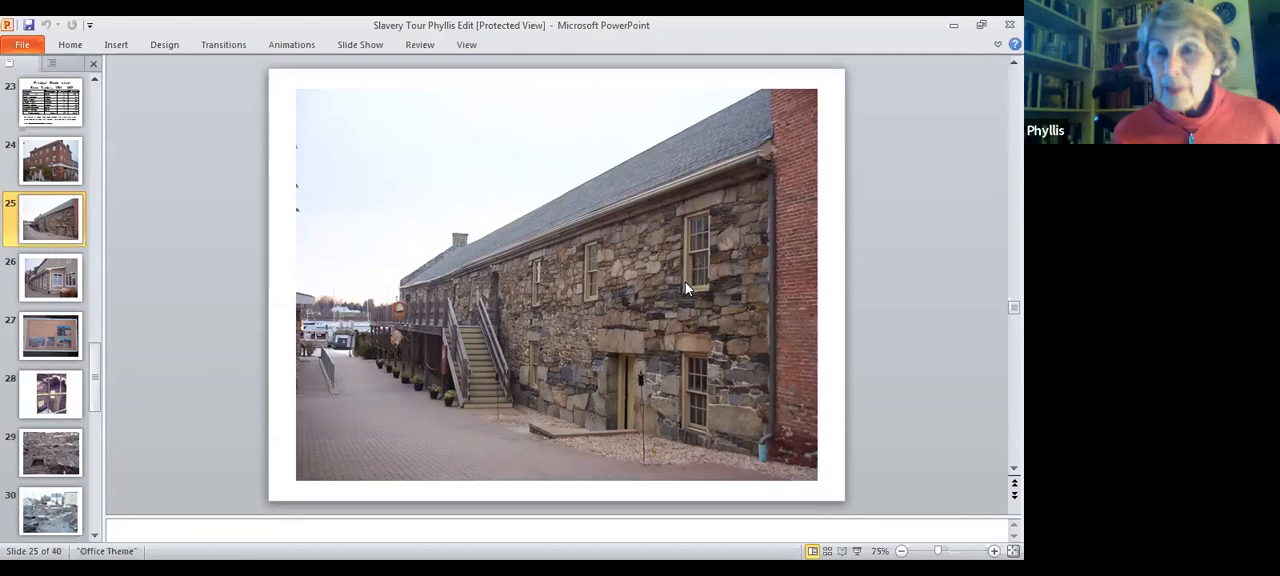
Go to slide 27 with the Historic Distillery Site sign and excavation photos.
left_click(50, 277)
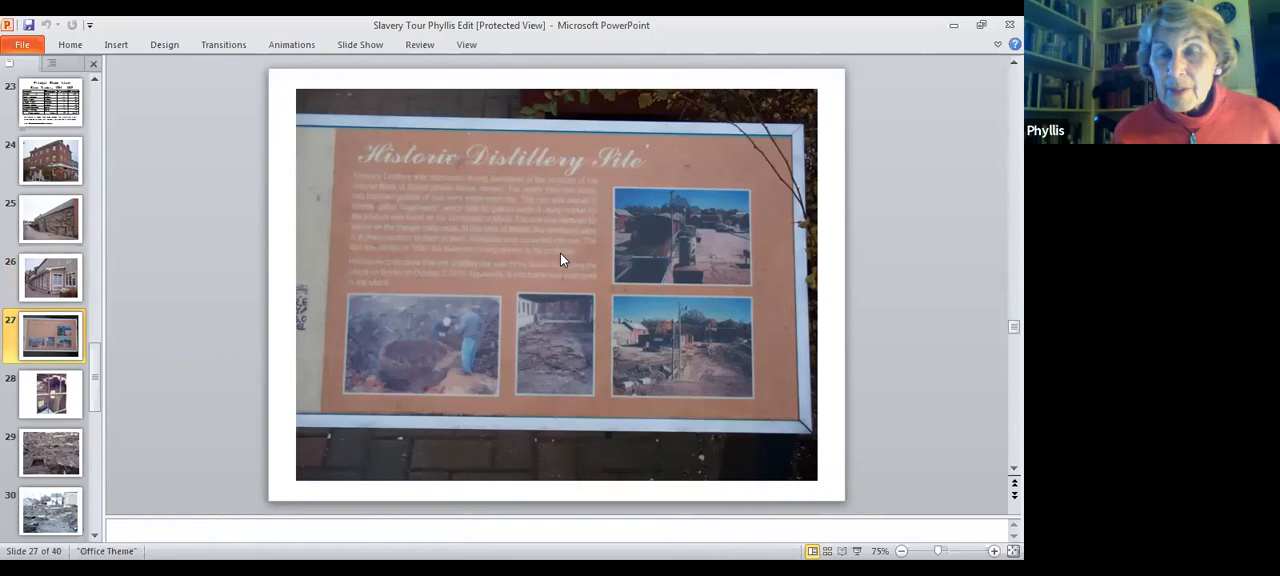
mouse_move(437, 361)
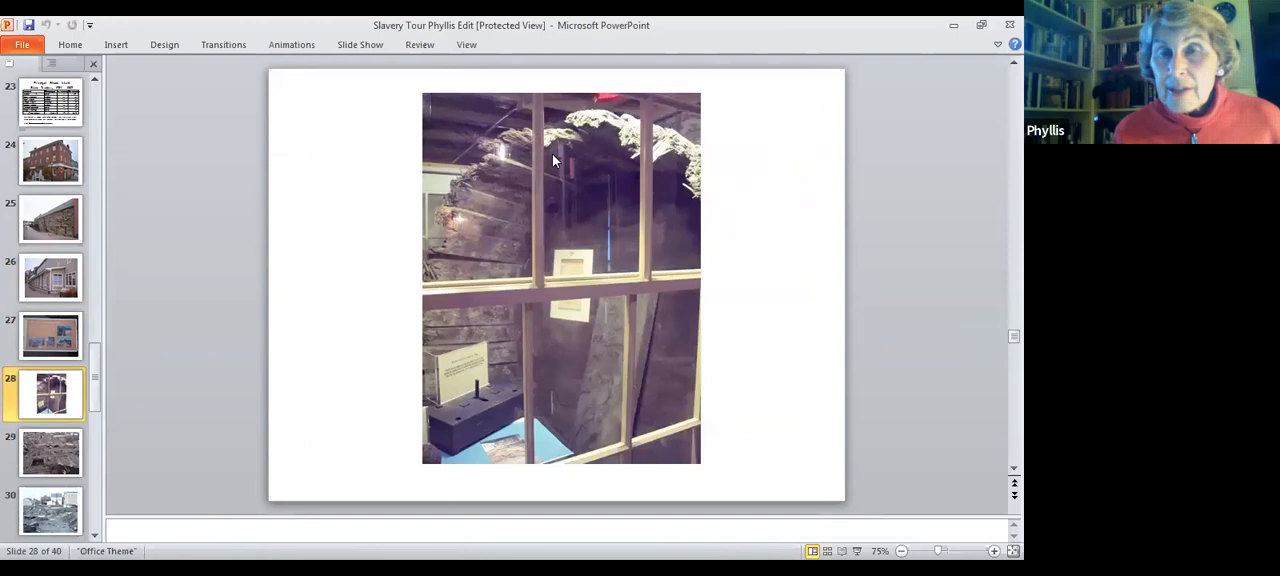
mouse_move(650, 182)
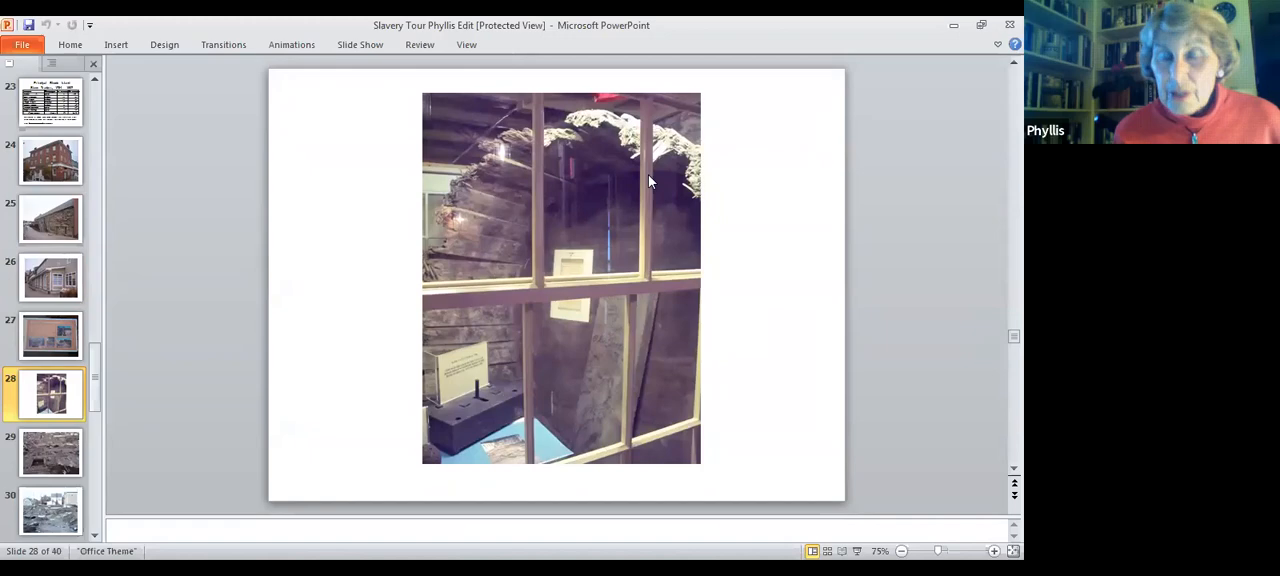
mouse_move(682, 207)
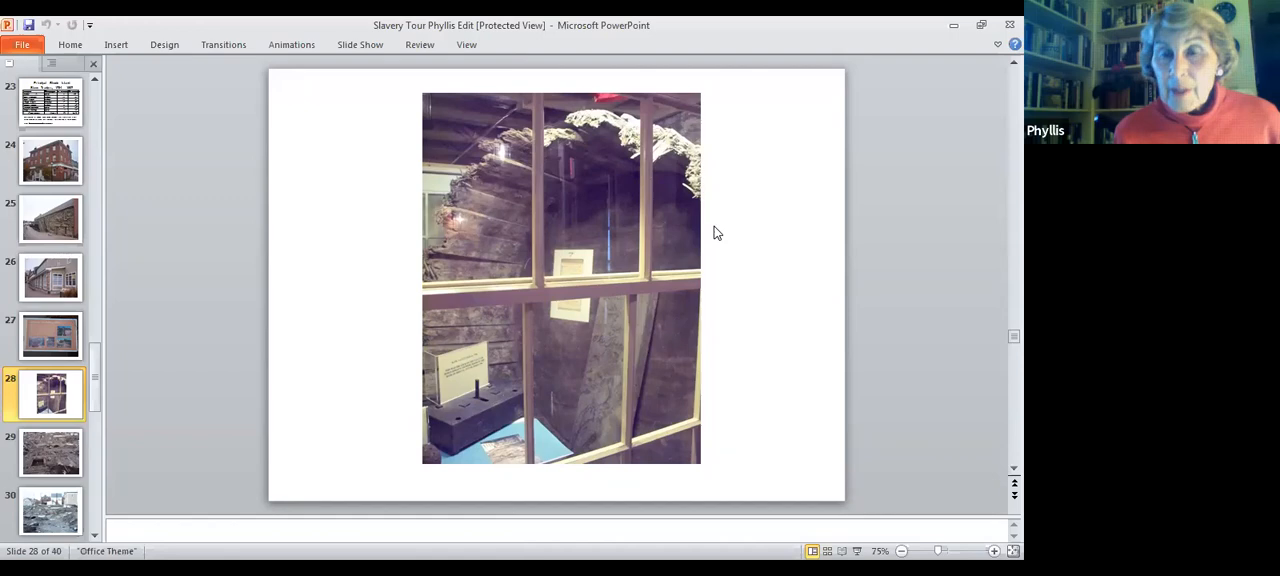
mouse_move(735, 420)
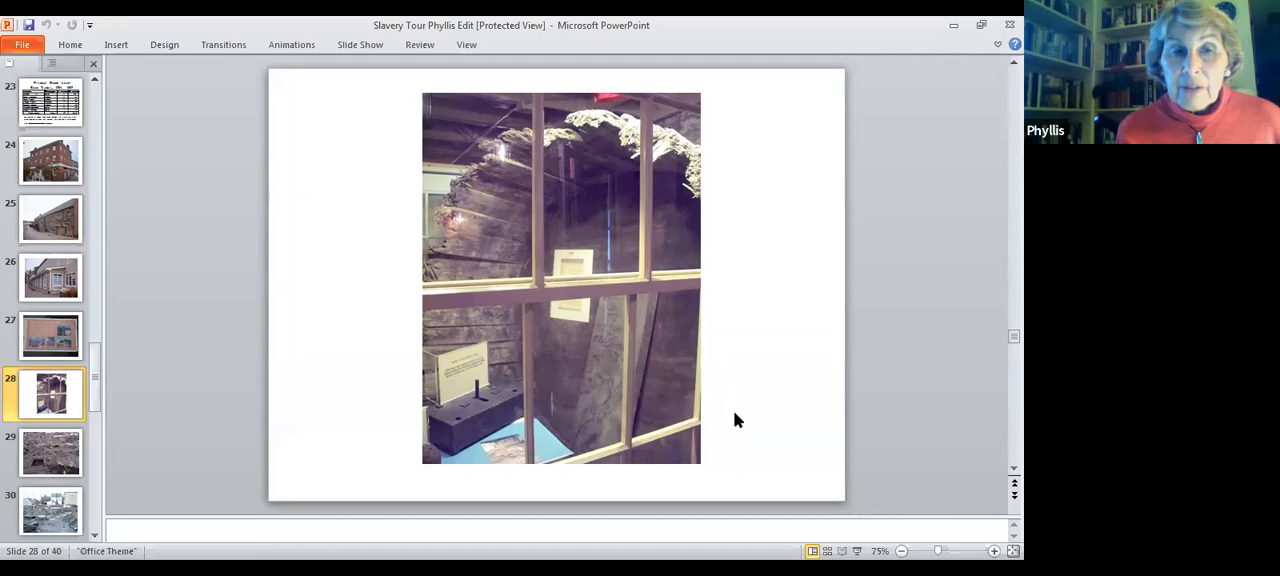
left_click(50, 451)
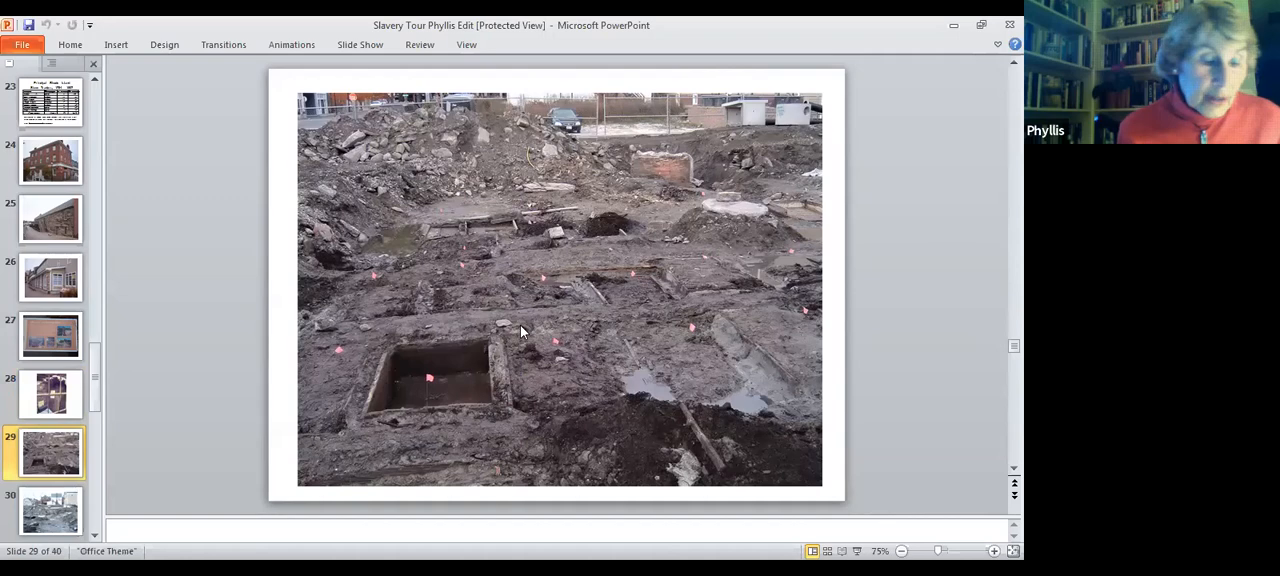
mouse_move(558, 329)
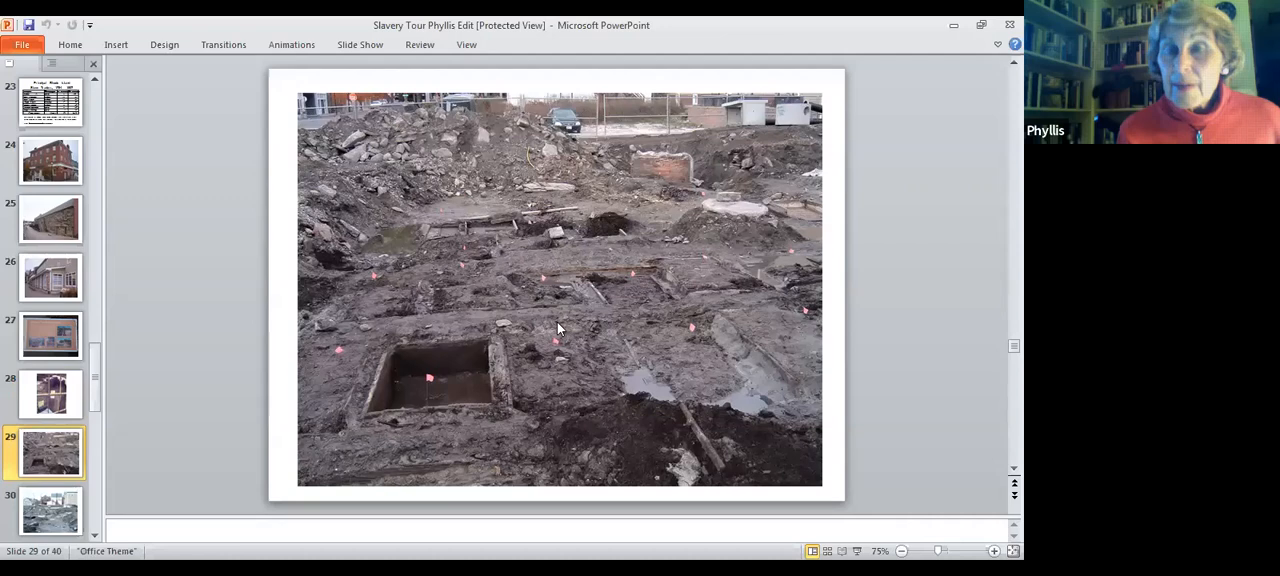
mouse_move(705, 375)
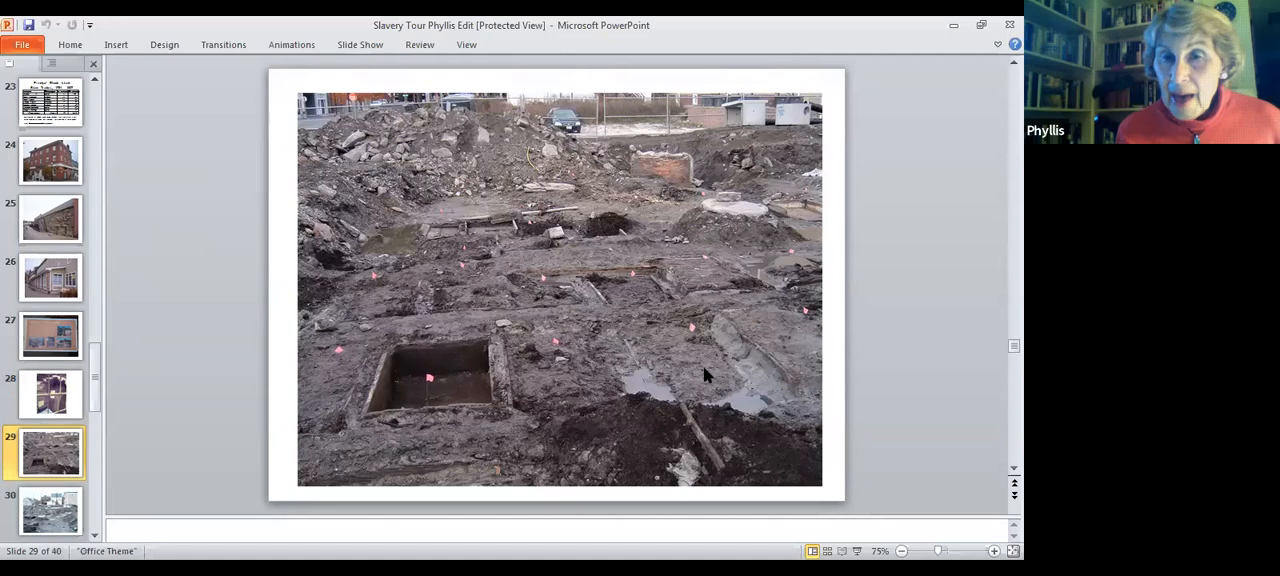
mouse_move(440, 380)
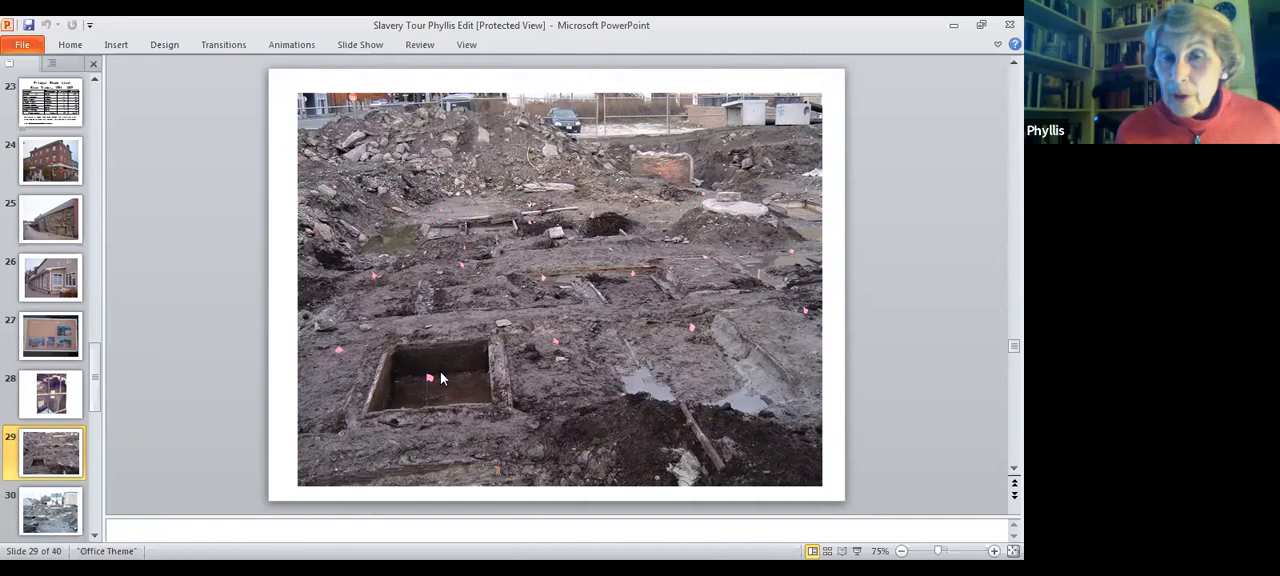
mouse_move(458, 385)
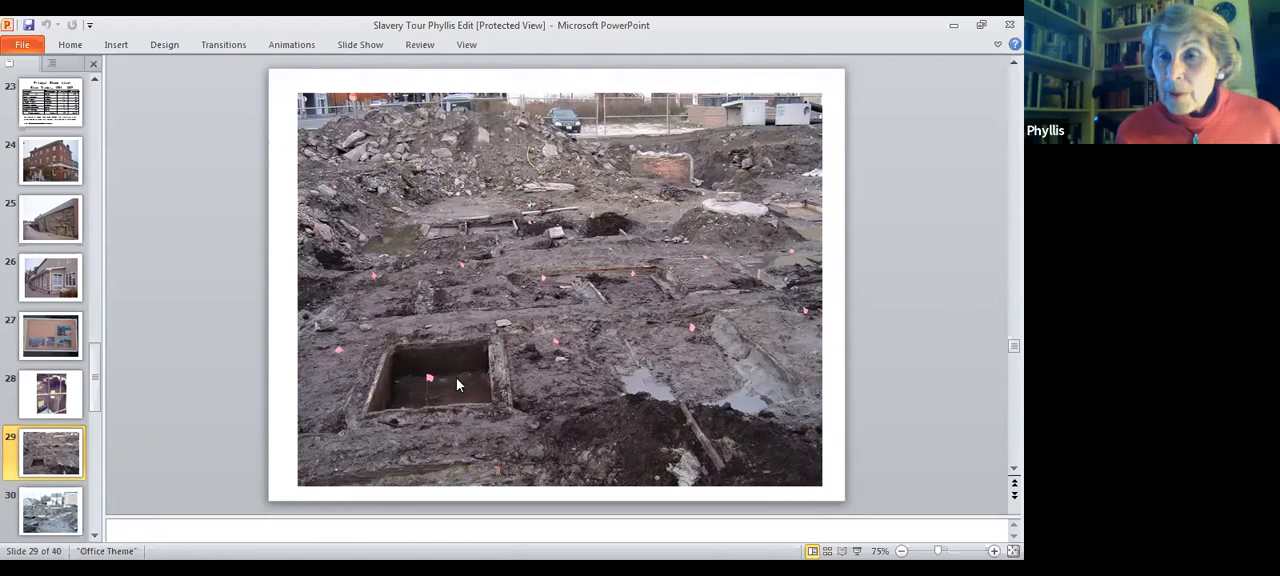
mouse_move(480, 372)
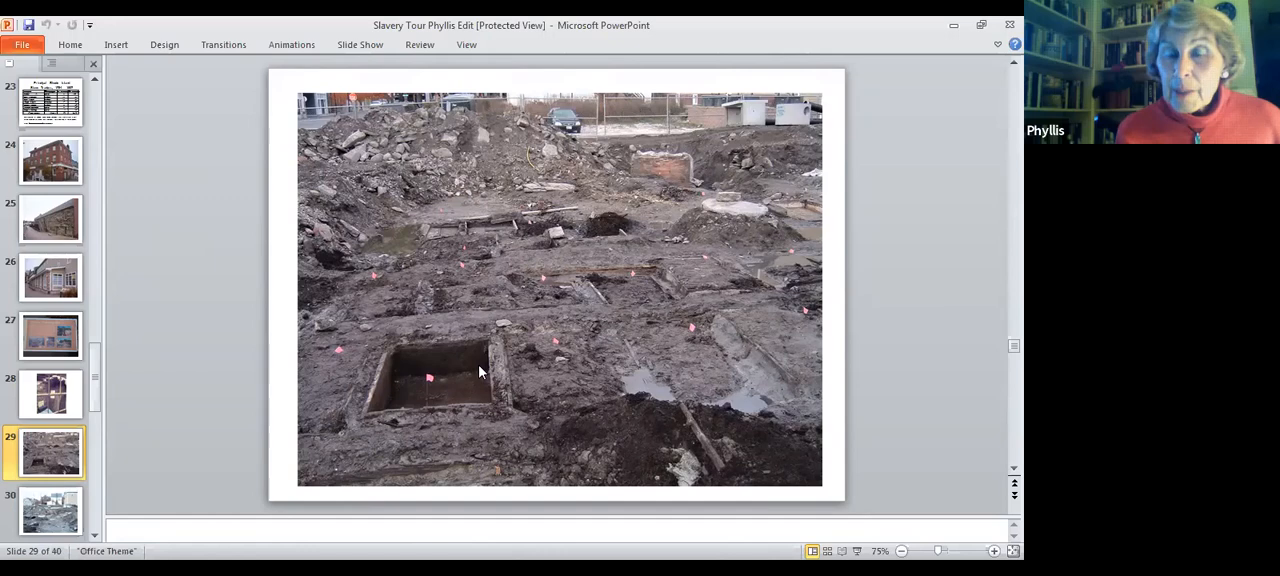
mouse_move(680, 177)
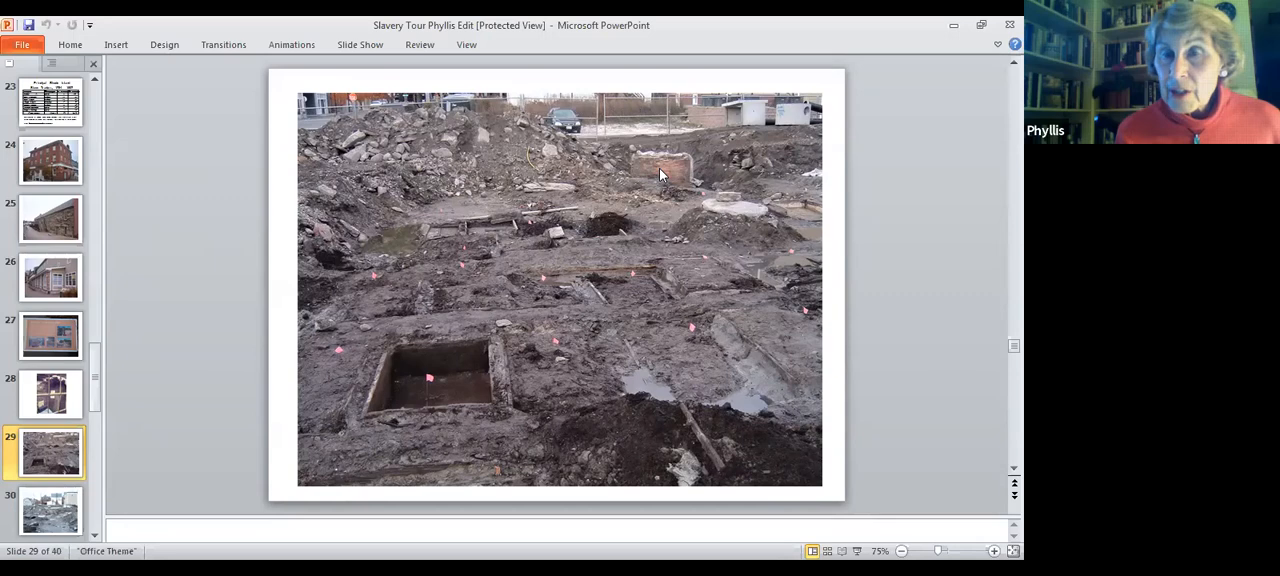
mouse_move(683, 160)
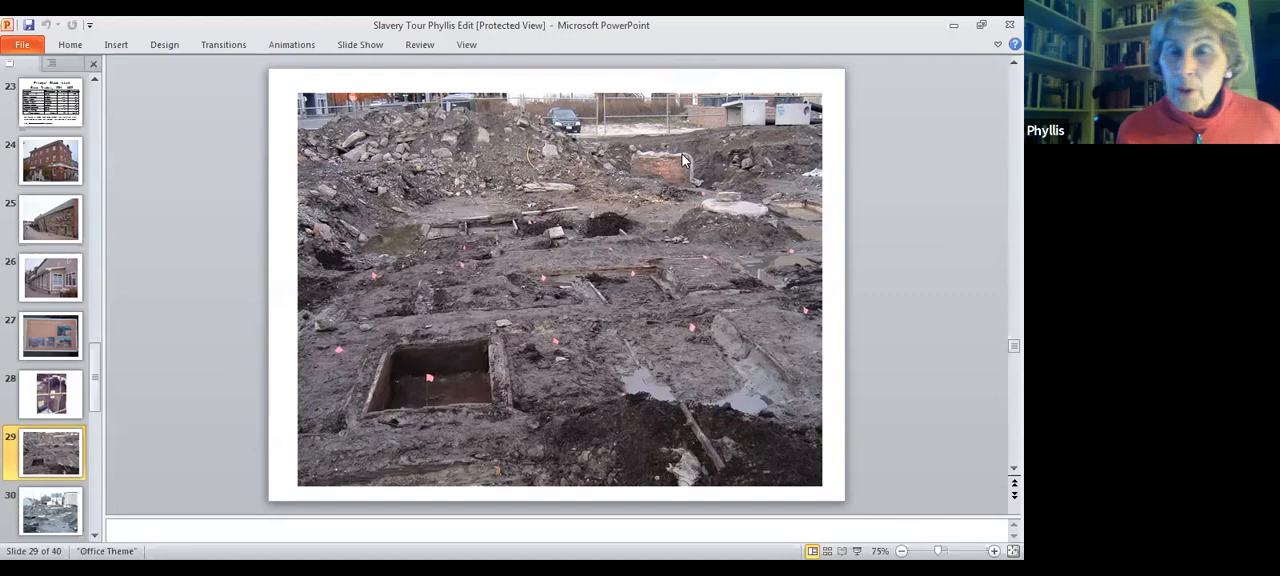
mouse_move(600, 183)
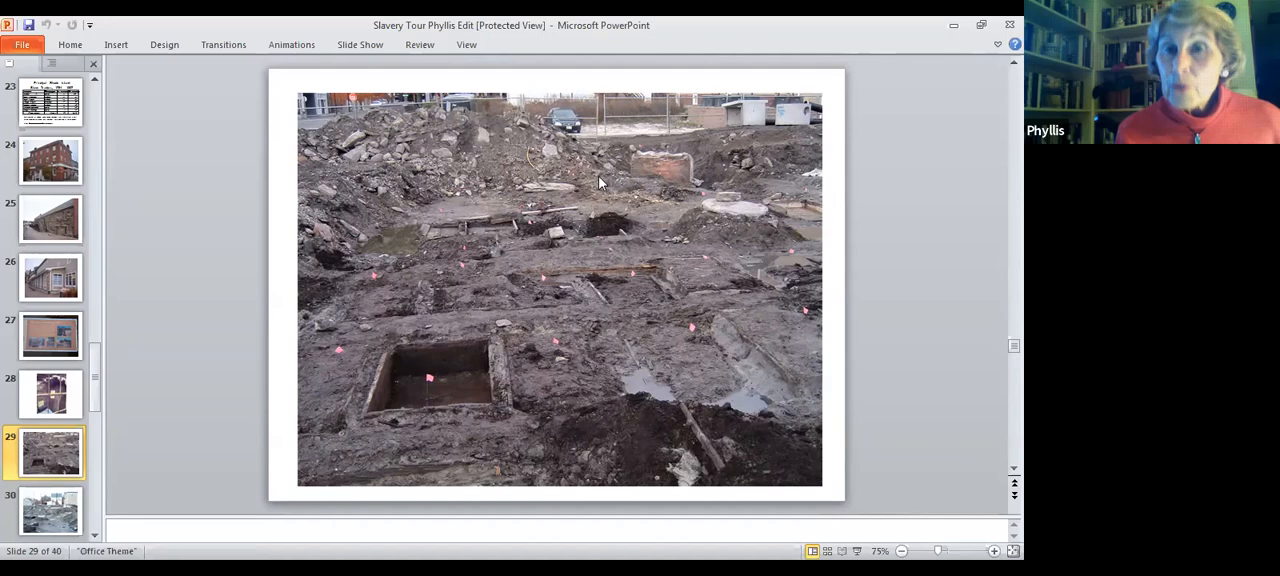
mouse_move(555, 195)
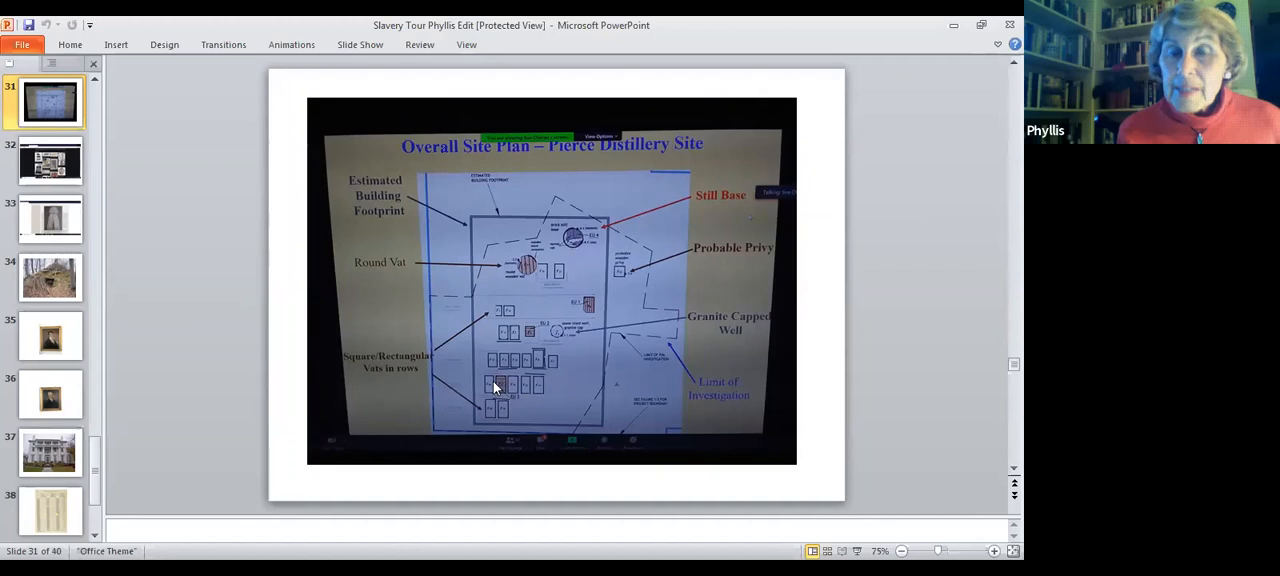
mouse_move(578, 250)
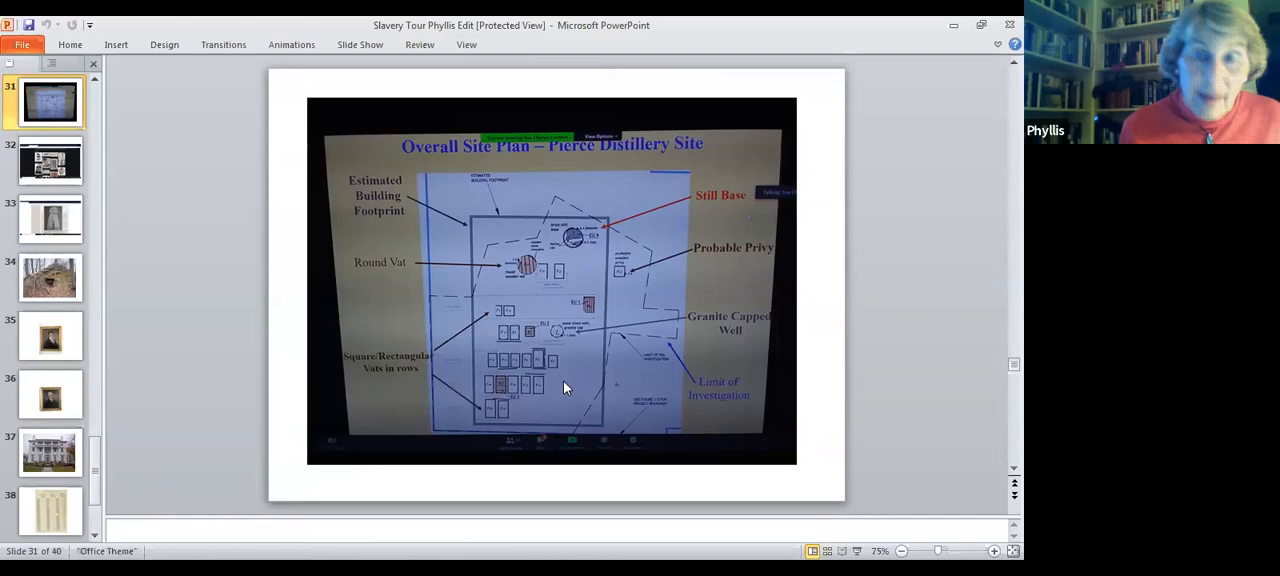
left_click(49, 161)
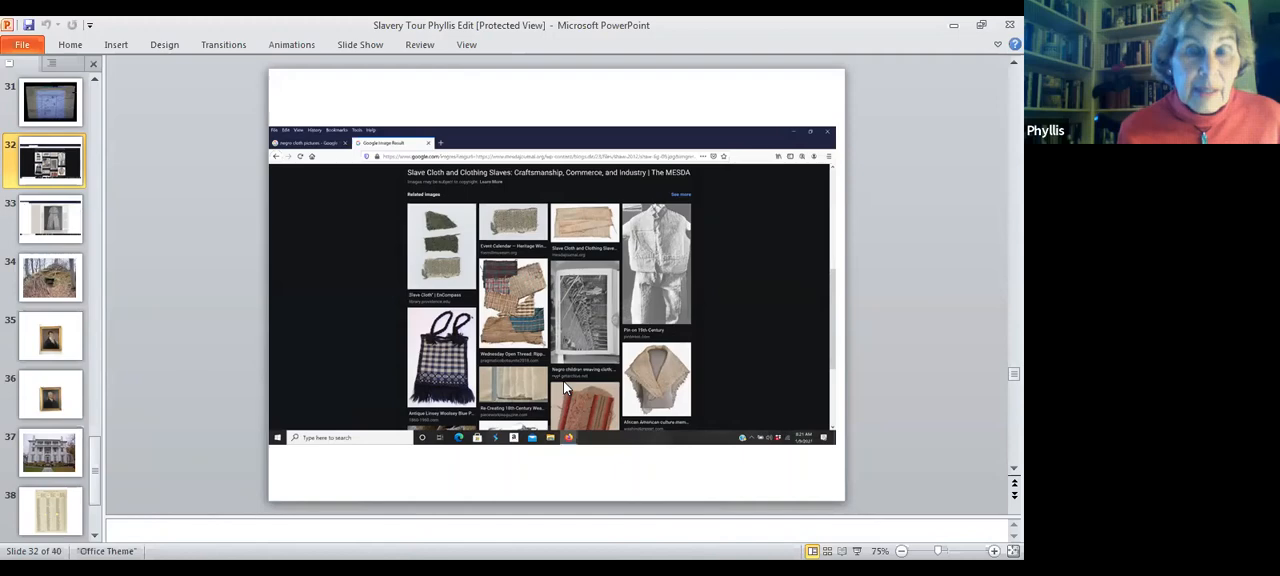
mouse_move(735, 295)
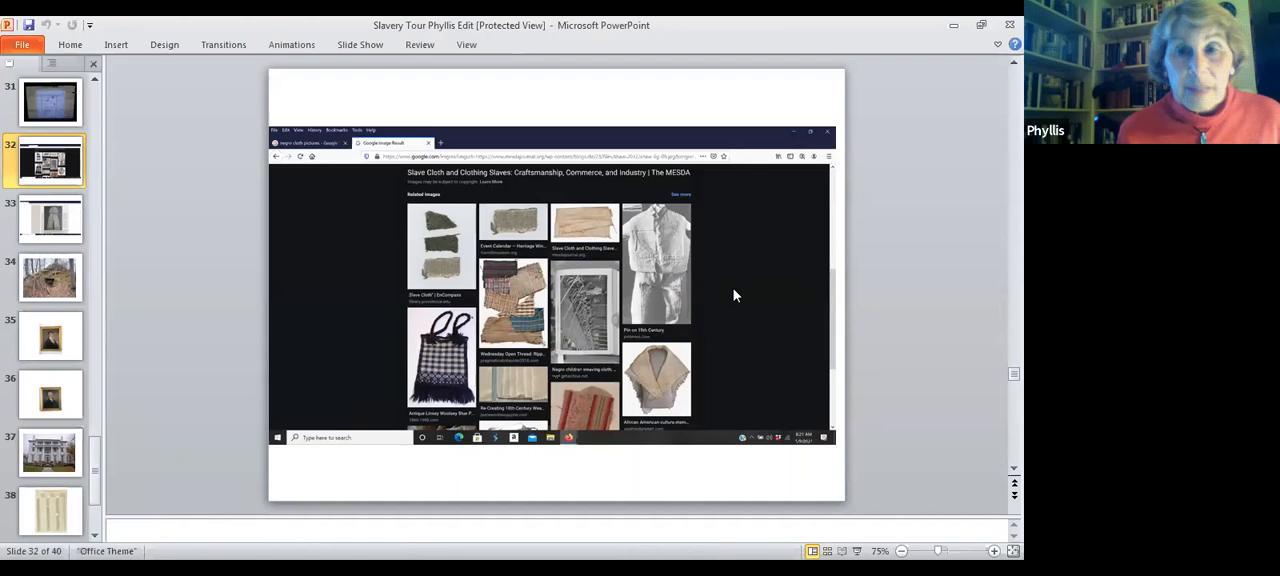
mouse_move(745, 293)
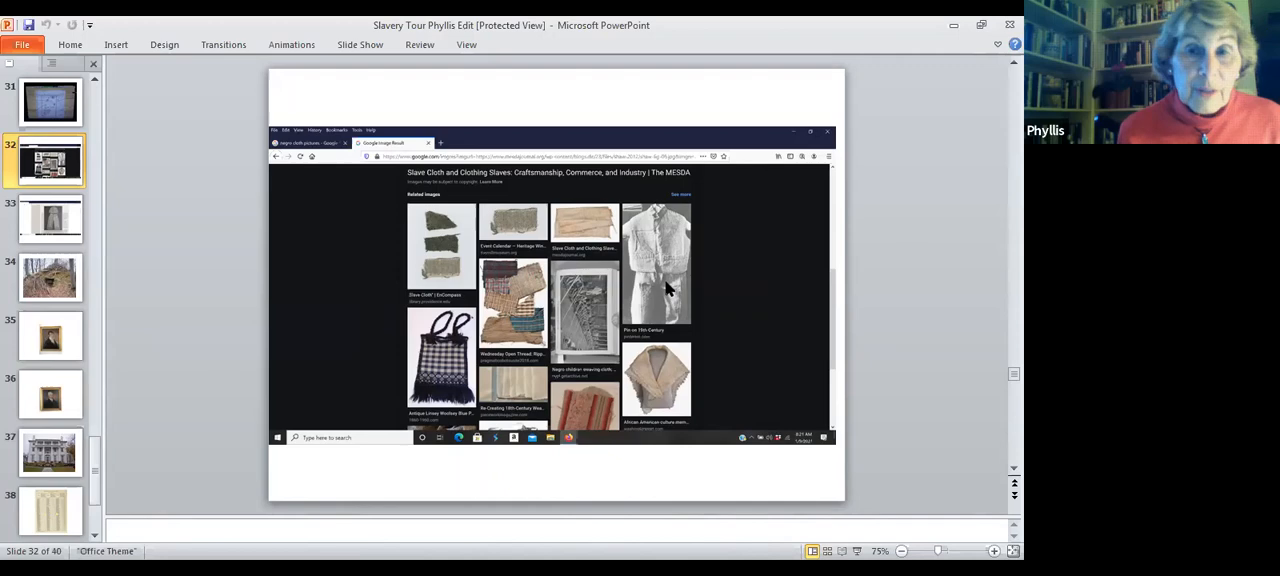
mouse_move(715, 310)
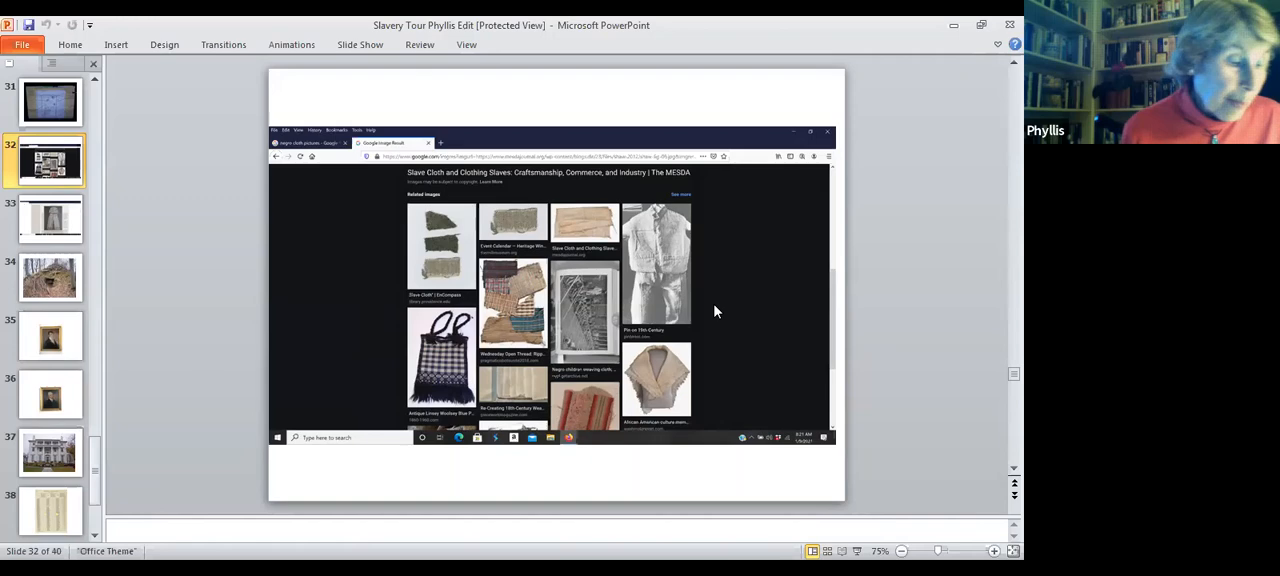
Go to slide 33, the webpage of the child's slave cloth jacket and trousers.
left_click(49, 218)
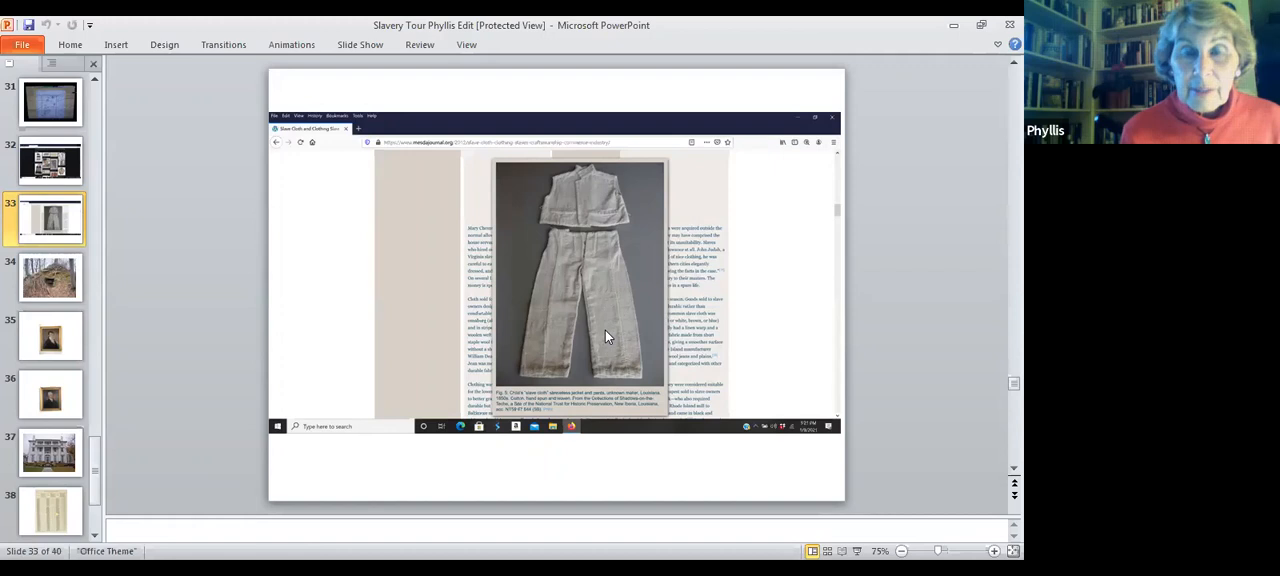
mouse_move(758, 332)
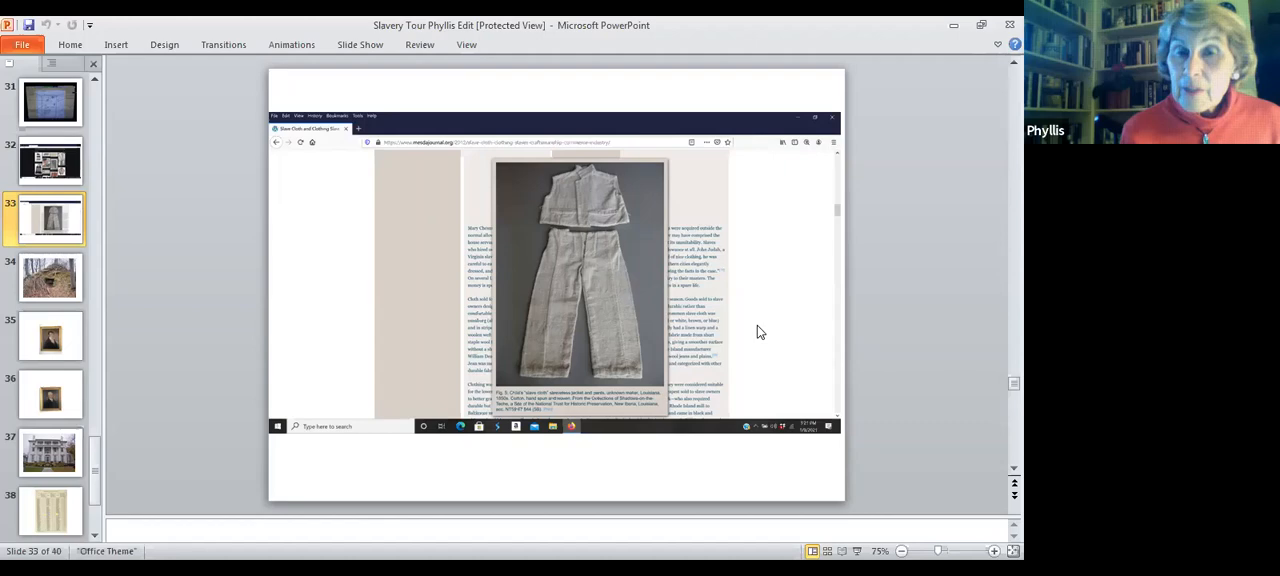
mouse_move(50, 398)
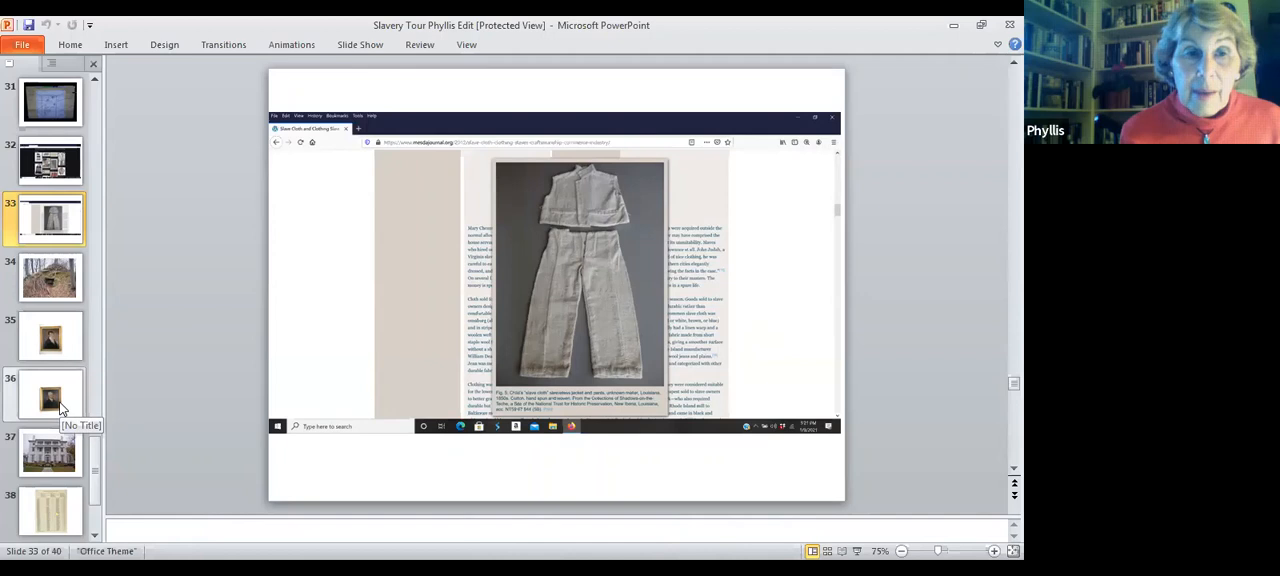
Go to slide 35, the gilt-framed portrait of the dark-haired man.
left_click(50, 337)
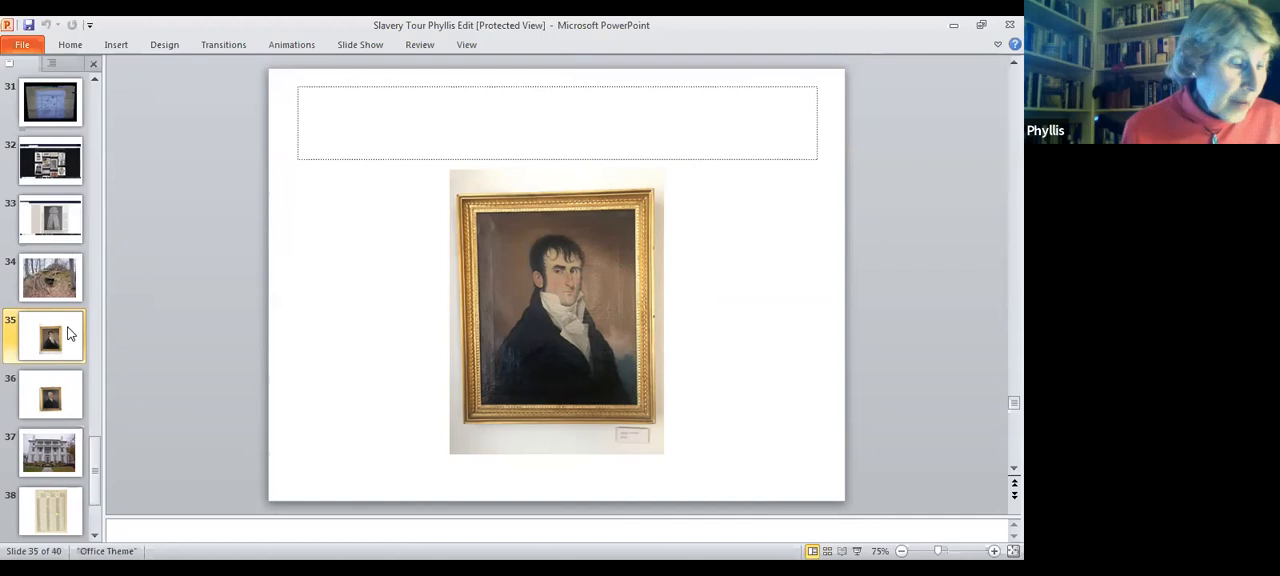
mouse_move(332, 434)
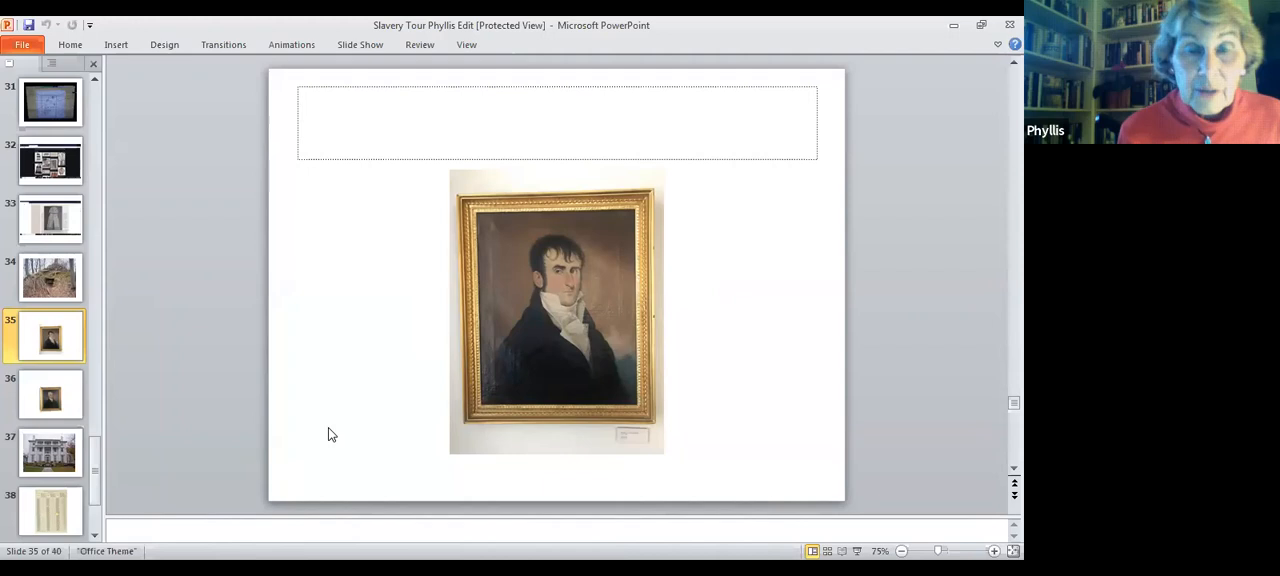
mouse_move(361, 361)
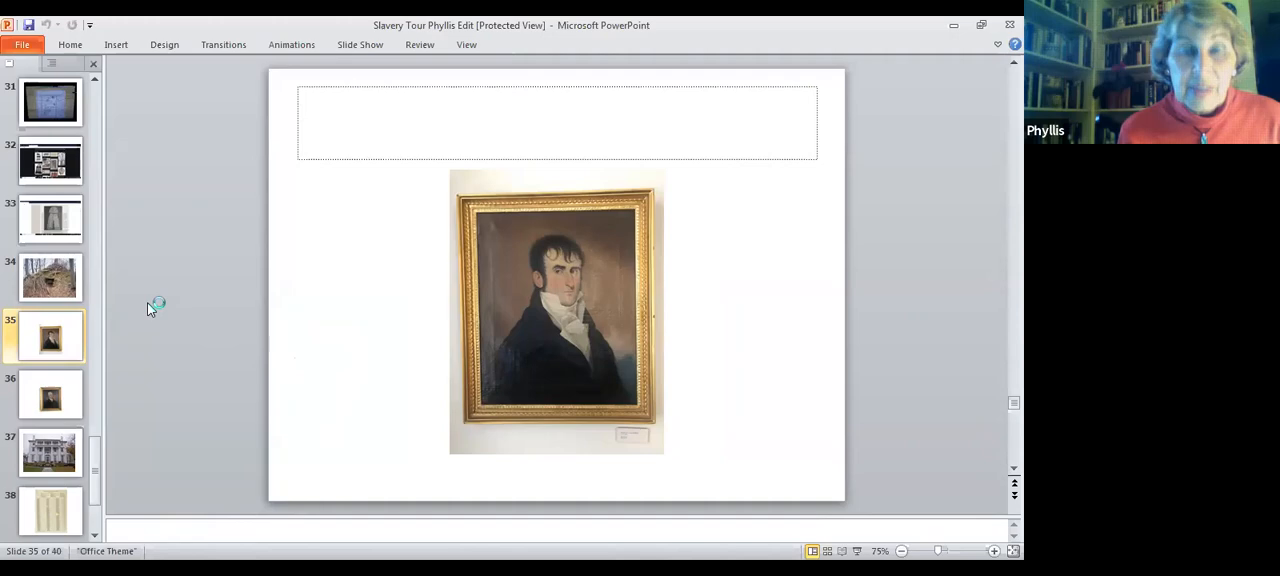
Go back to slide 34 showing the stone cellar in the wooded mound.
left_click(50, 277)
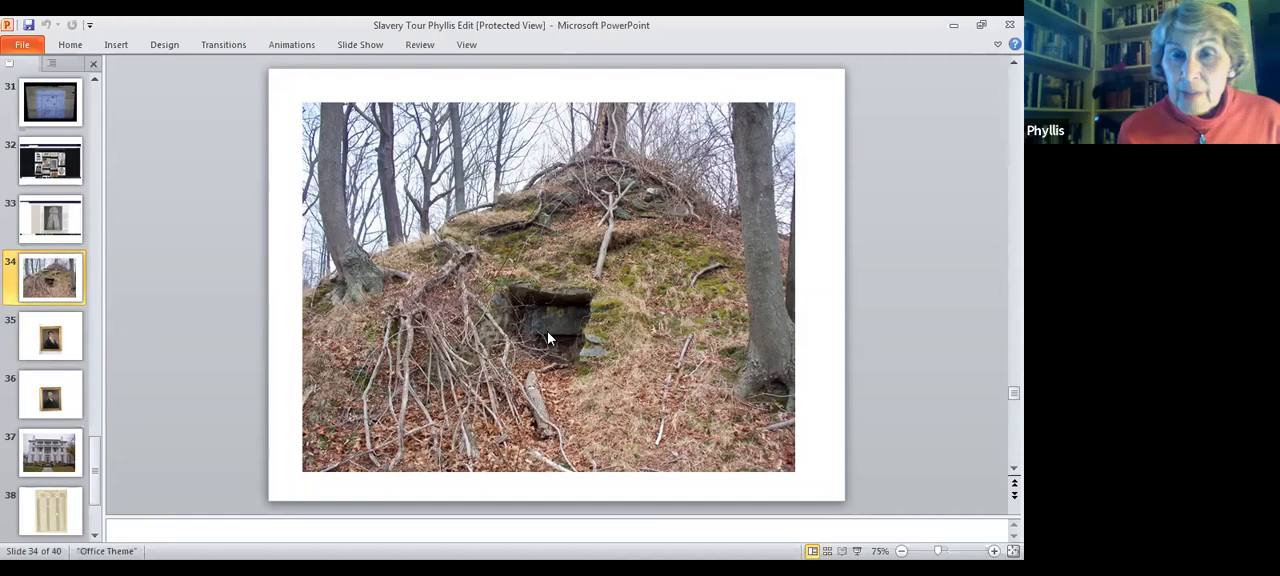
mouse_move(575, 322)
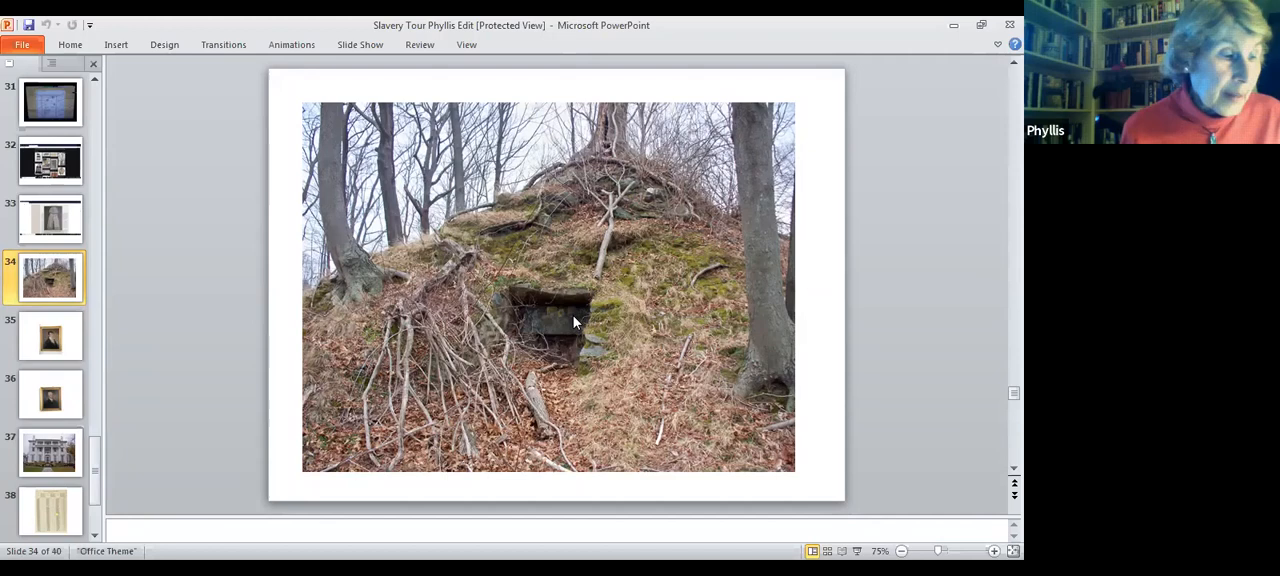
Display slide 36, the gilt-framed portrait of a white-haired man in a dark coat.
left_click(50, 393)
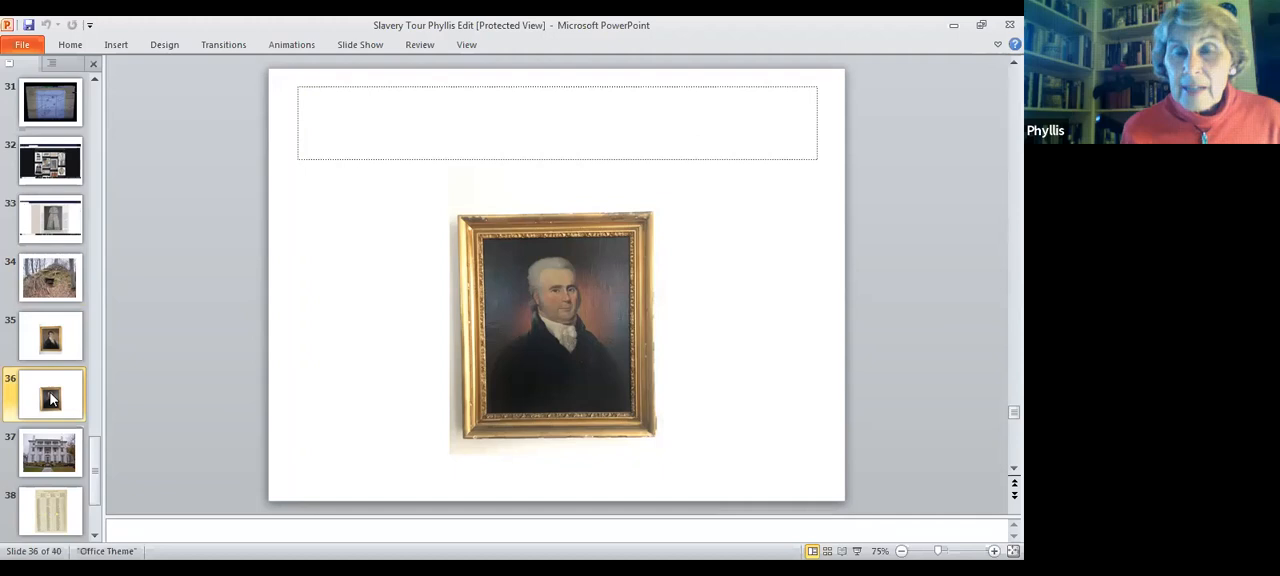
mouse_move(363, 439)
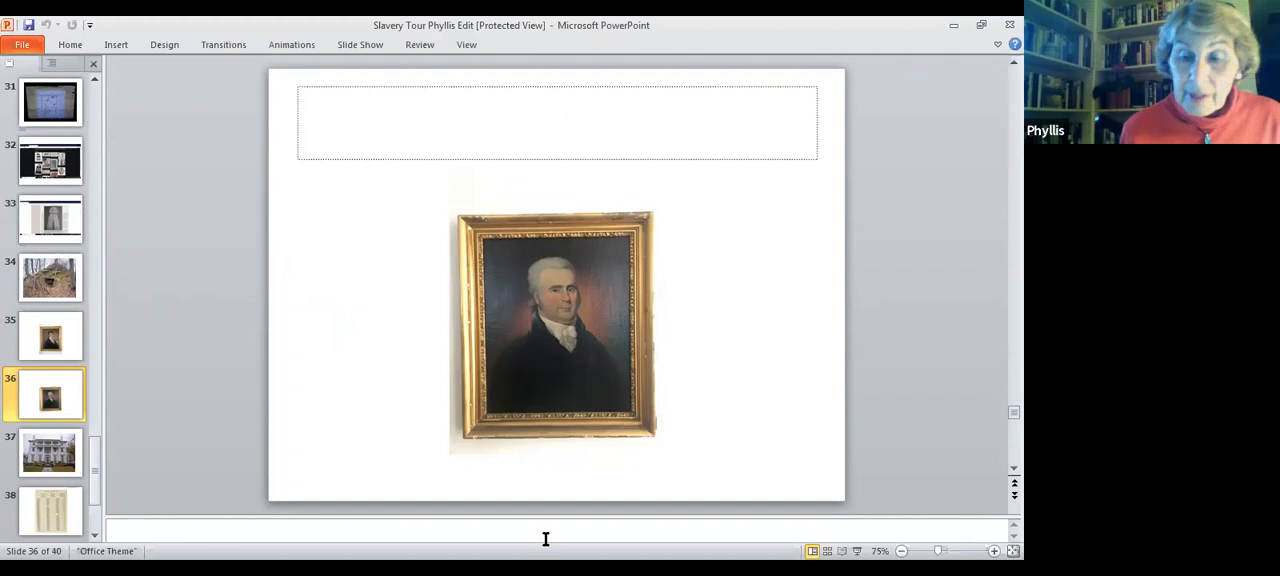
Display slide 37, the photo of the white columned mansion with autumn lawn.
left_click(49, 452)
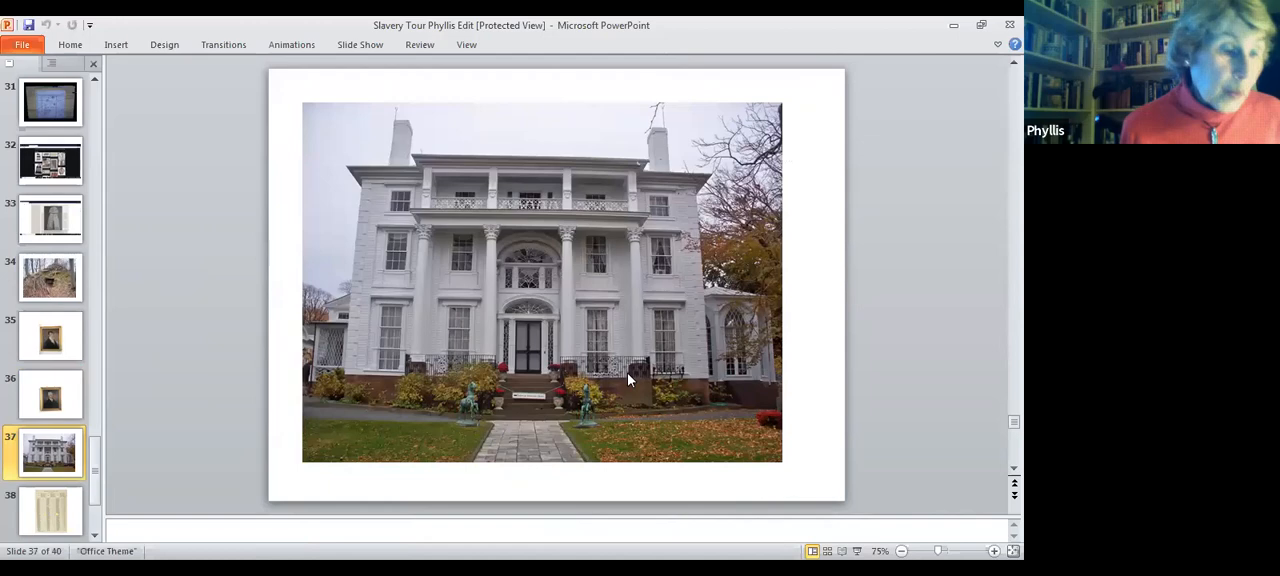
mouse_move(560, 323)
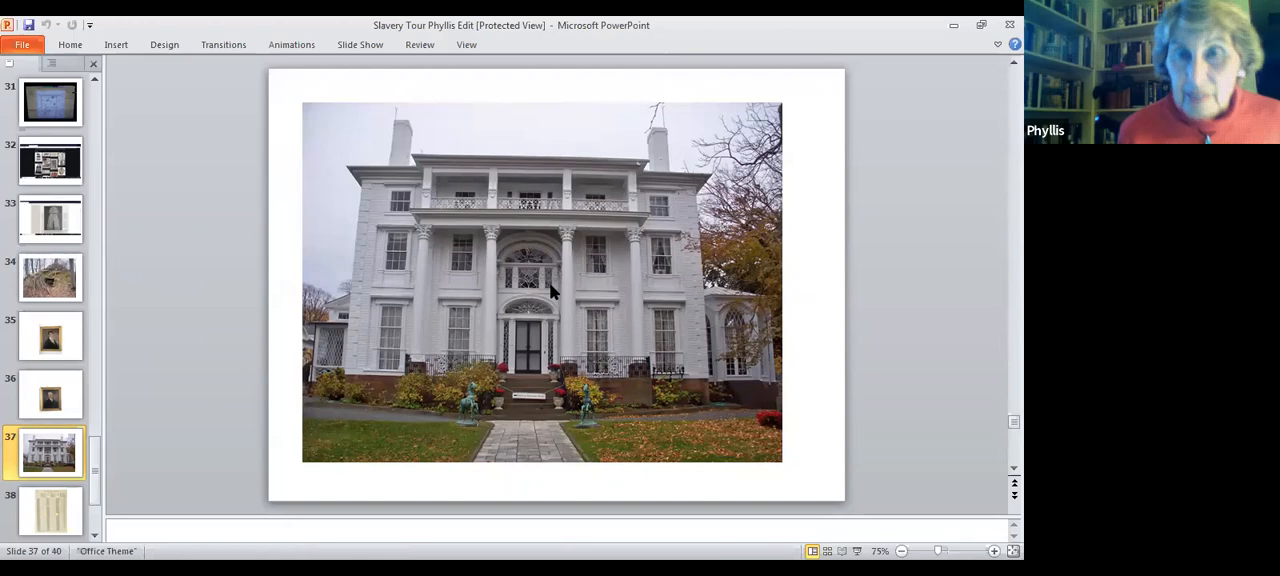
mouse_move(600, 198)
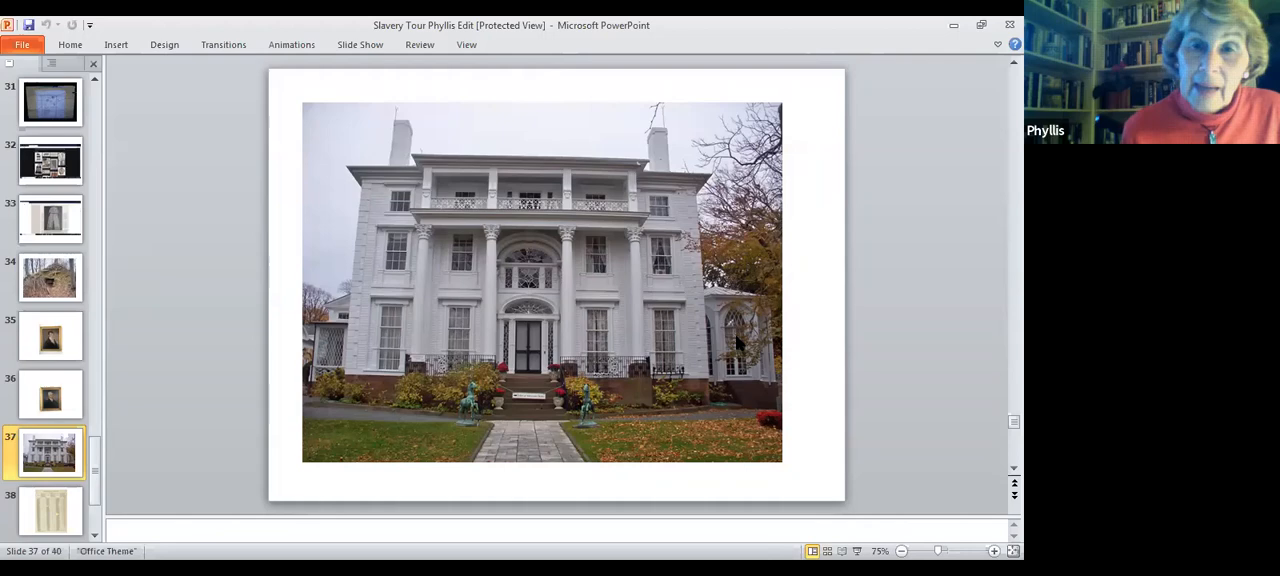
left_click(740, 340)
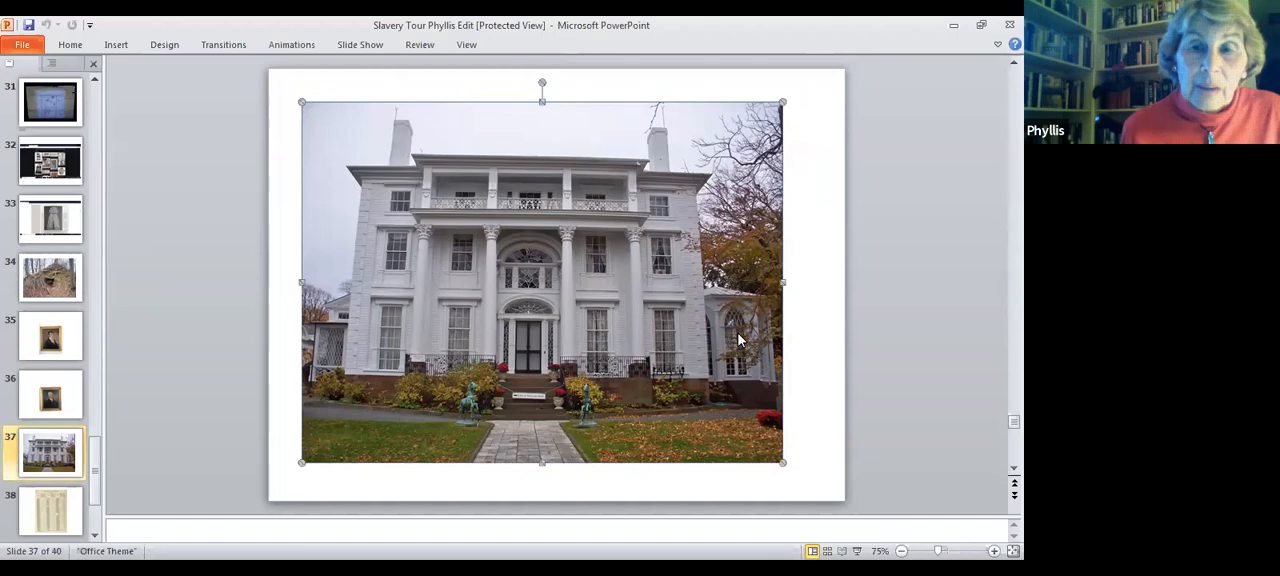
mouse_move(740, 360)
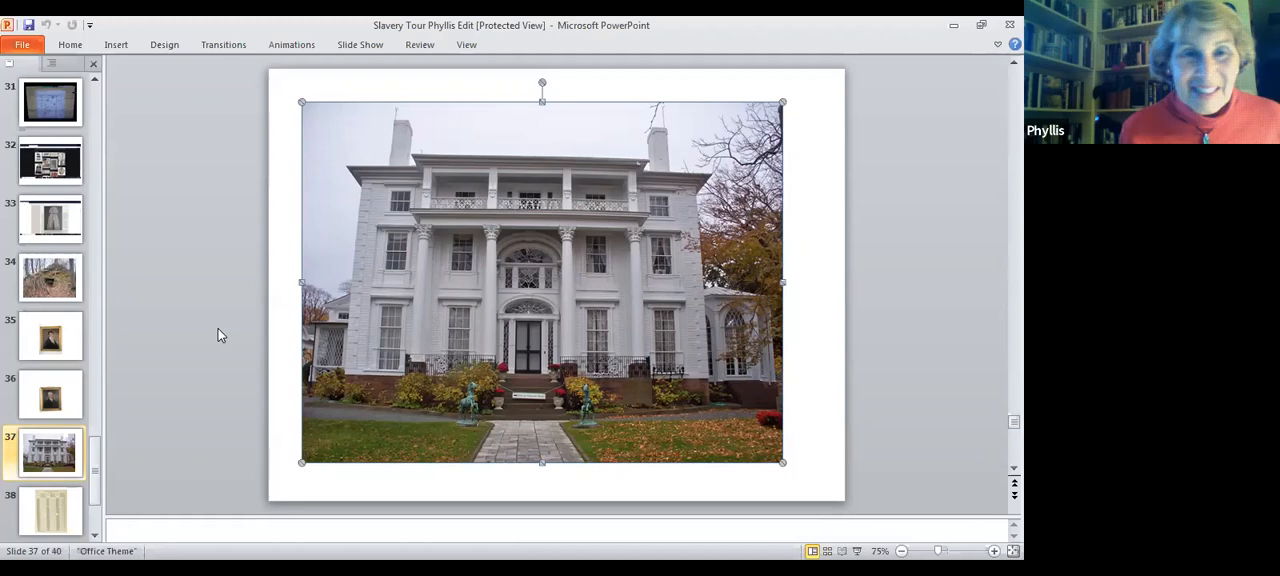
left_click(49, 452)
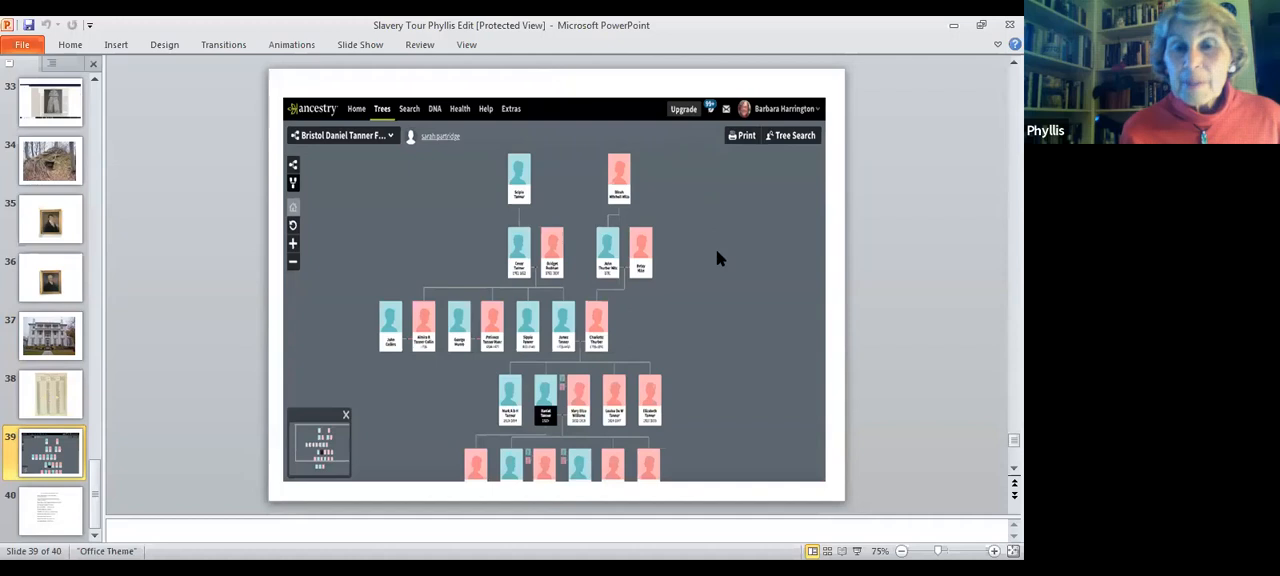
mouse_move(735, 311)
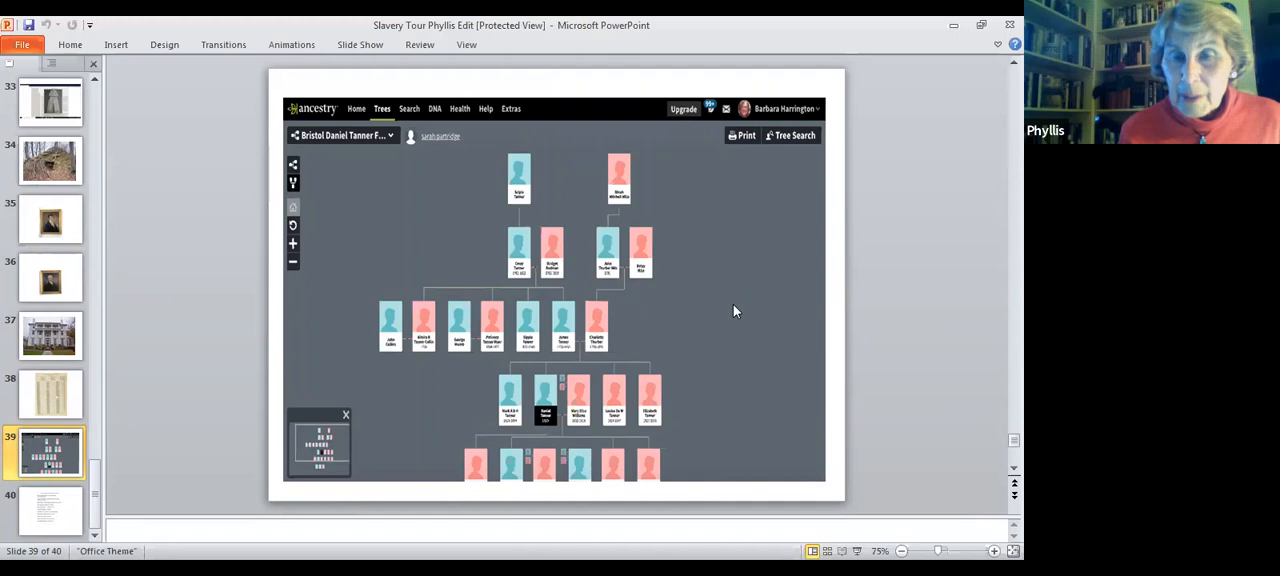
mouse_move(543, 173)
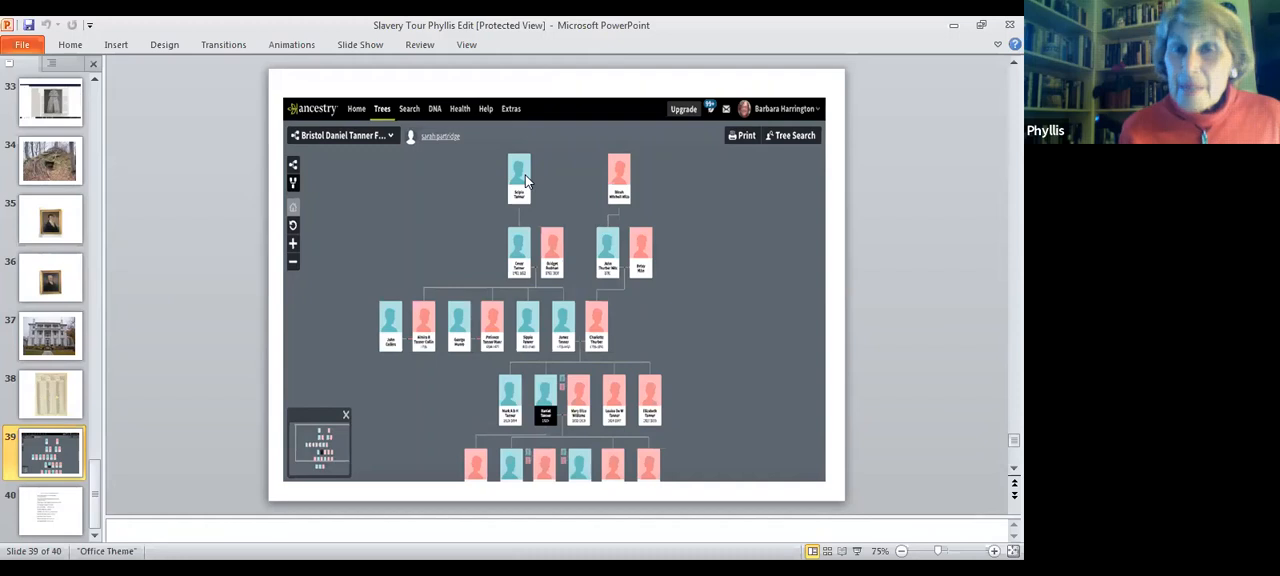
mouse_move(545, 178)
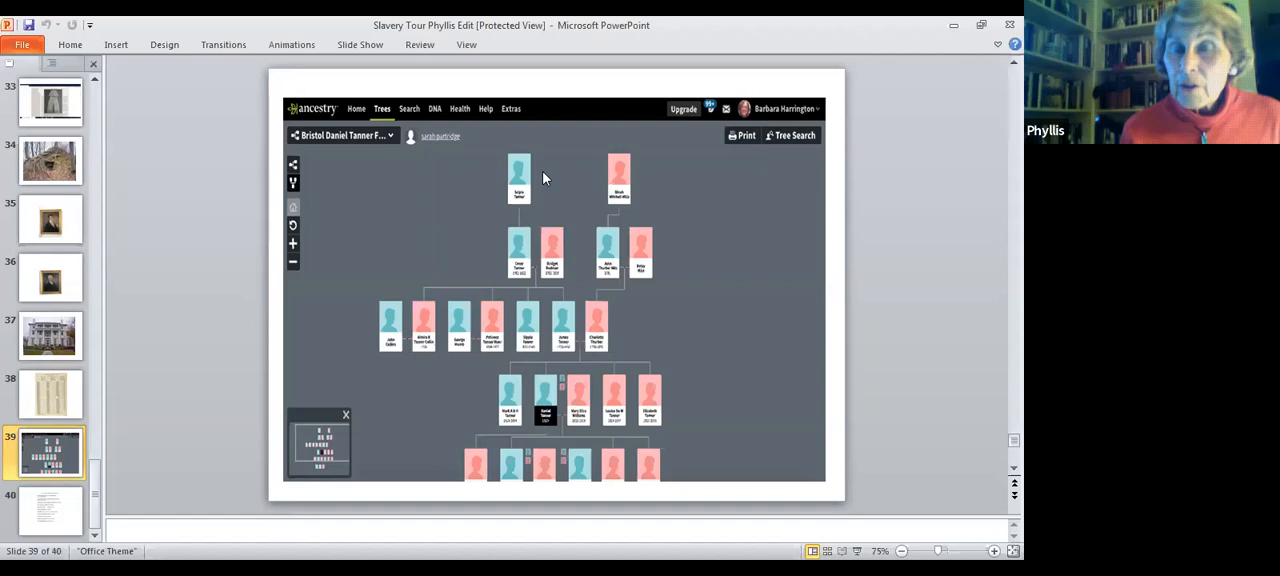
mouse_move(528, 203)
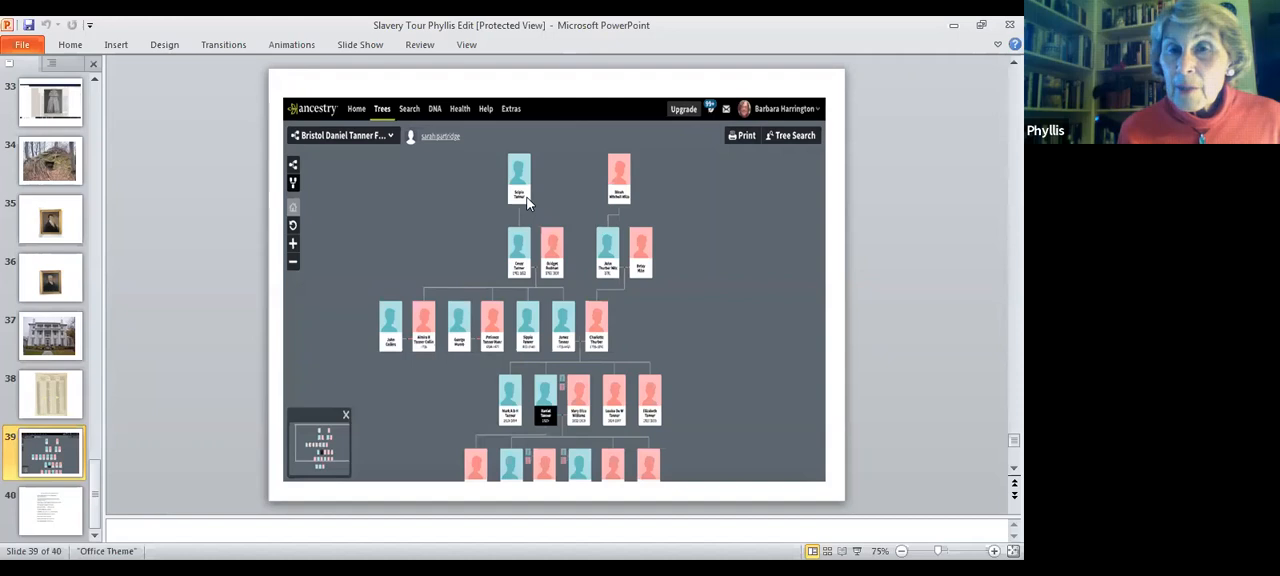
mouse_move(538, 191)
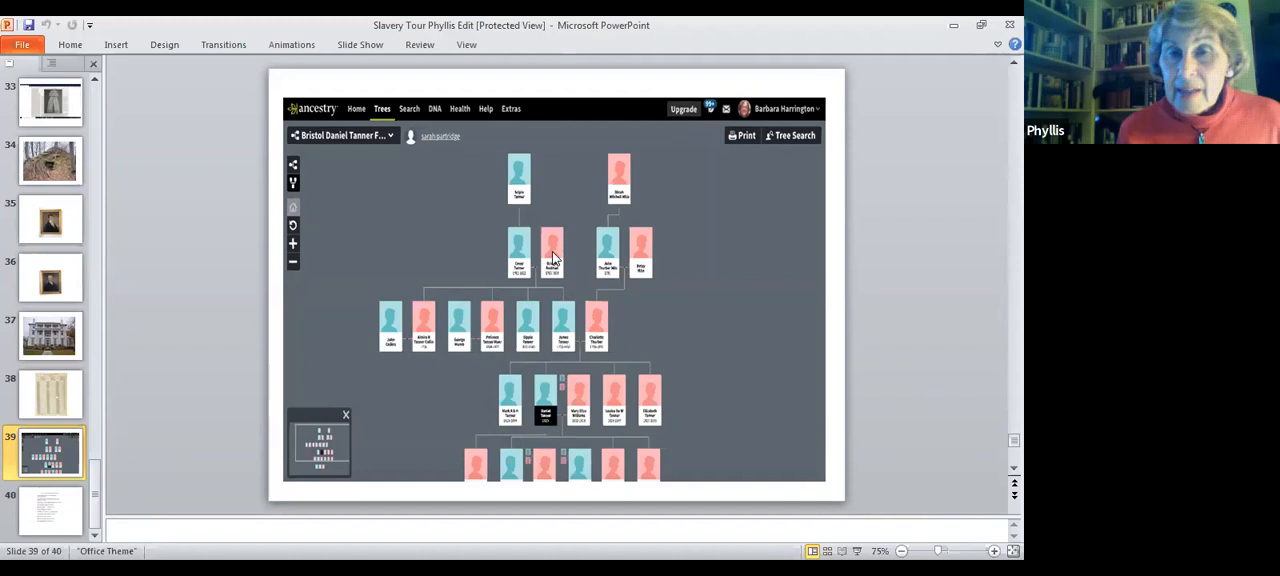
mouse_move(575, 262)
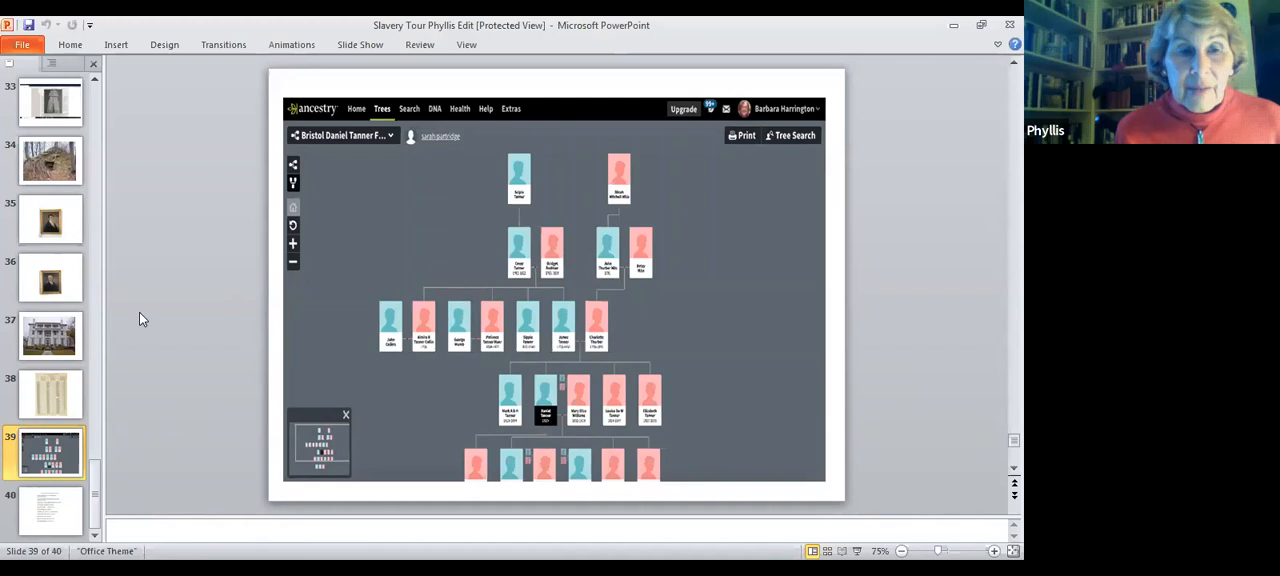
mouse_move(320, 335)
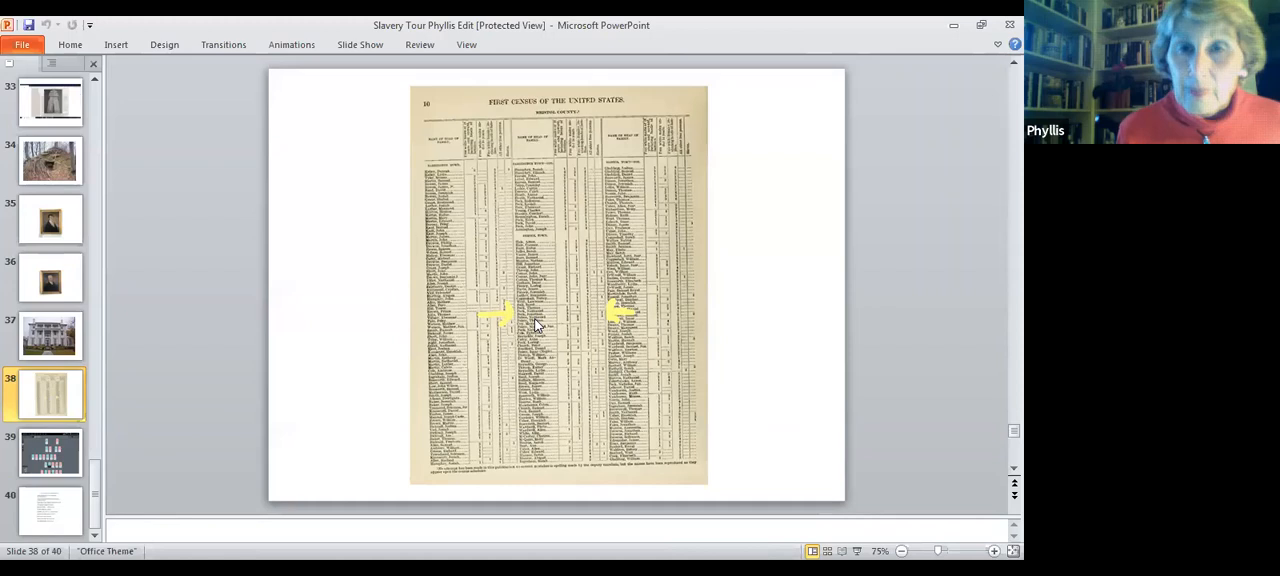
mouse_move(393, 312)
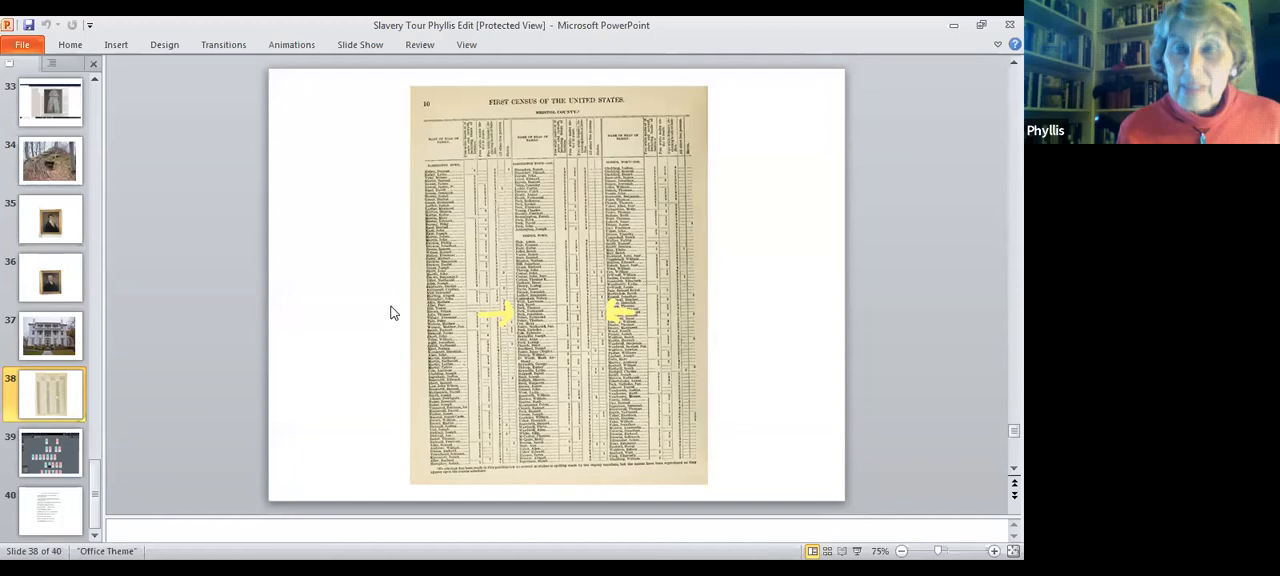
left_click(50, 452)
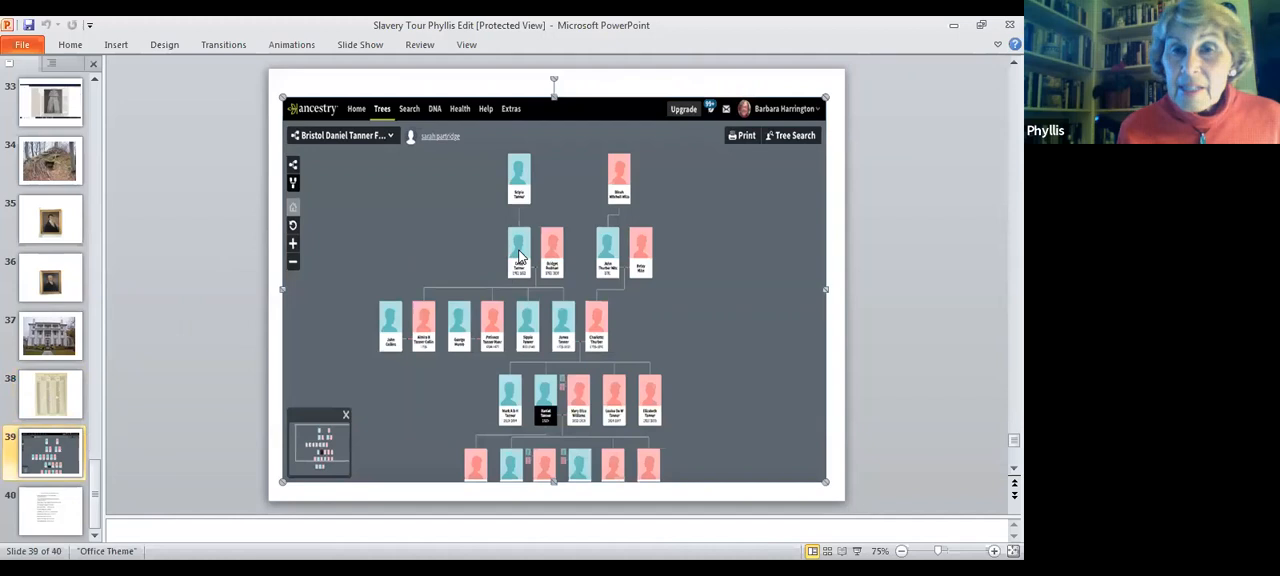
mouse_move(568, 353)
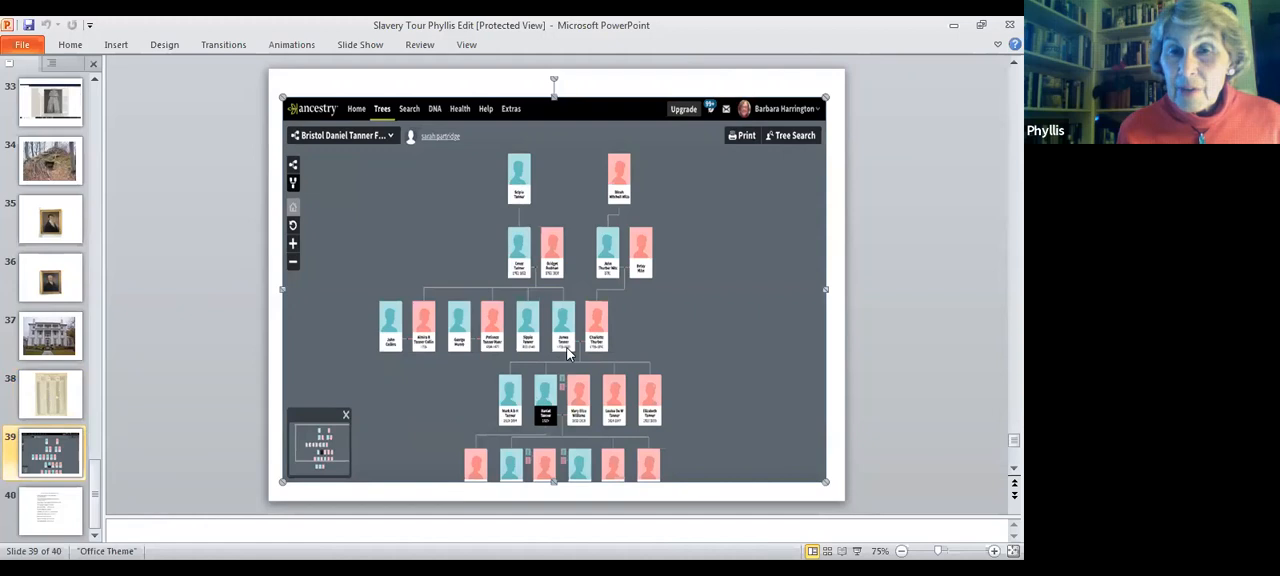
mouse_move(527, 238)
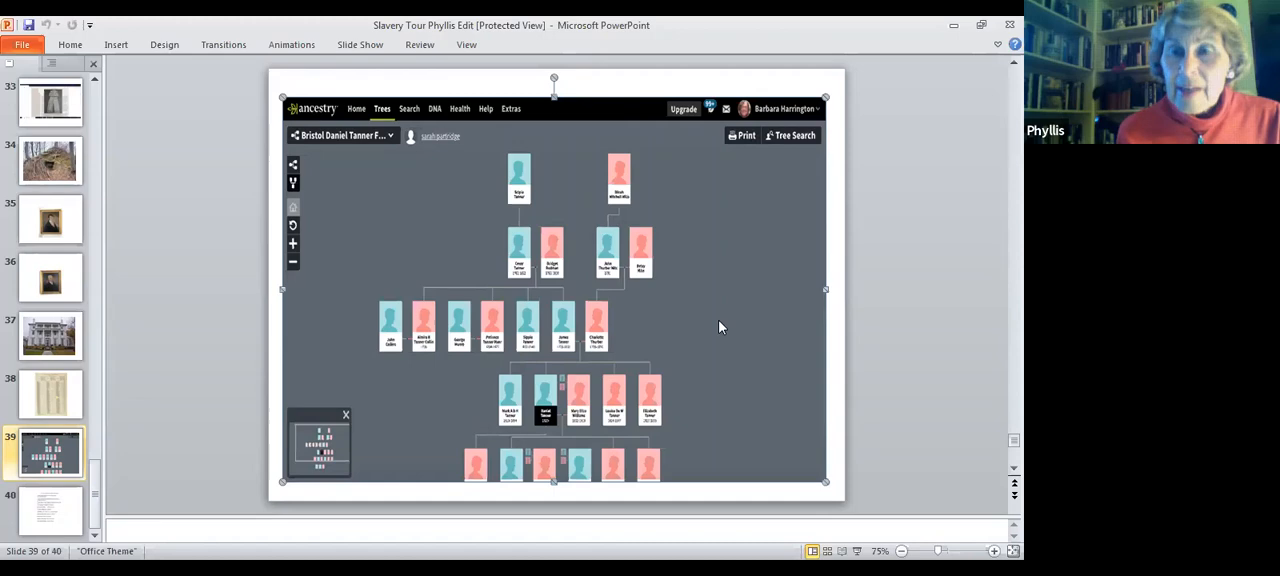
Jump back to slide 37 showing the white columned mansion photo.
left_click(50, 335)
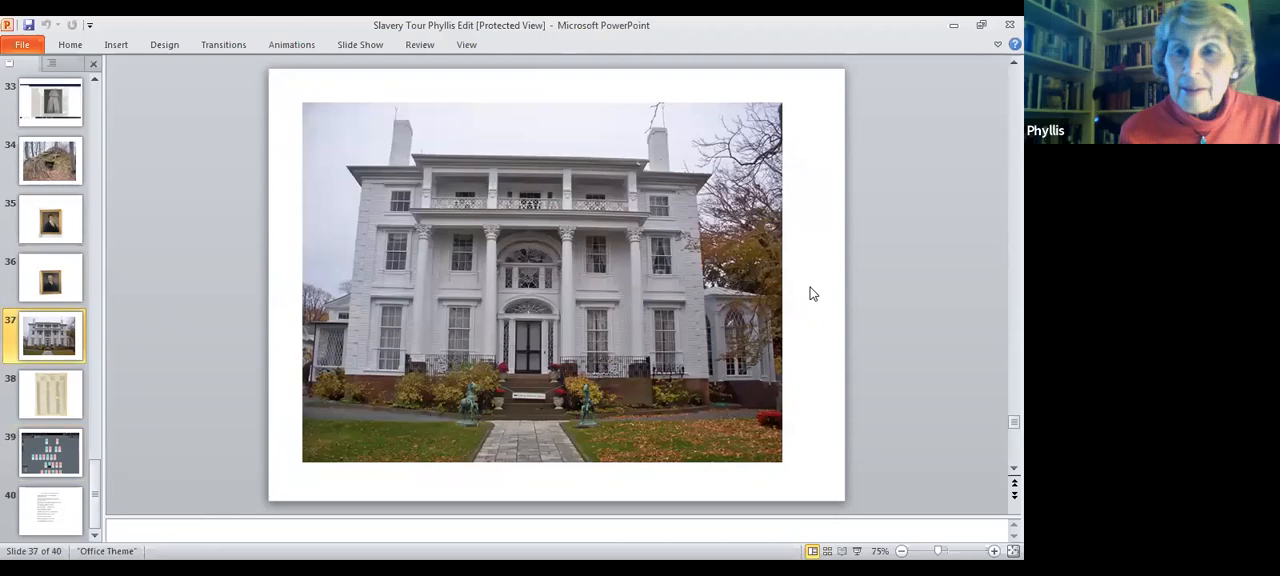
mouse_move(738, 337)
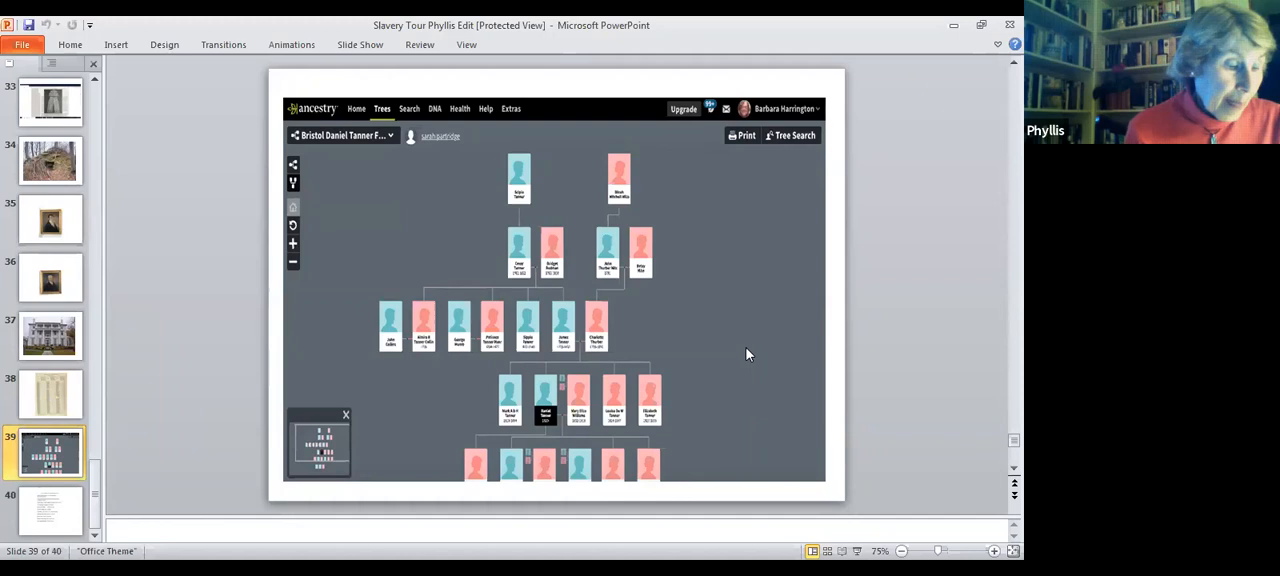
mouse_move(648, 472)
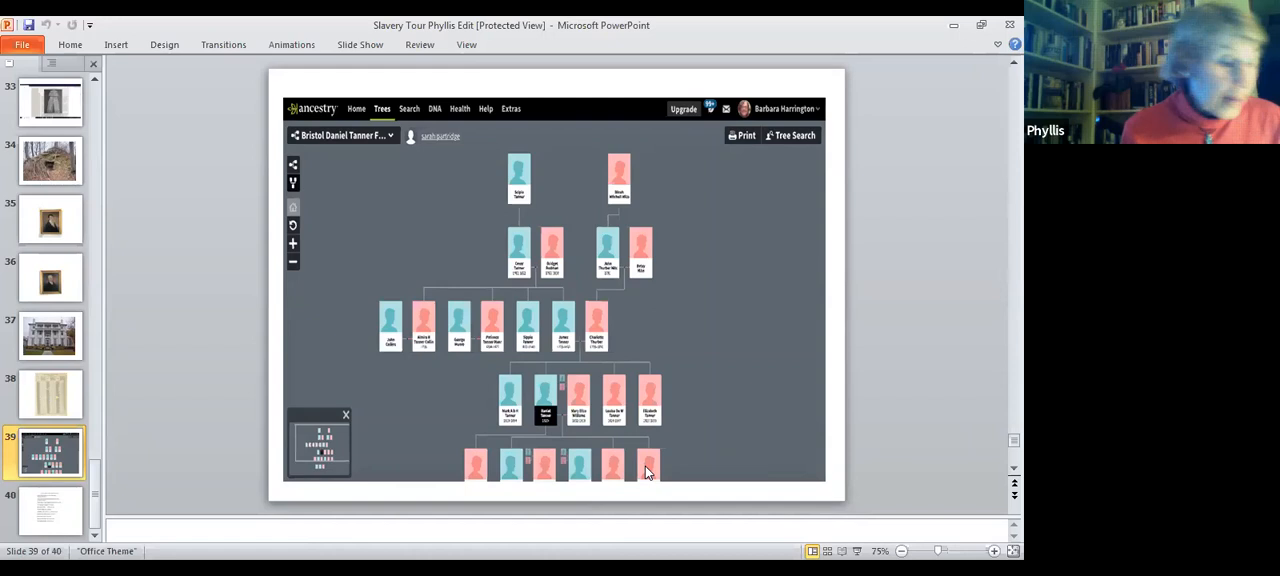
mouse_move(687, 427)
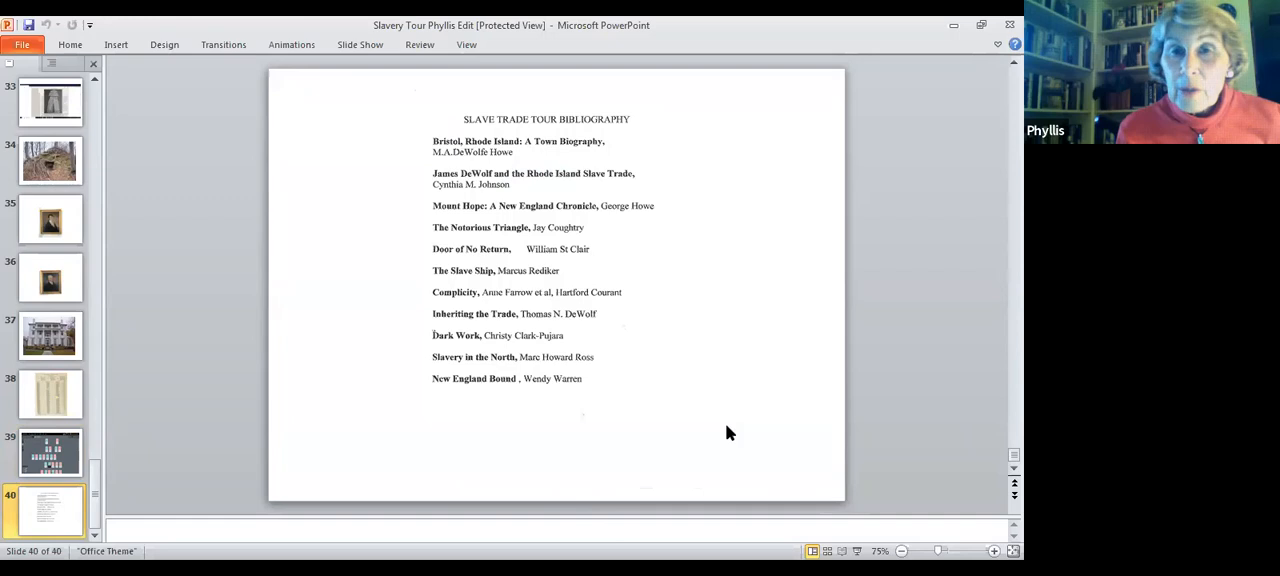
mouse_move(754, 302)
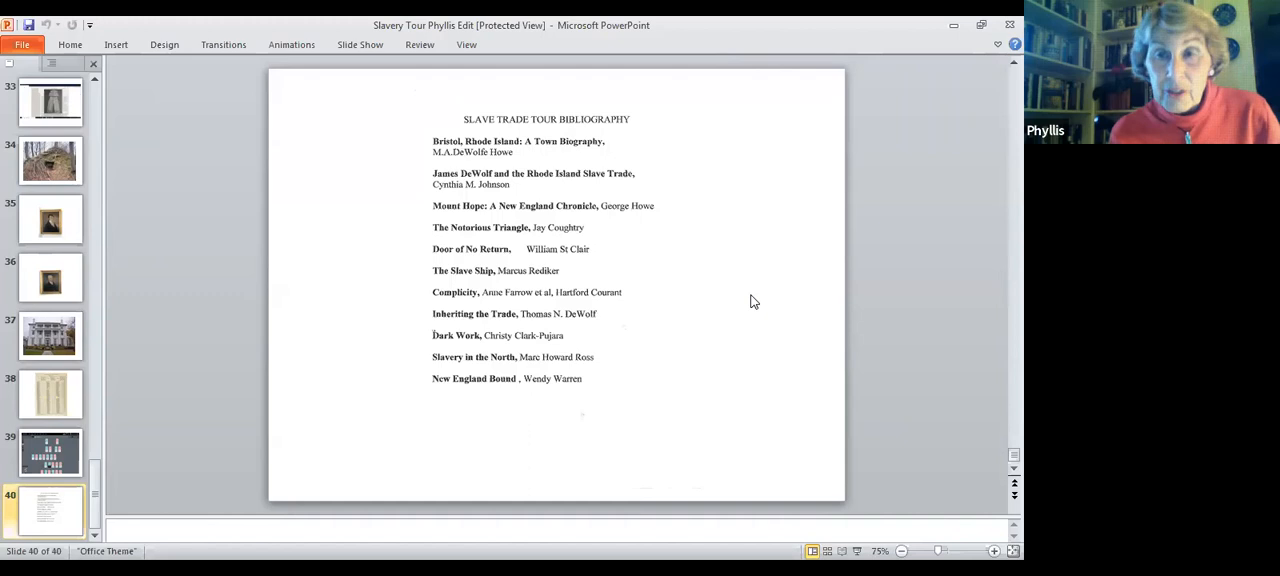
mouse_move(630, 87)
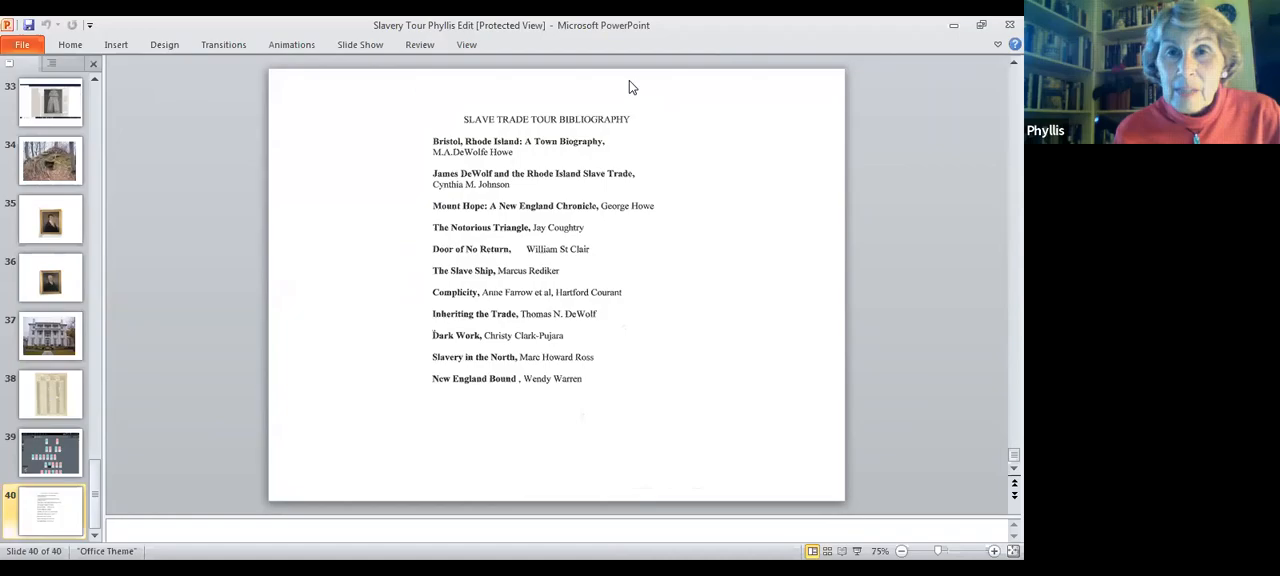